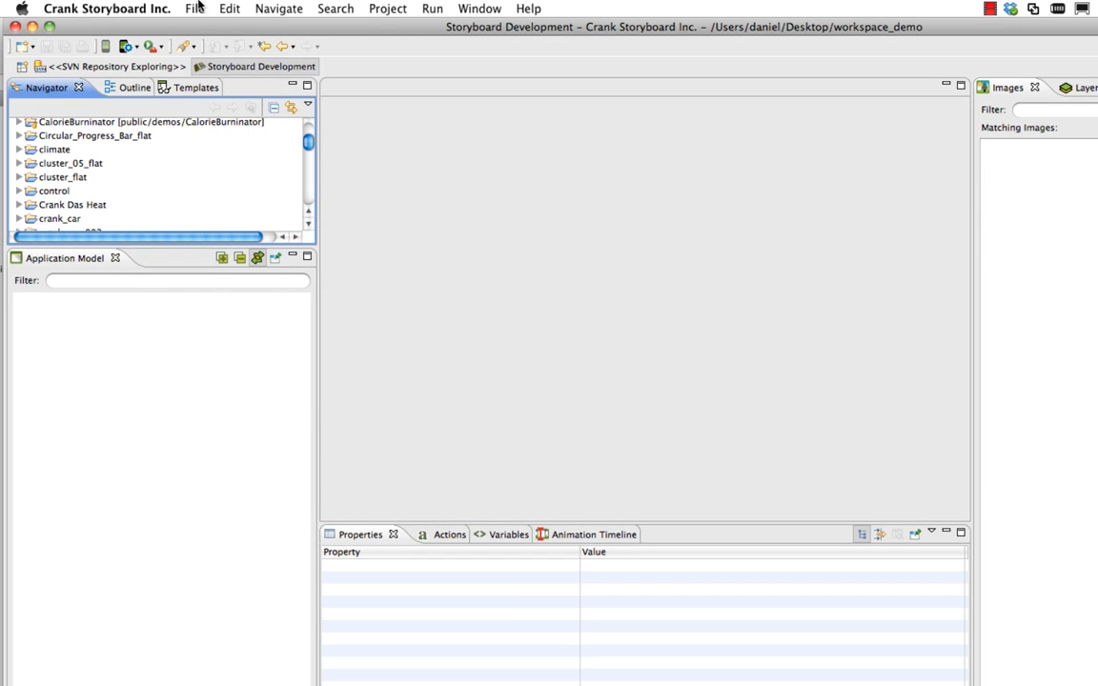
Create the 'Button Demo' storyboard application at WVGA 800x480 with 32 (8888) RGB colour.
left_click(194, 8)
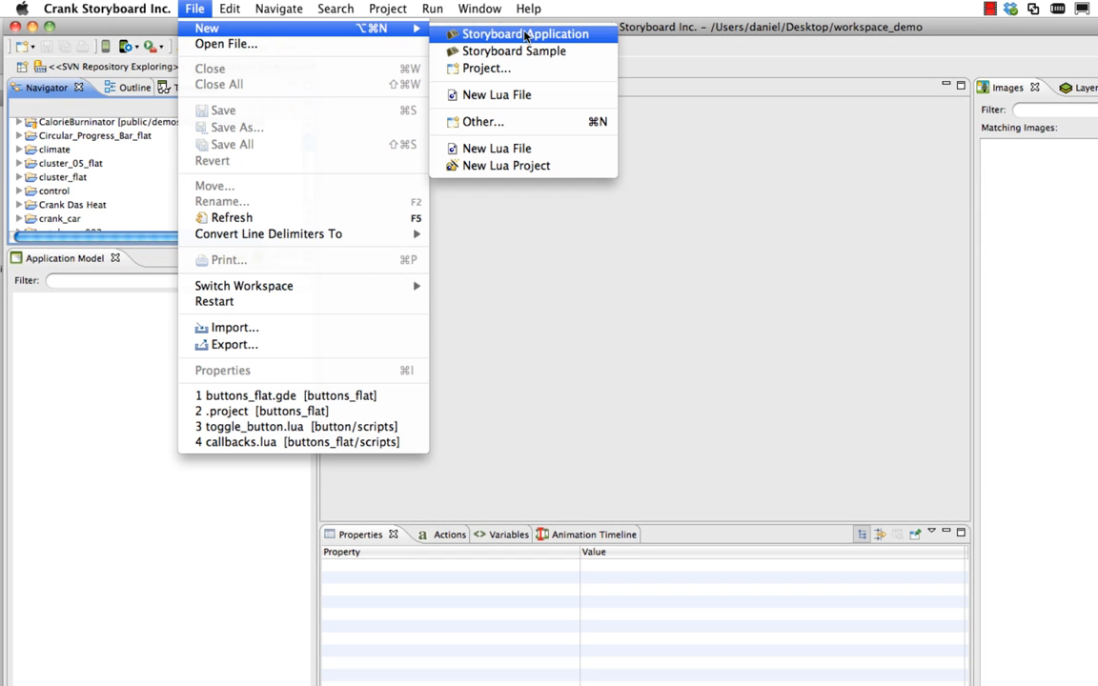
left_click(522, 33)
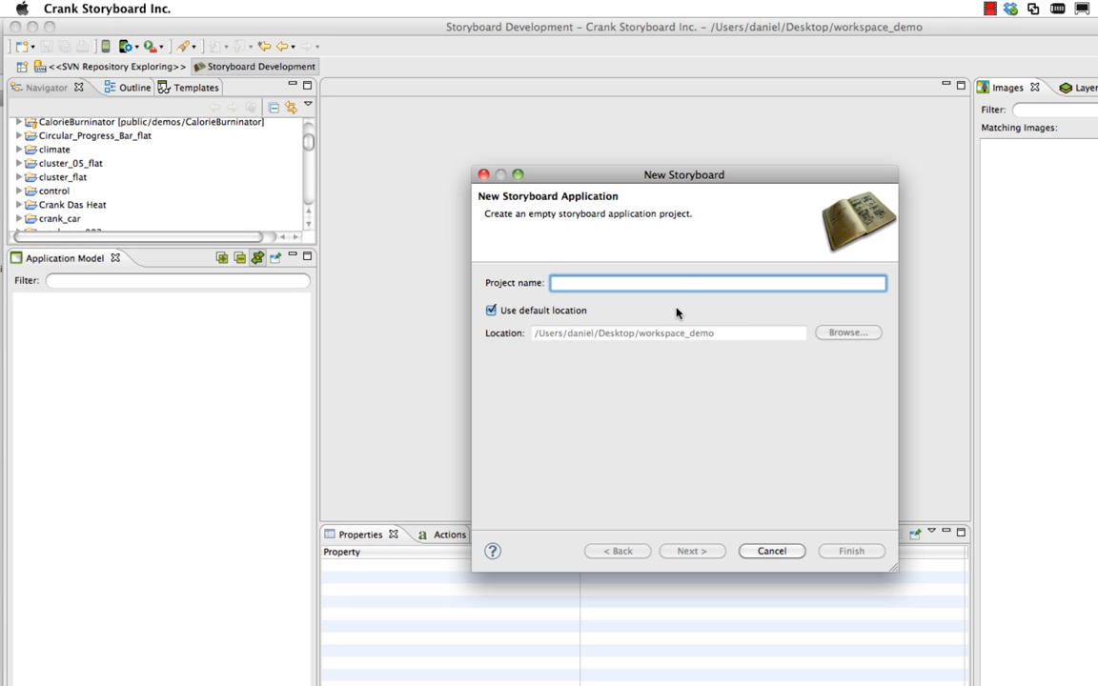
type("Button Demo")
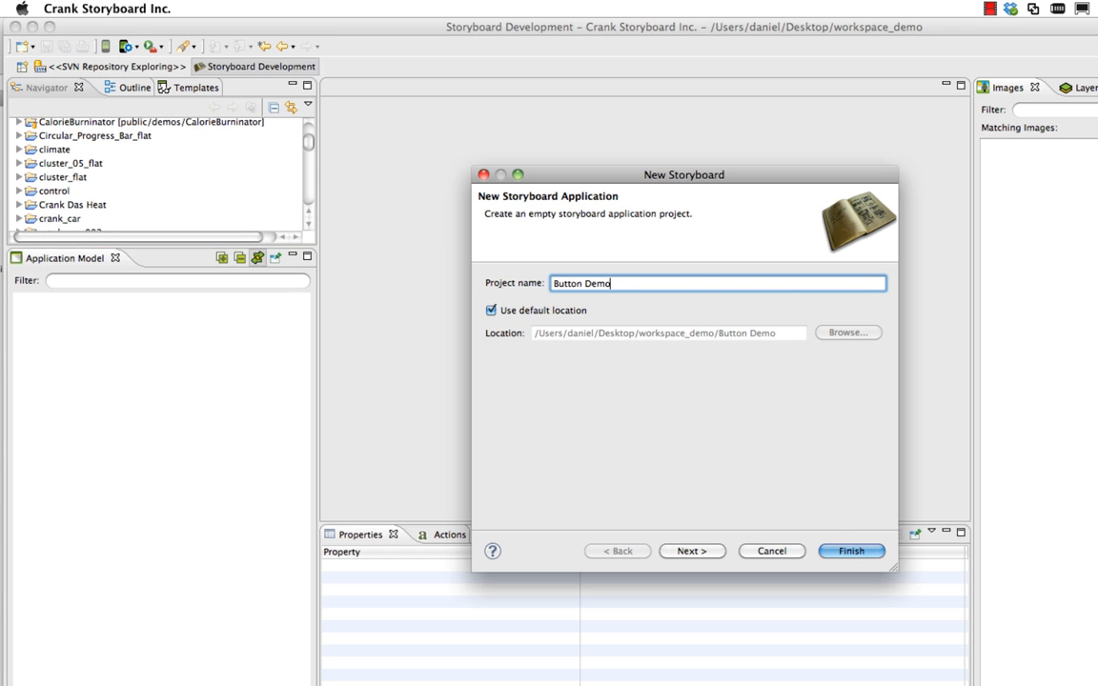
mouse_move(673, 561)
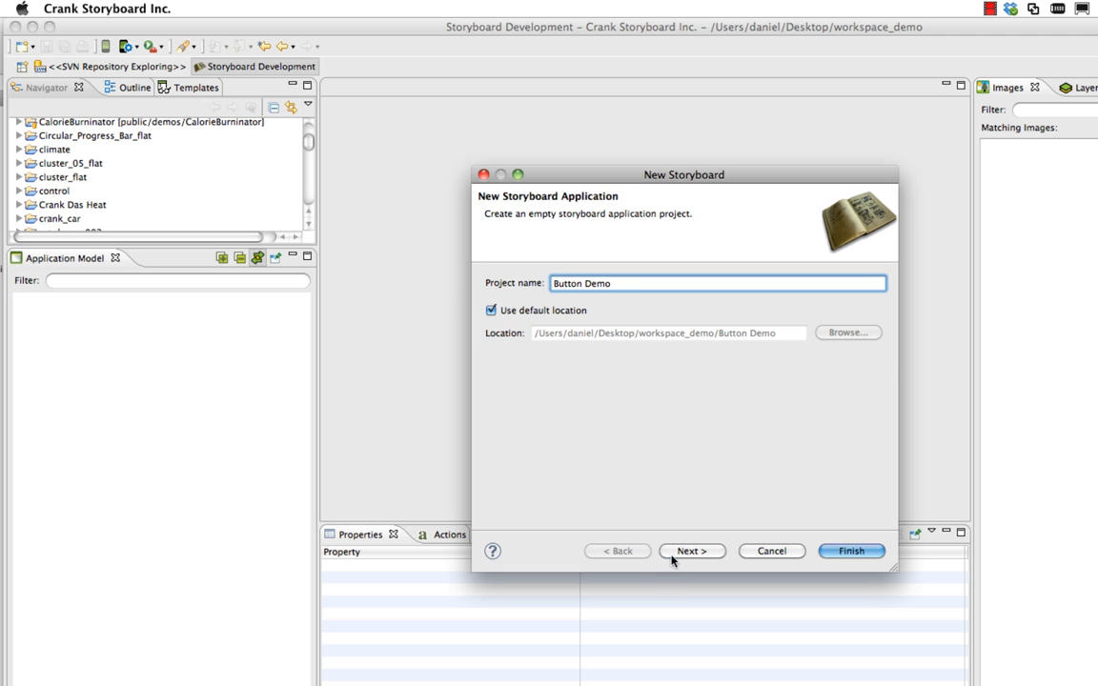
left_click(692, 550)
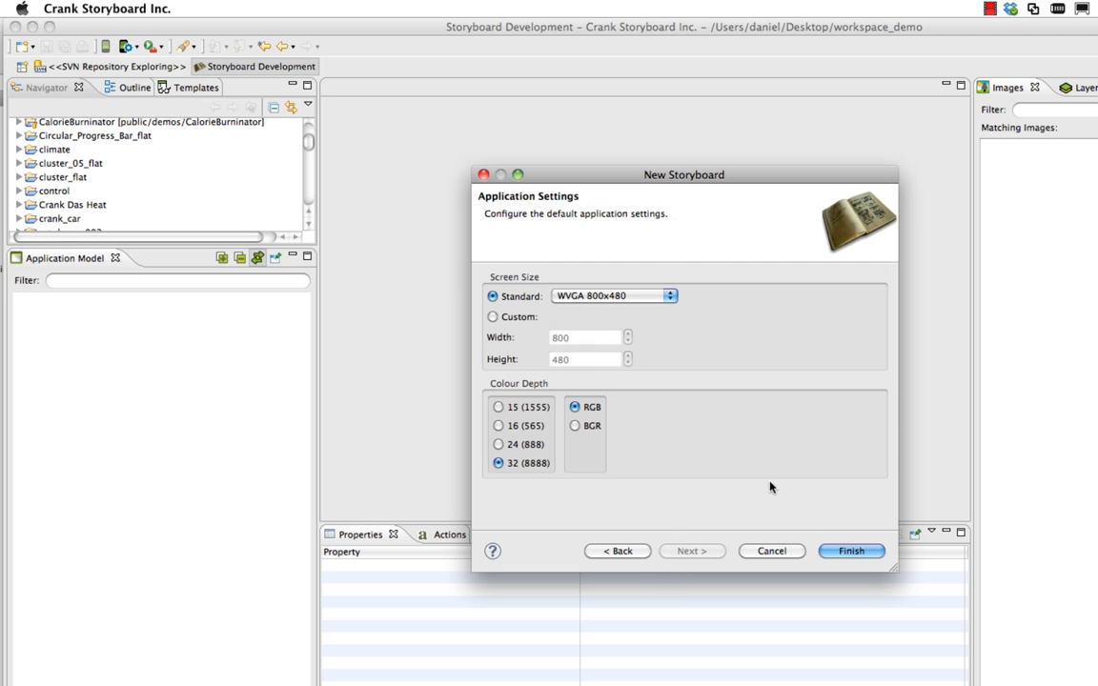
left_click(850, 551)
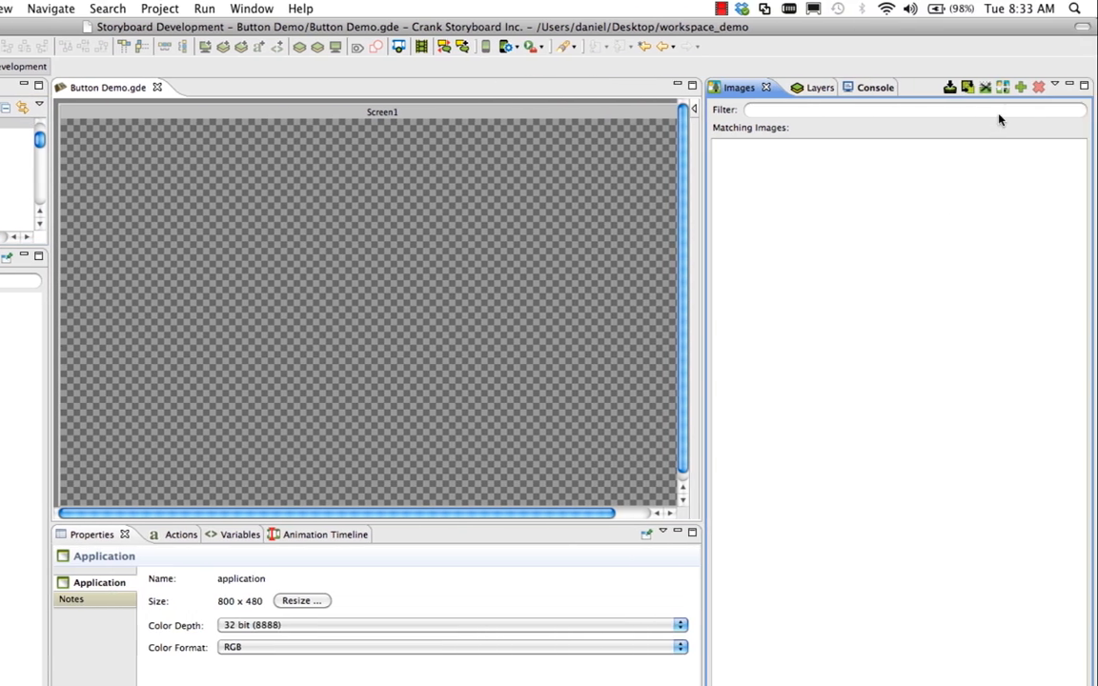
Import all background and button images from the buttons folder.
left_click(1019, 86)
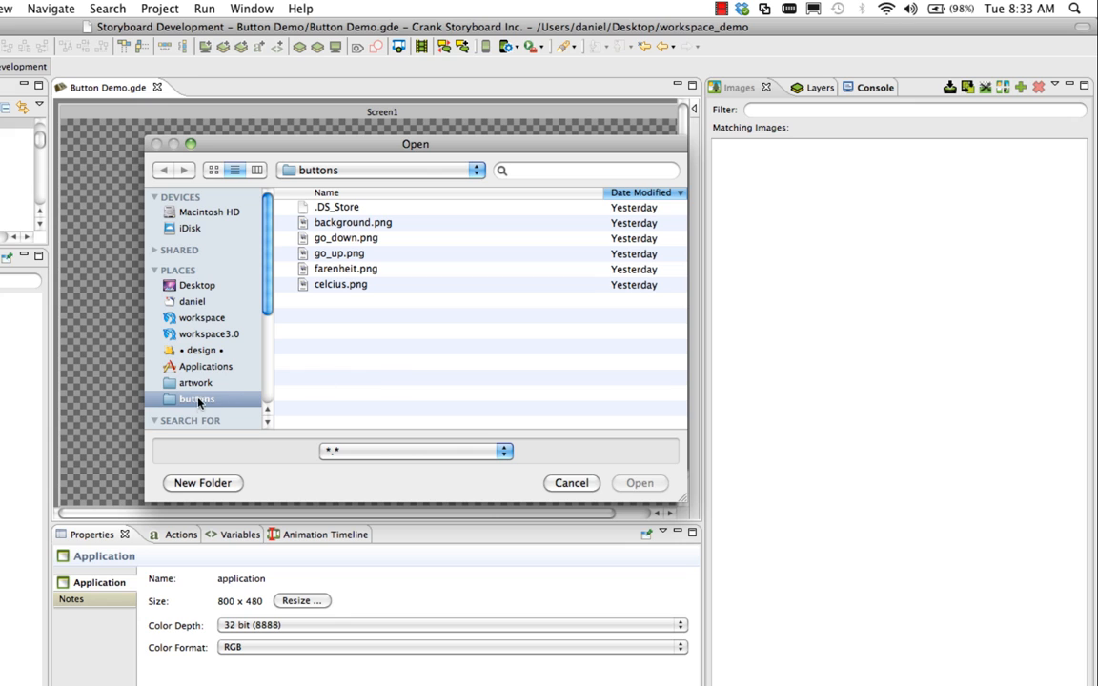
mouse_move(365, 380)
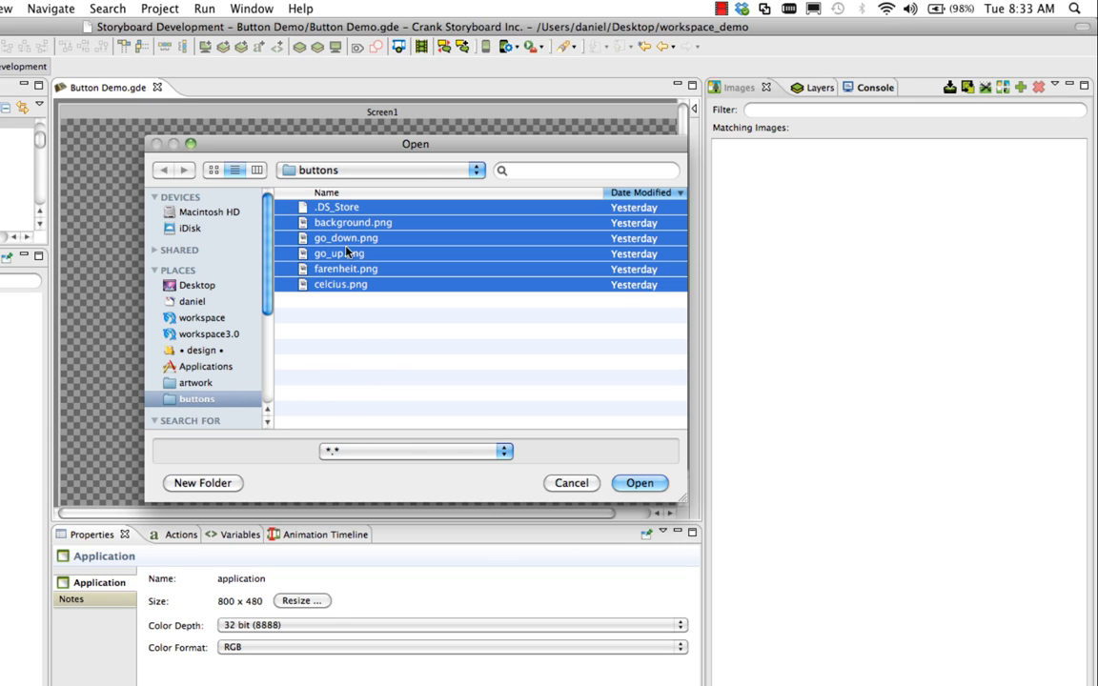
left_click(639, 483)
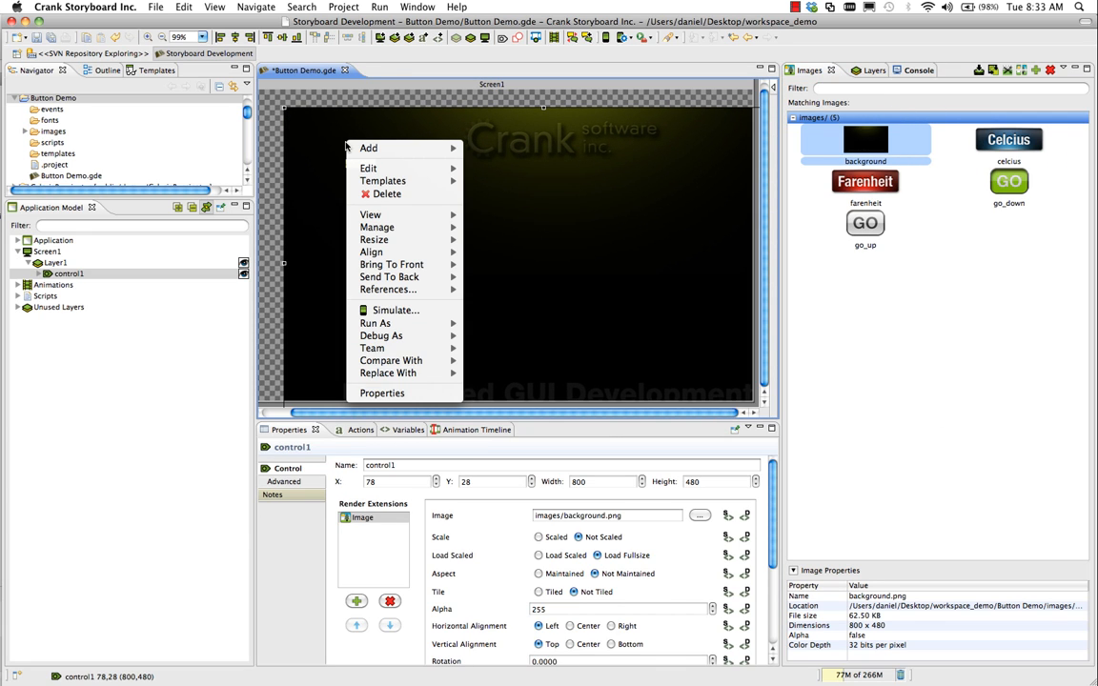
mouse_move(373, 240)
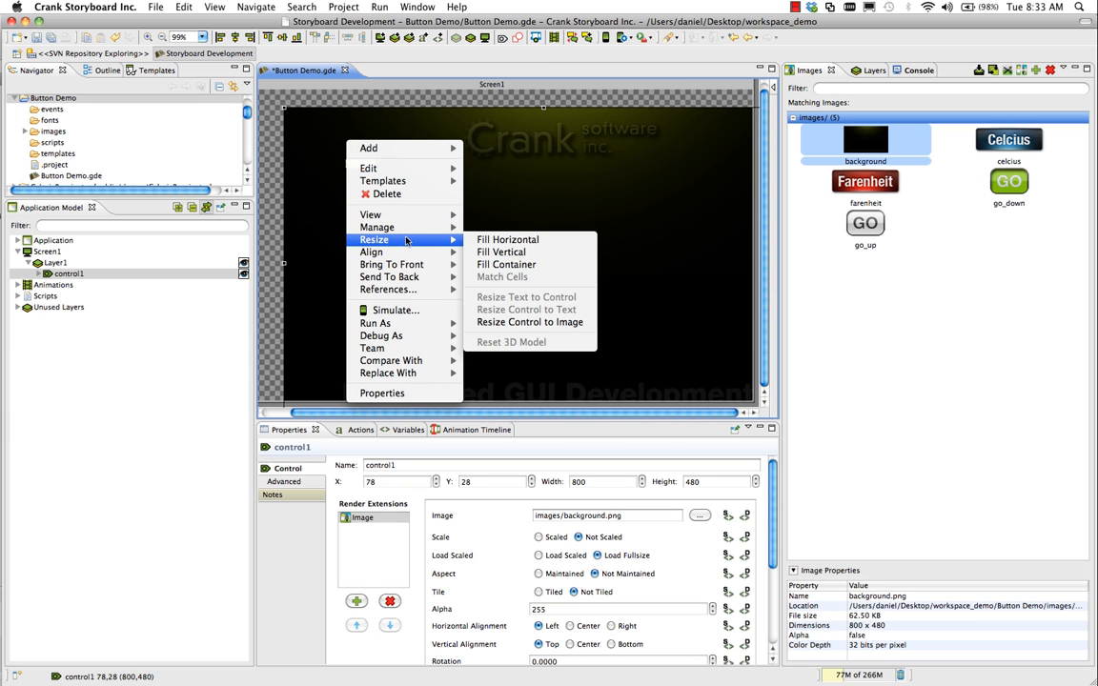
Resize the background control to fill the 800x480 screen at 0,0.
left_click(506, 264)
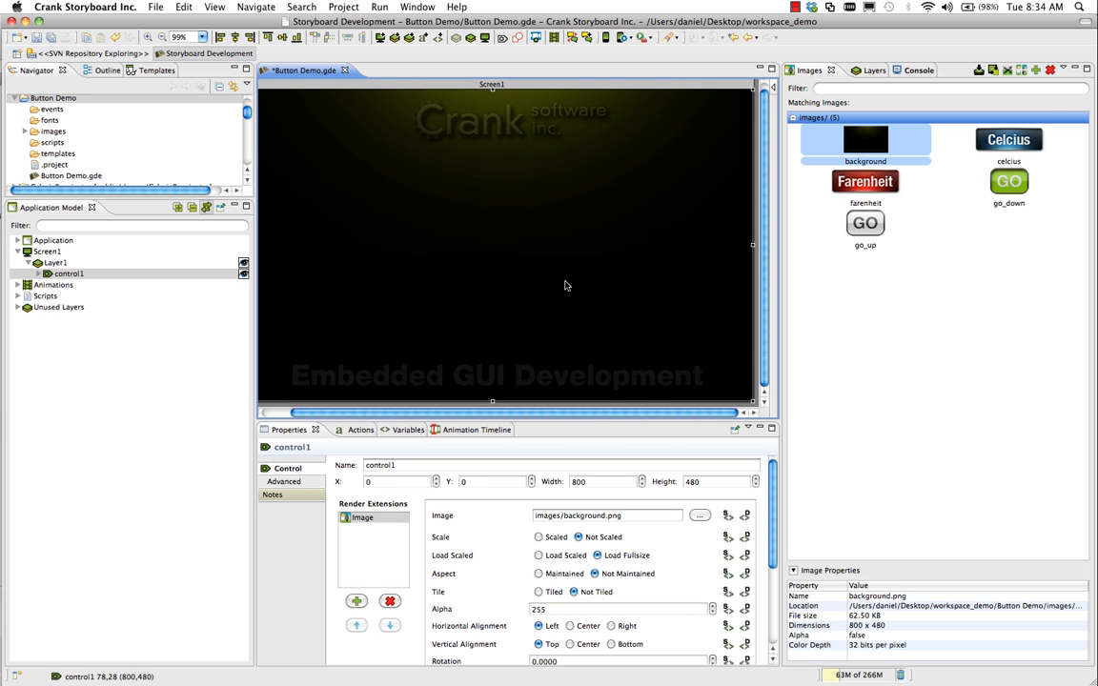
mouse_move(465, 334)
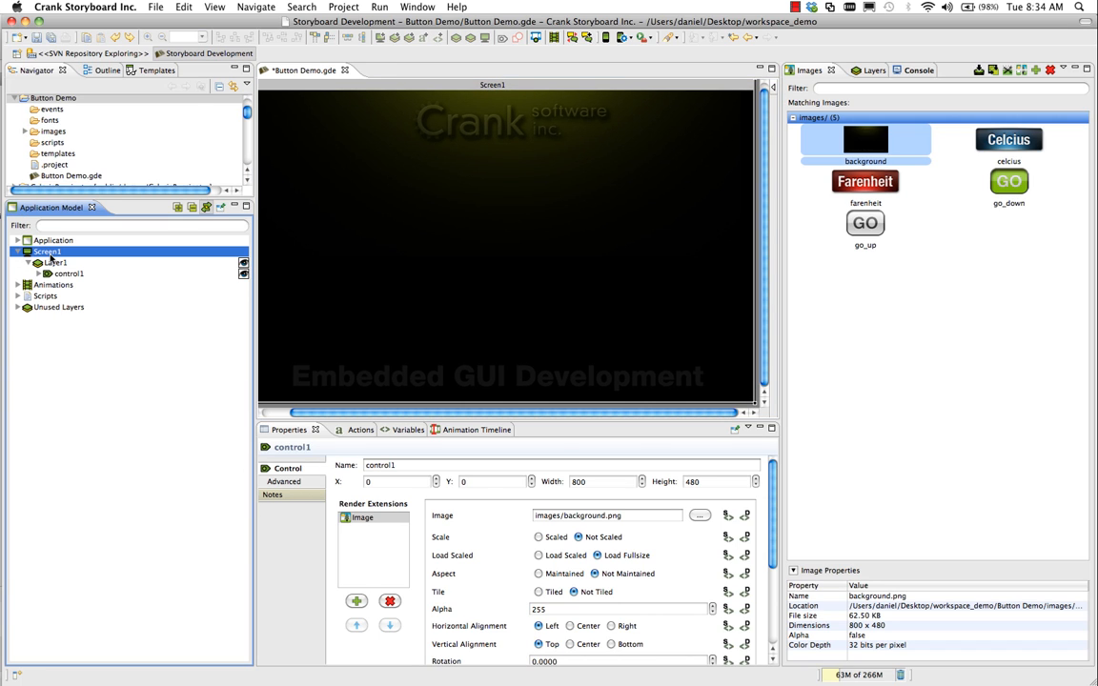
Rename Screen1, Layer1 and control1 to buttons, button_layer and background.
left_click(46, 251)
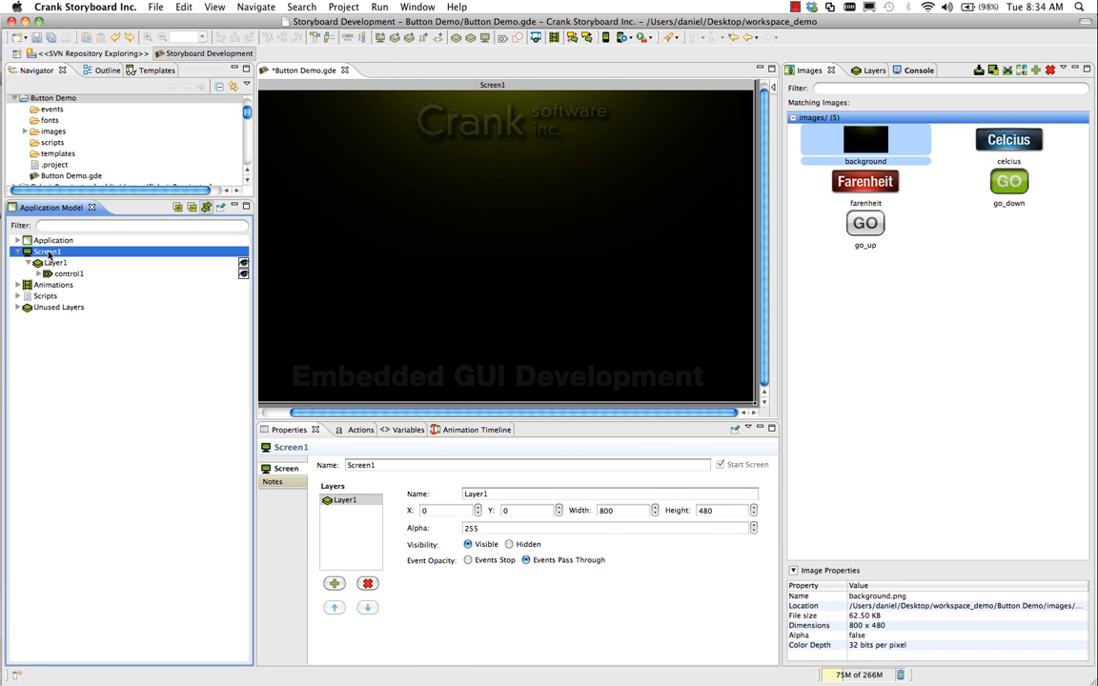
double_click(45, 251)
type("buttons")
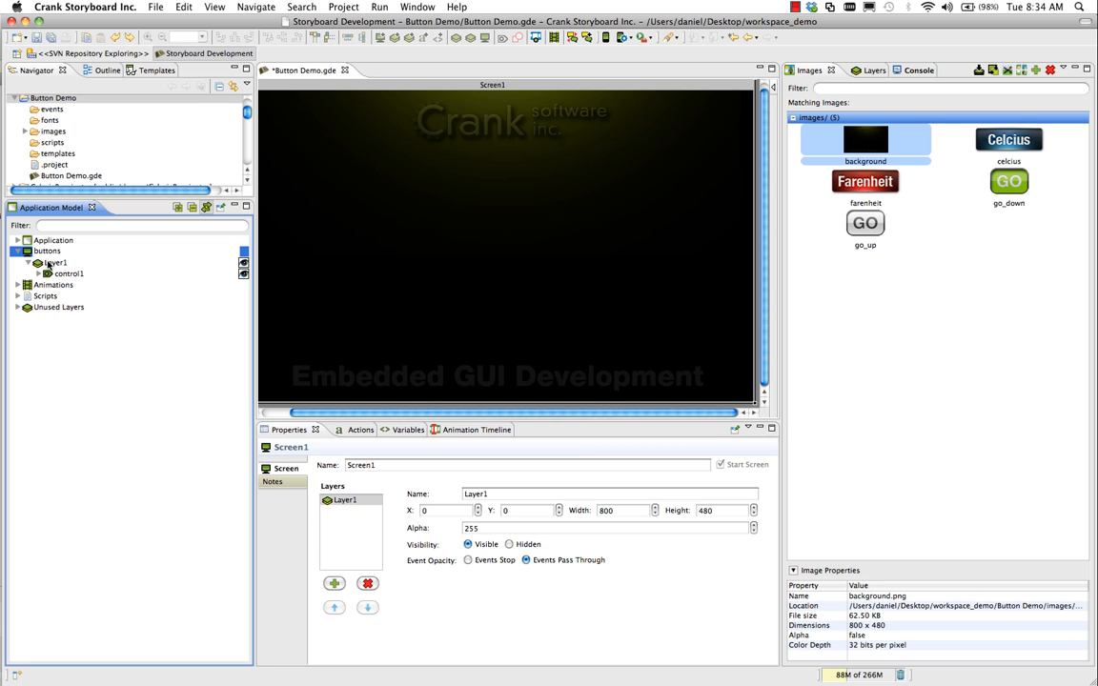
left_click(58, 262)
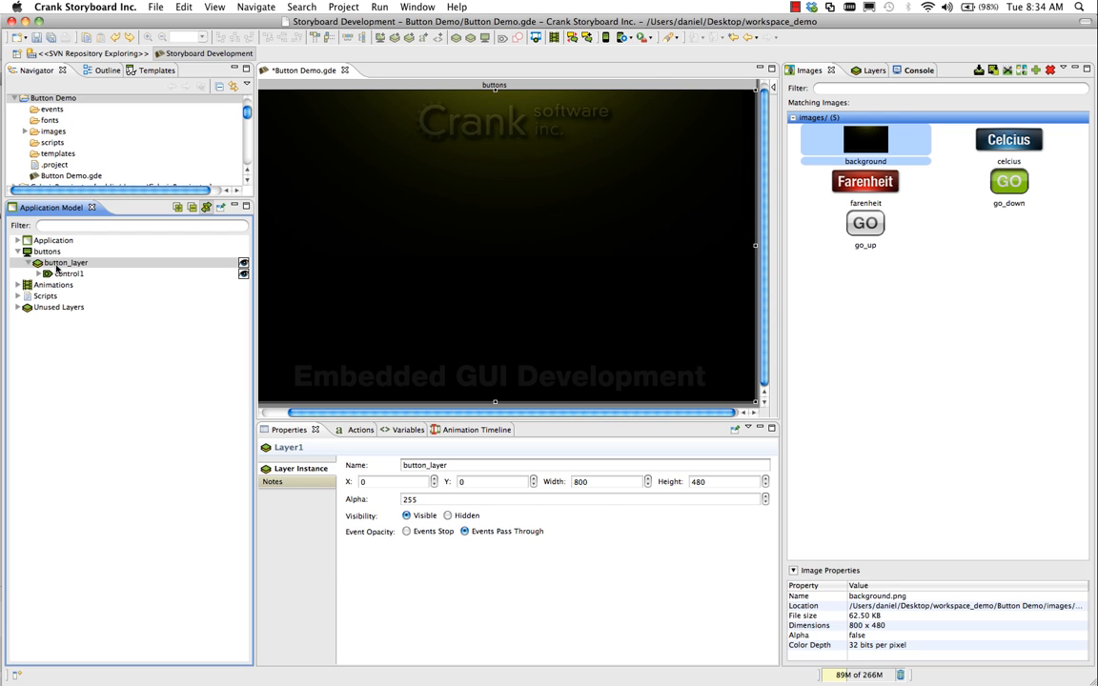
left_click(68, 274)
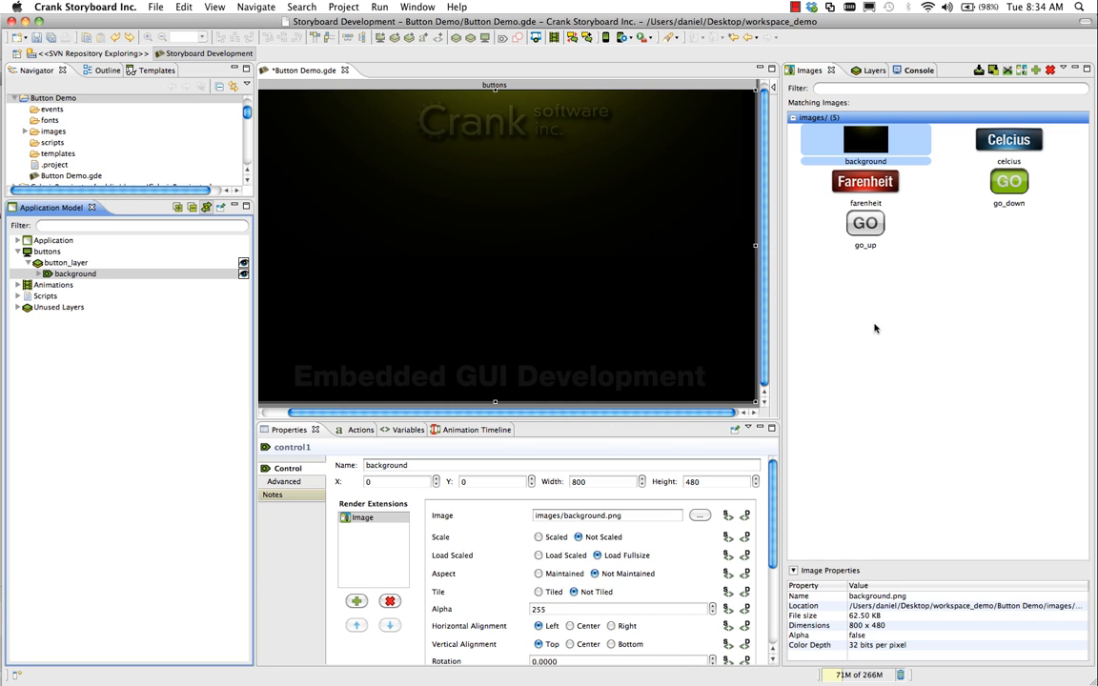
Place a go_up.png image control at 120,210 on the left of the screen.
left_click(865, 223)
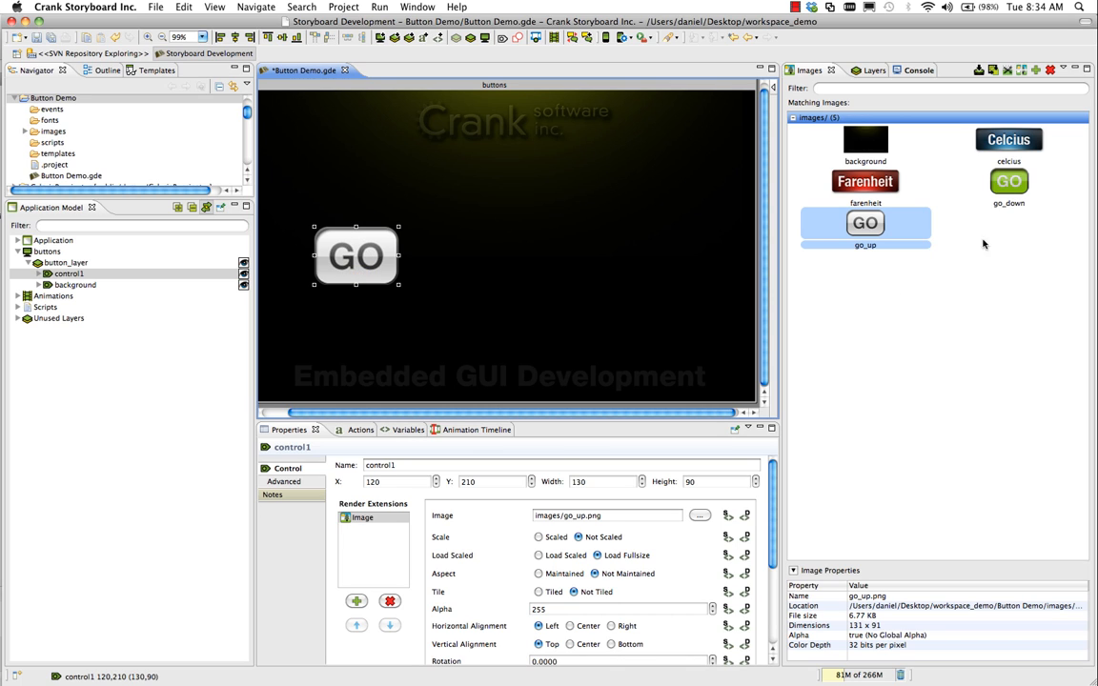
mouse_move(472, 265)
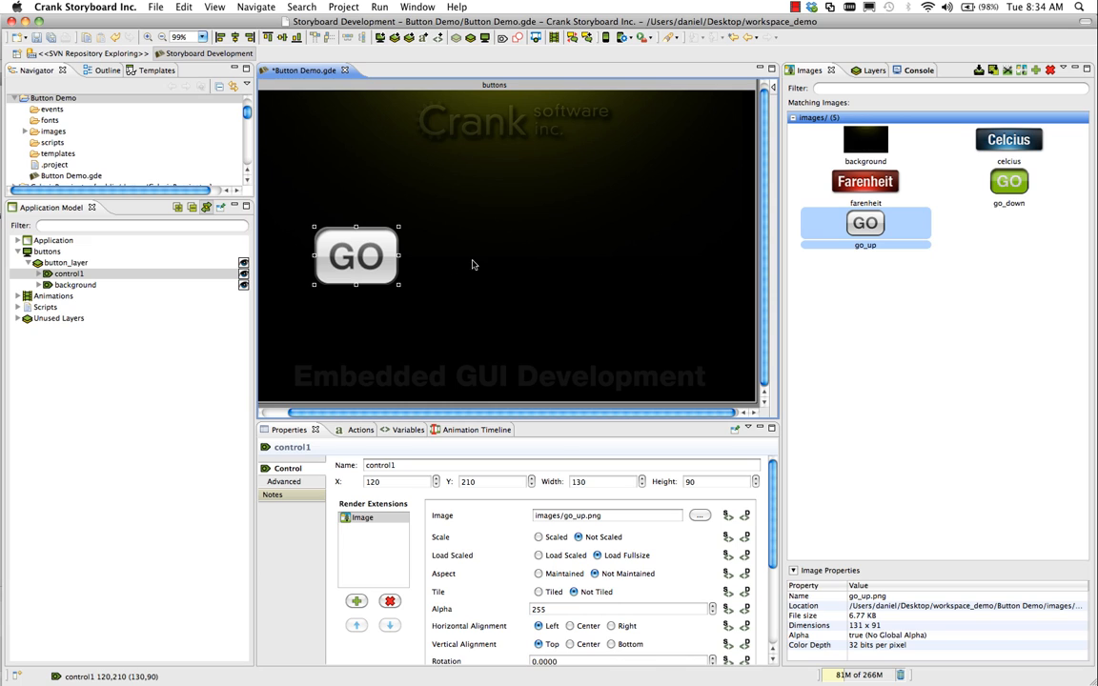
mouse_move(380, 262)
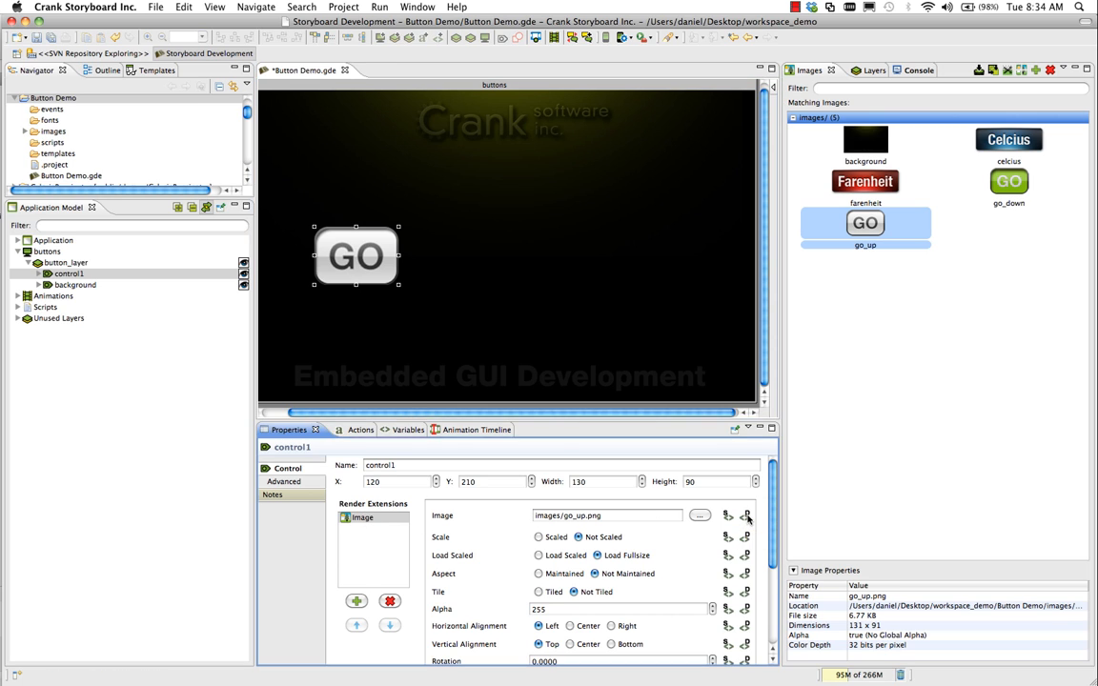
Bind the GO control's image to a new control.image variable and rename it go_btn.
left_click(745, 515)
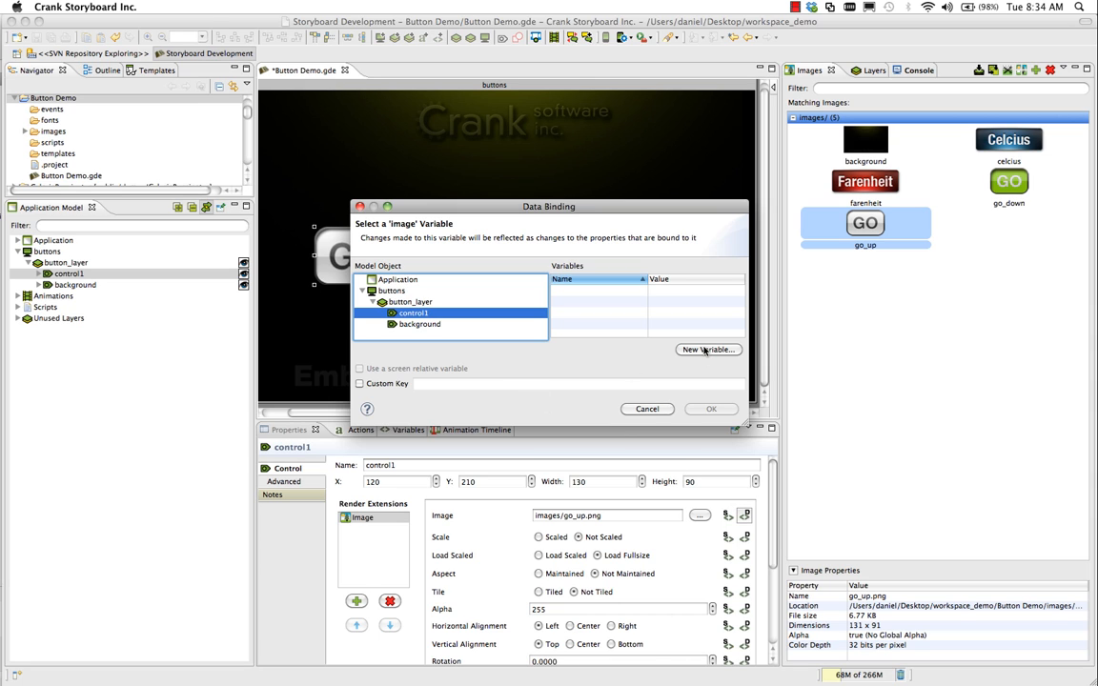
left_click(707, 350)
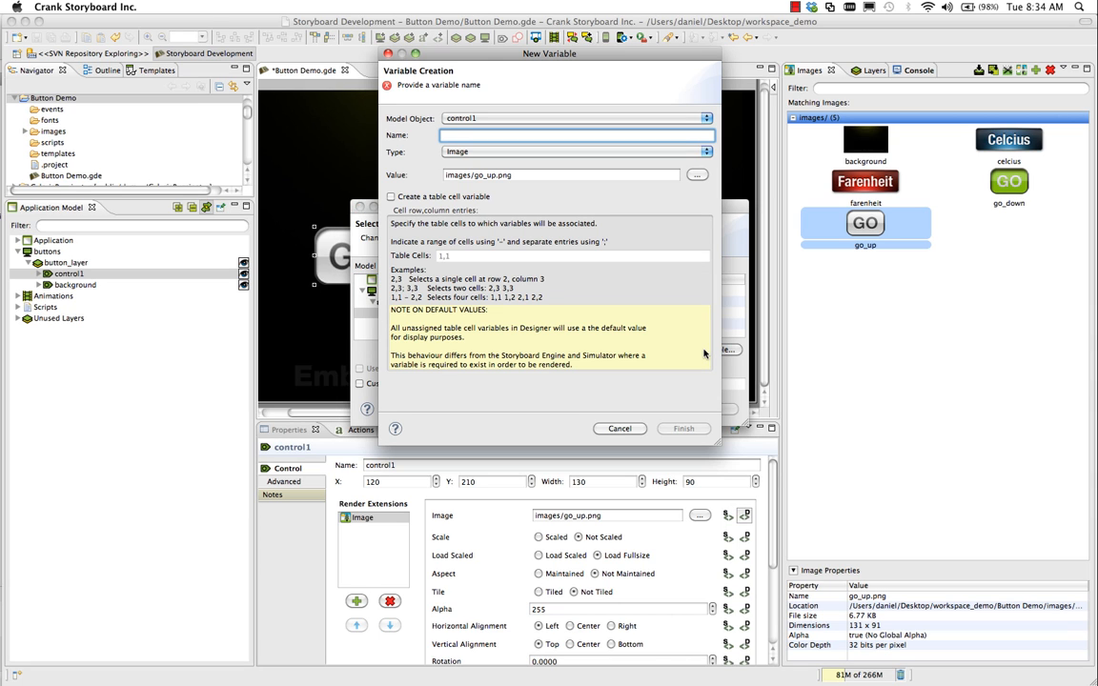
type("image")
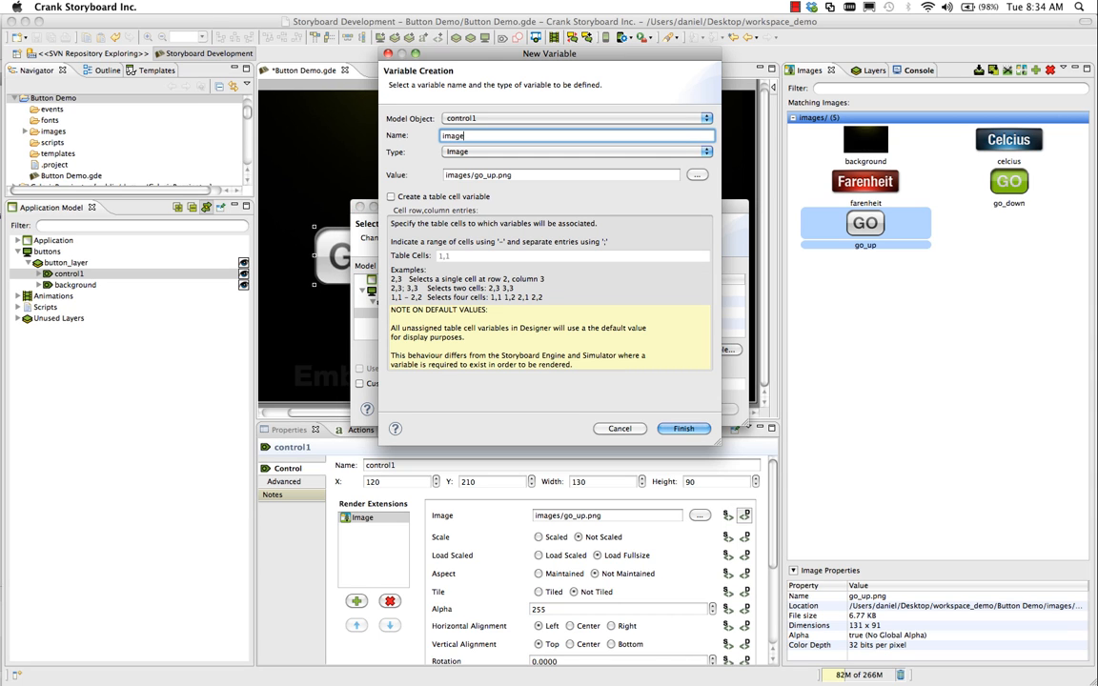
left_click(683, 428)
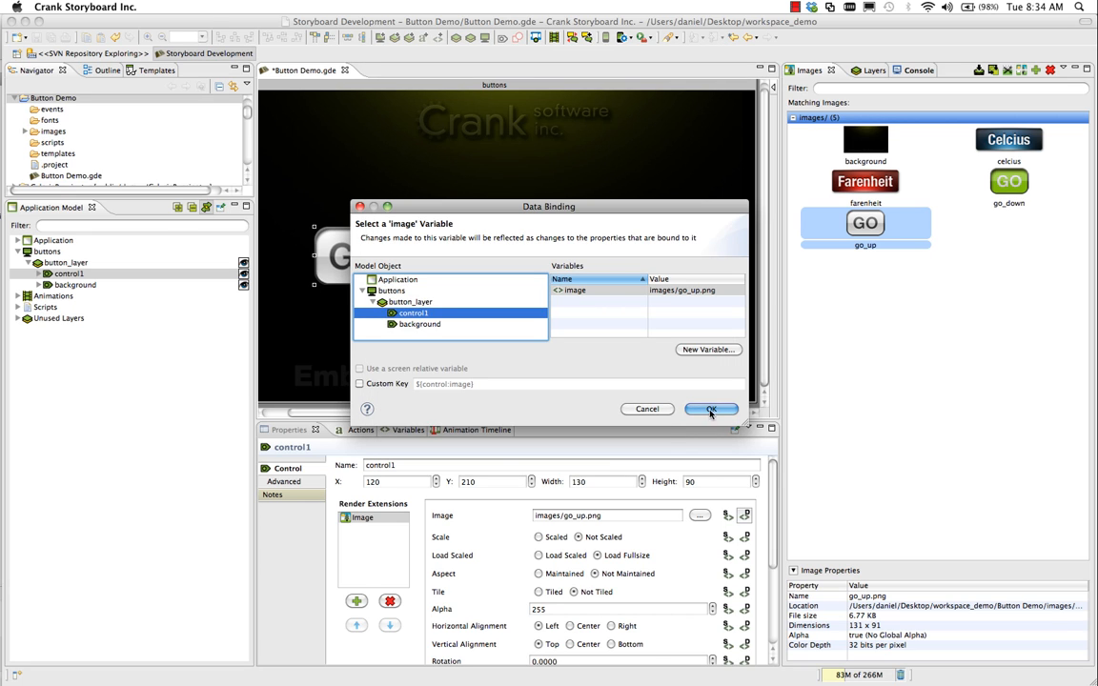
left_click(711, 409)
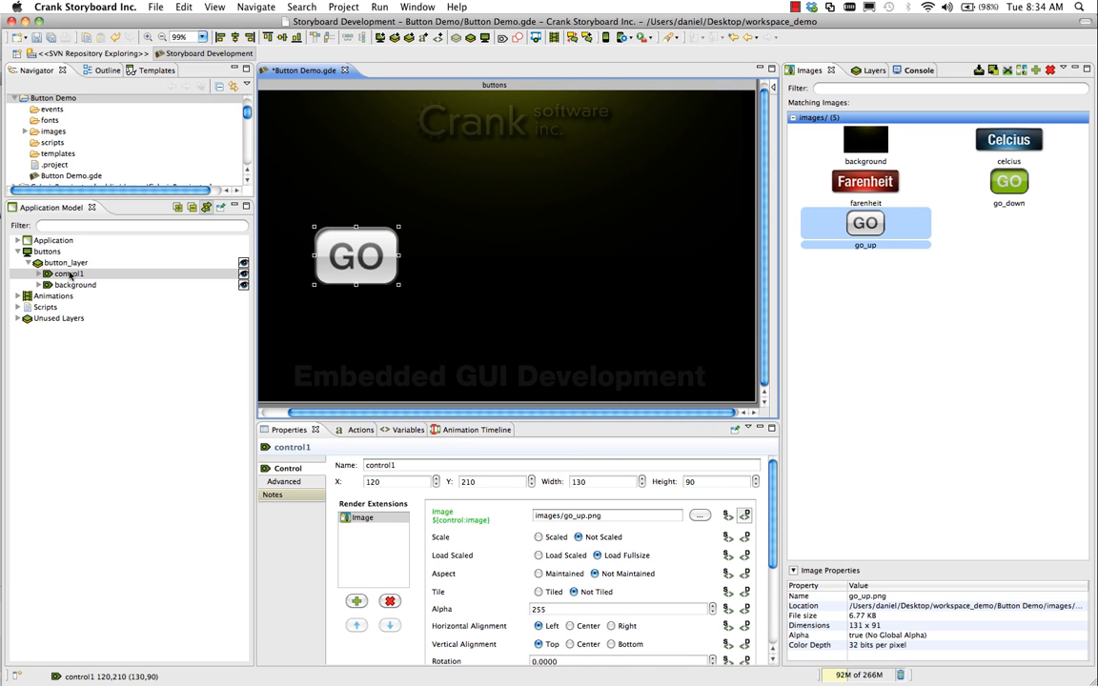
left_click(68, 273)
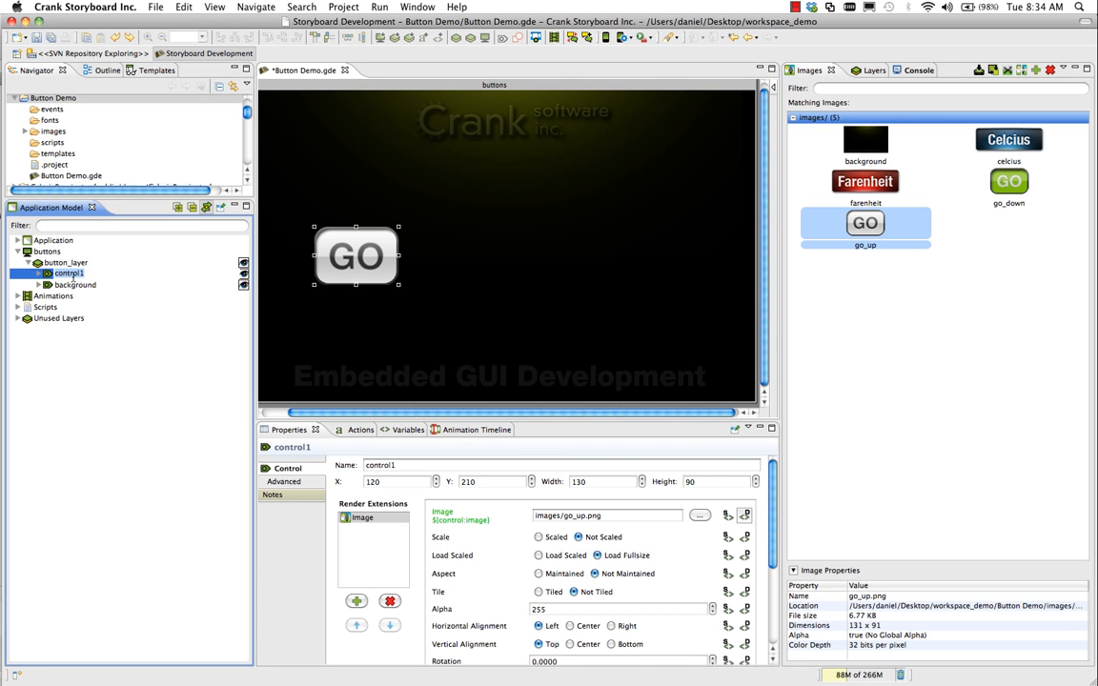
type("go_btn")
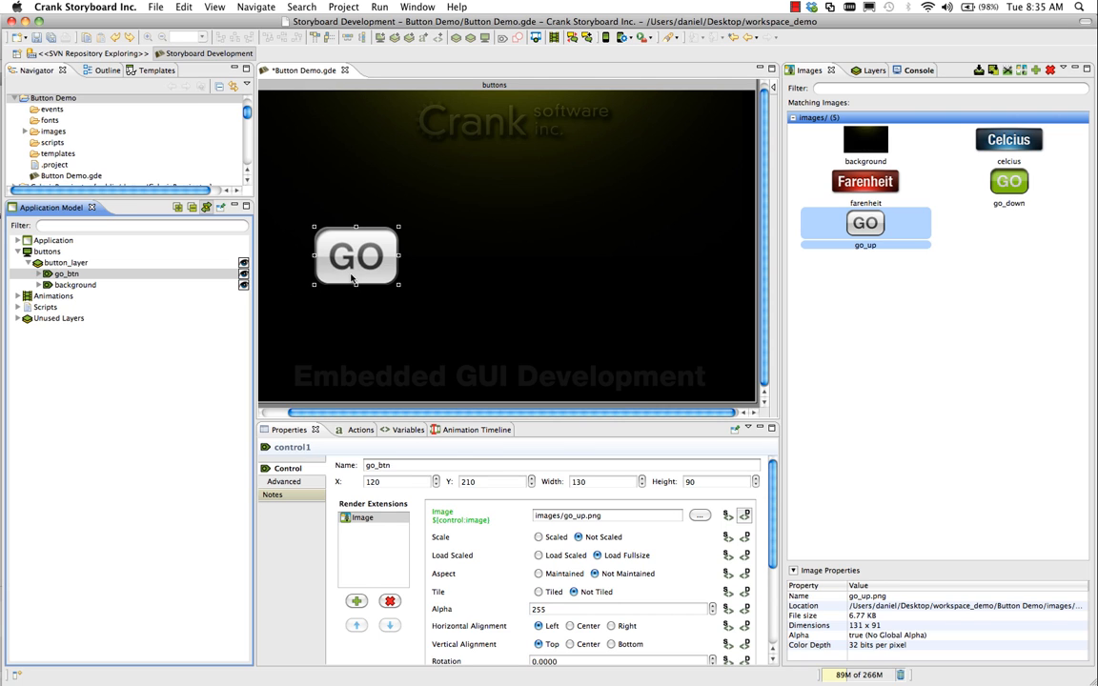
Add a gre.press Data Change action to go_btn.
right_click(356, 255)
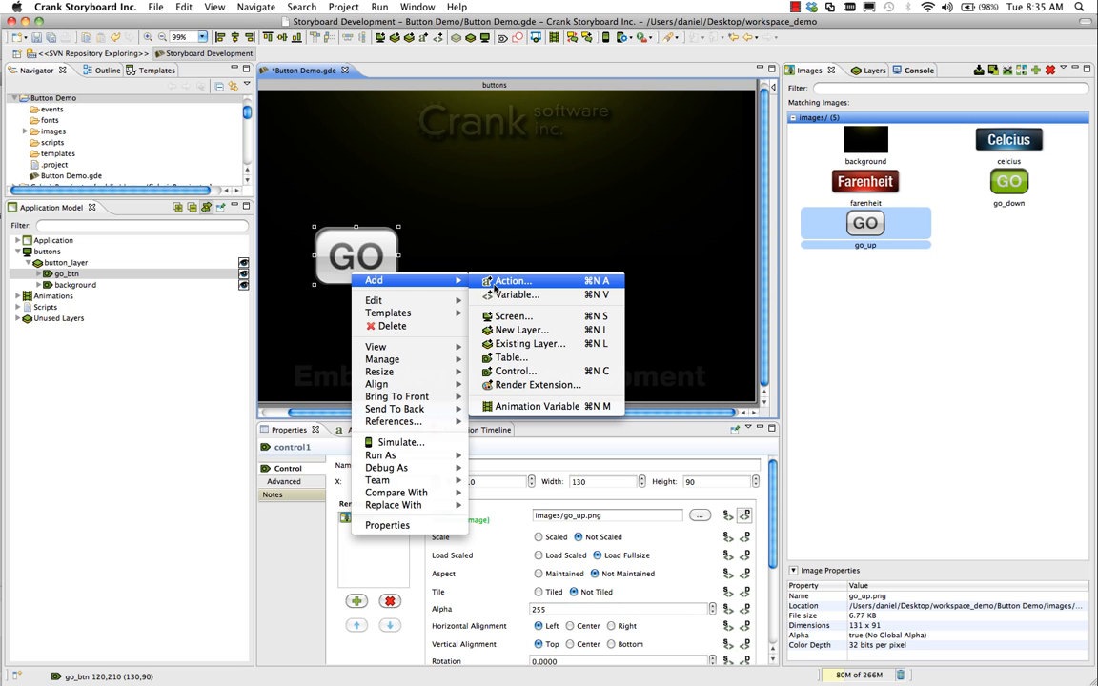
left_click(513, 281)
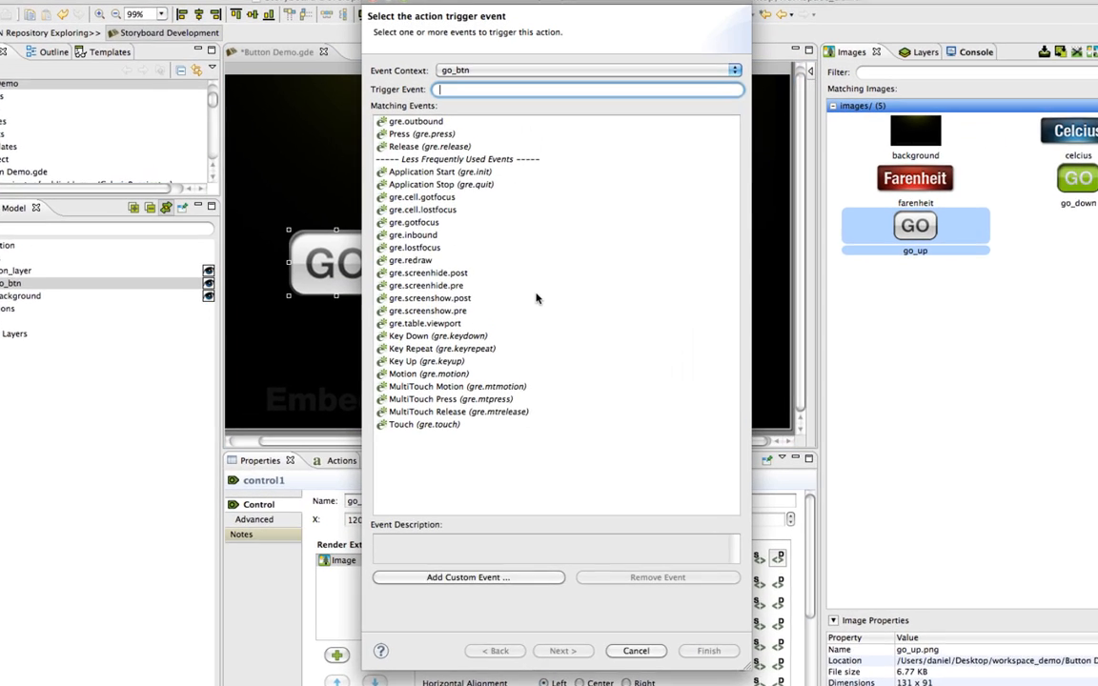
left_click(422, 134)
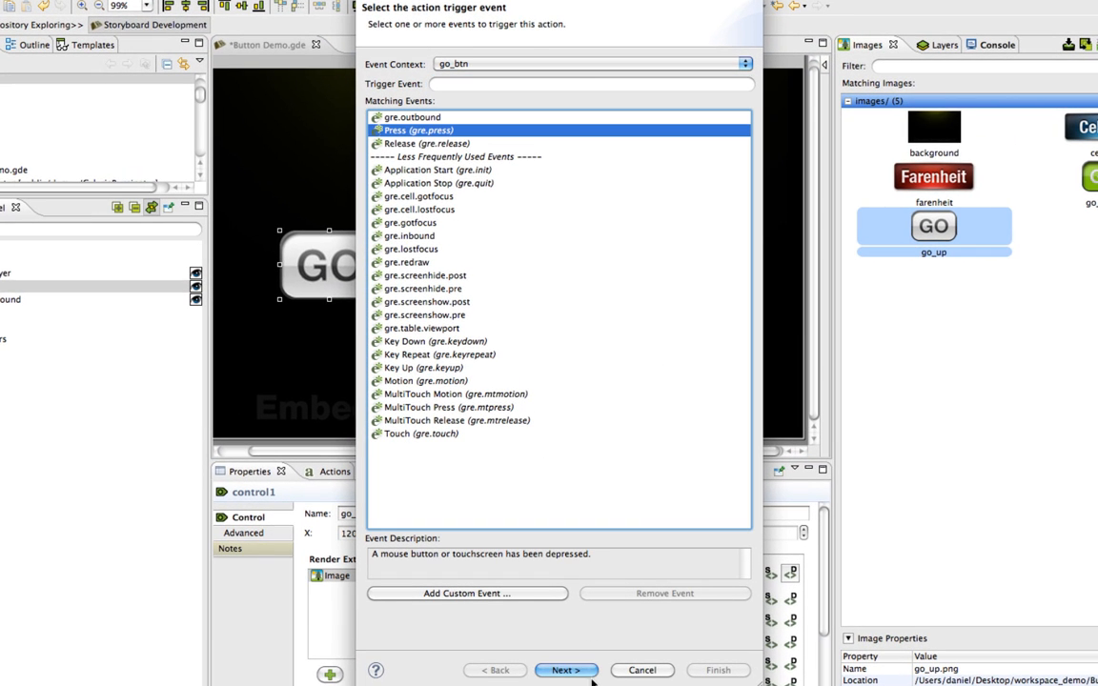
left_click(565, 670)
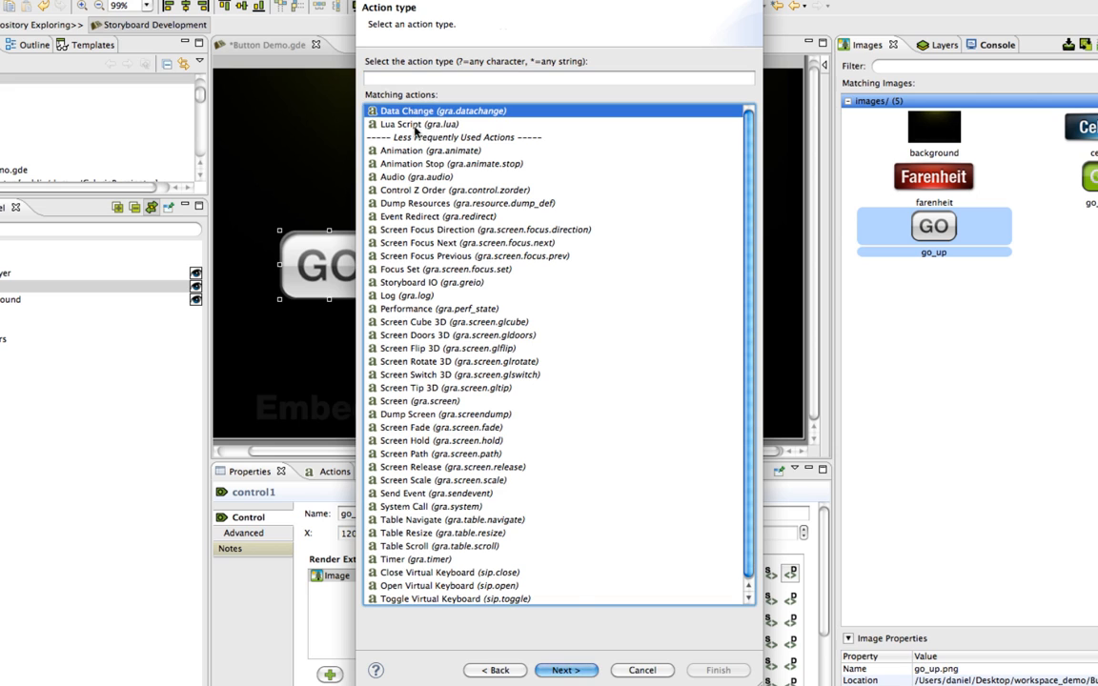
left_click(565, 670)
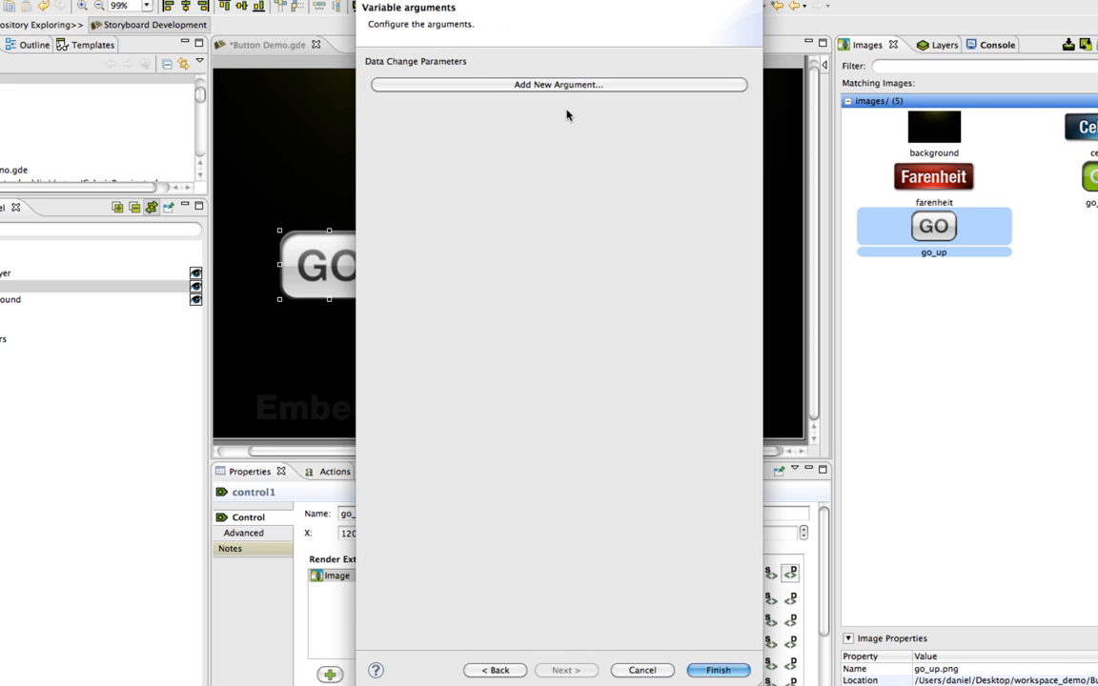
Set the press action's control.image argument to images/go_down.png and finish.
left_click(557, 84)
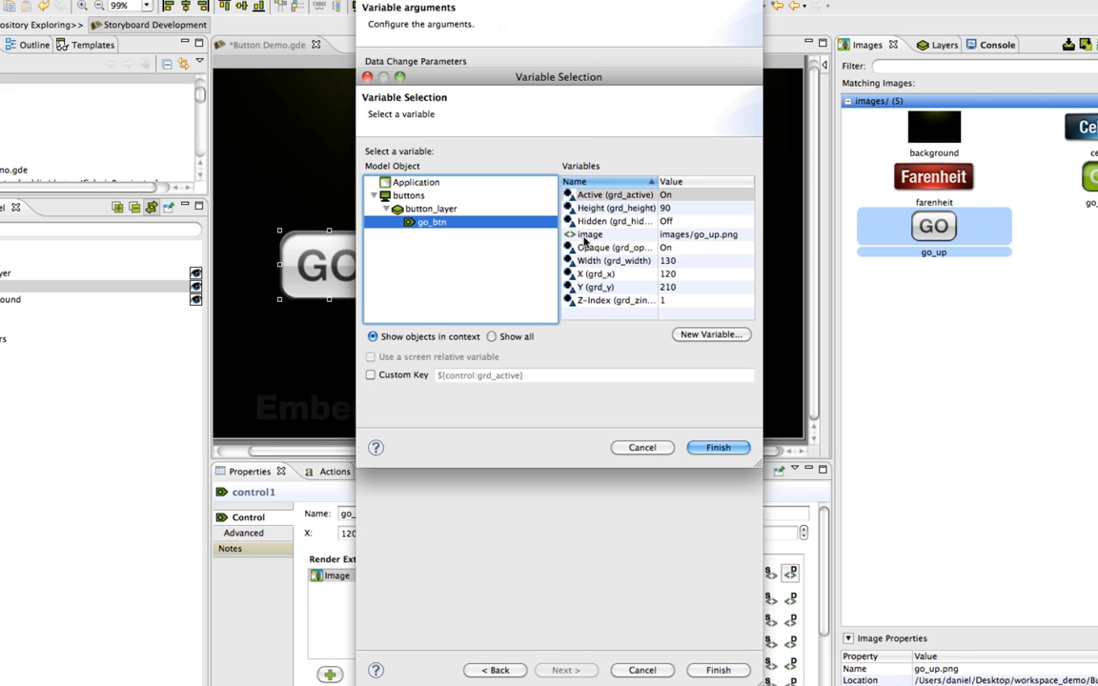
left_click(591, 235)
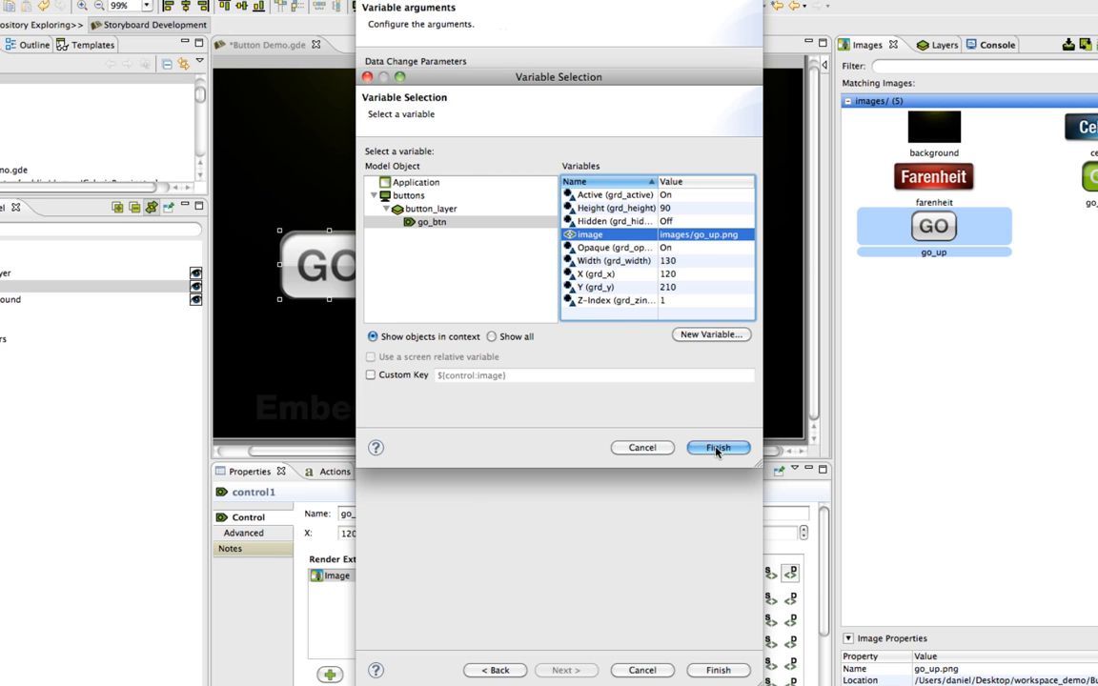
left_click(718, 448)
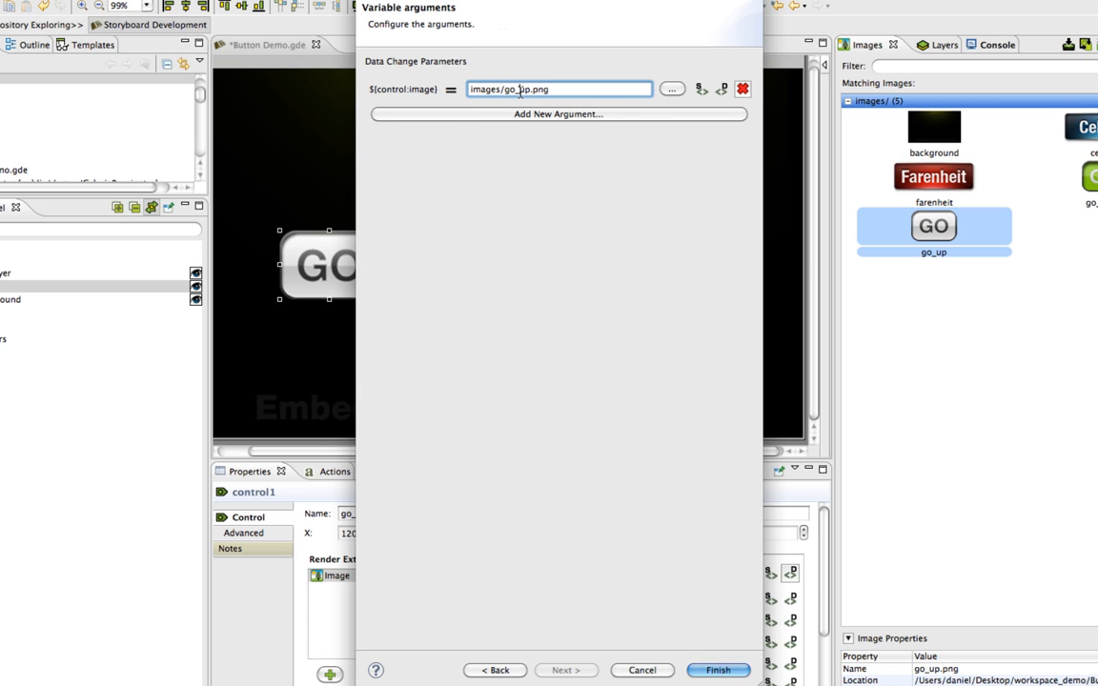
left_click(671, 89)
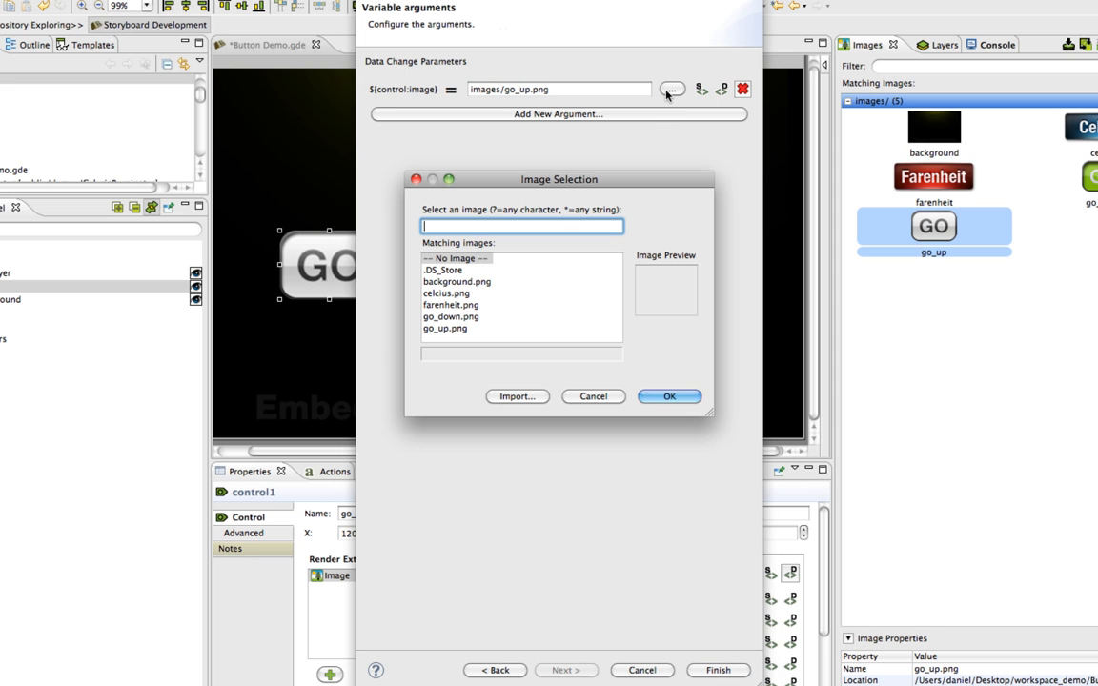
left_click(450, 316)
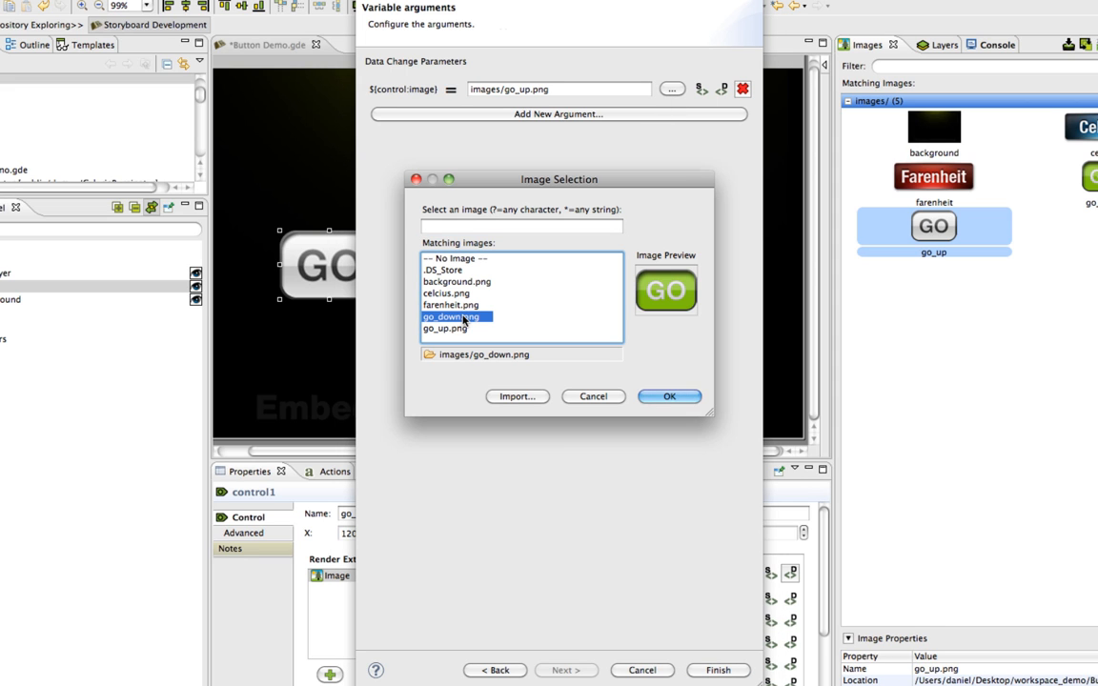
left_click(445, 328)
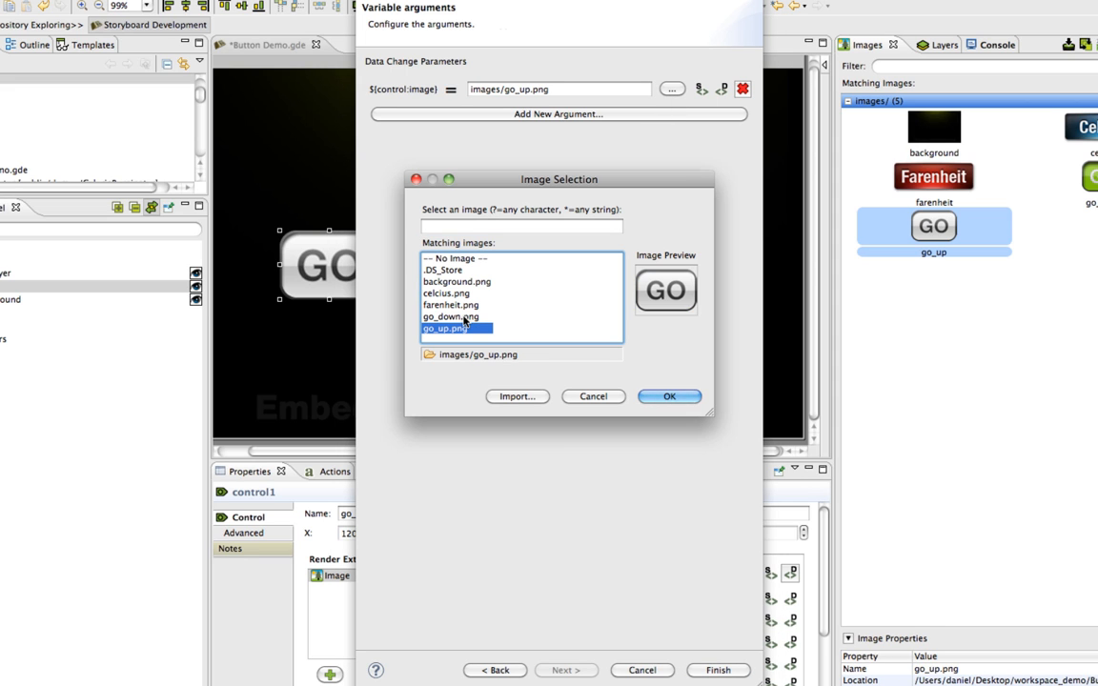
left_click(449, 316)
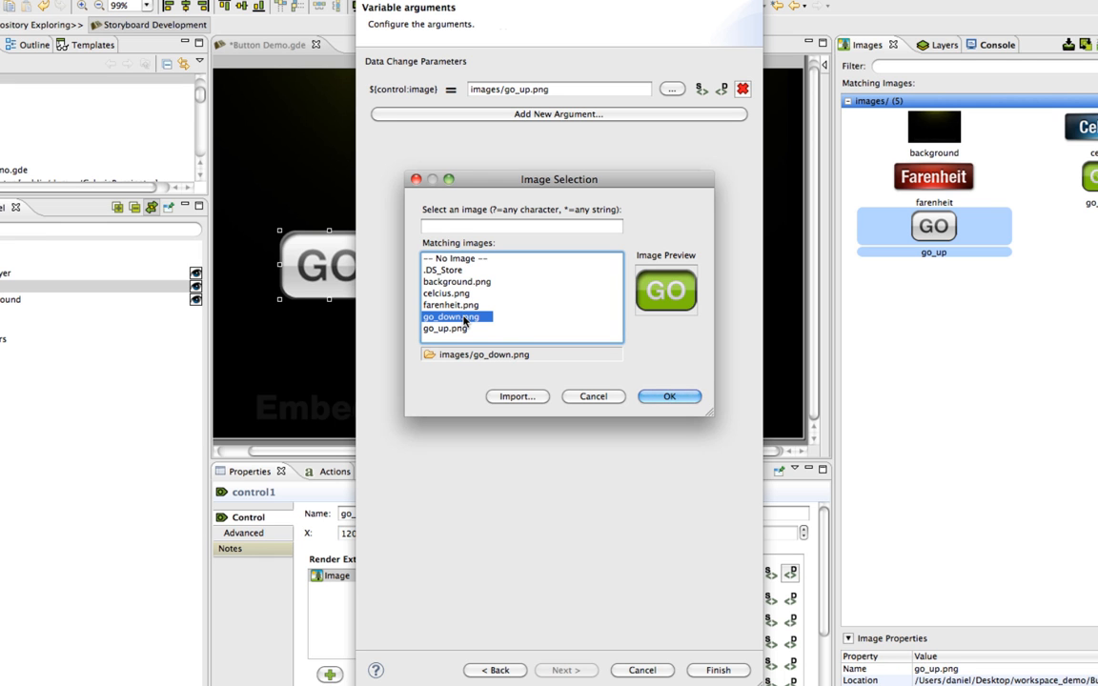
left_click(669, 396)
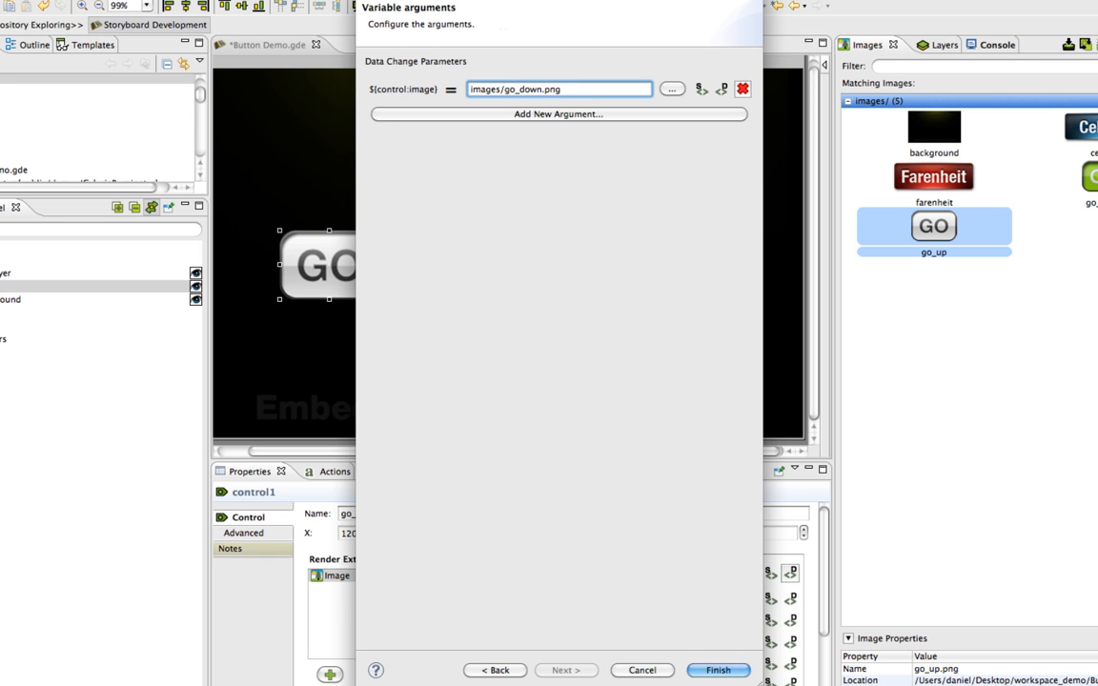
left_click(717, 670)
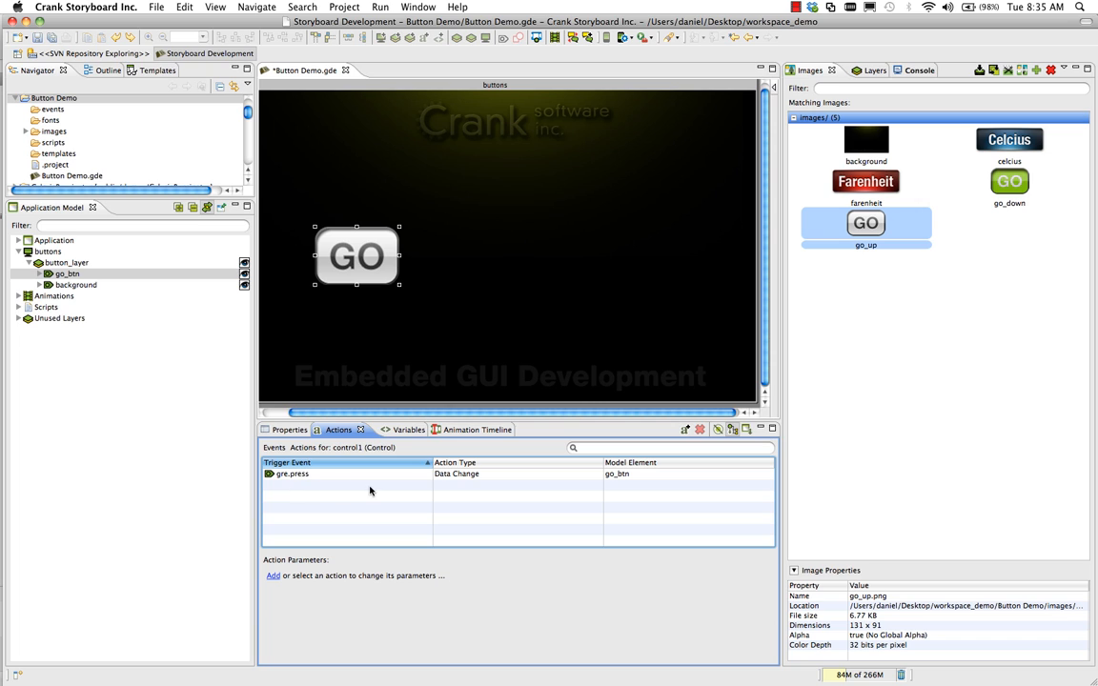
mouse_move(961, 207)
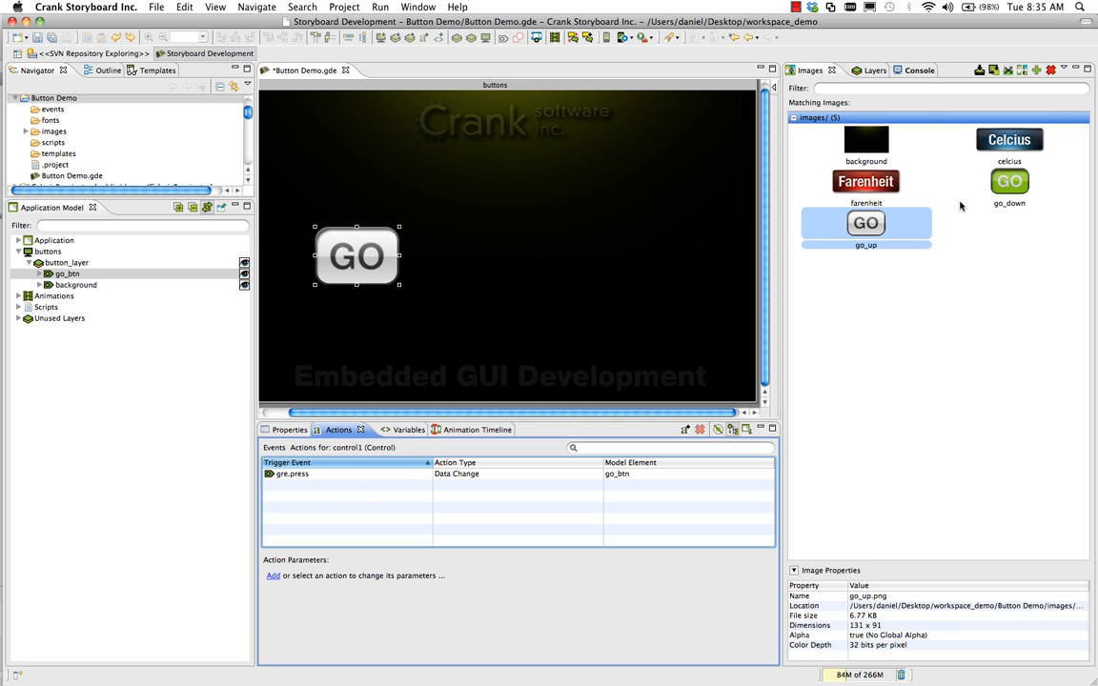
Add gre.release and gre.outbound Data Change actions on go_btn setting control.image back to go_up.png.
right_click(293, 474)
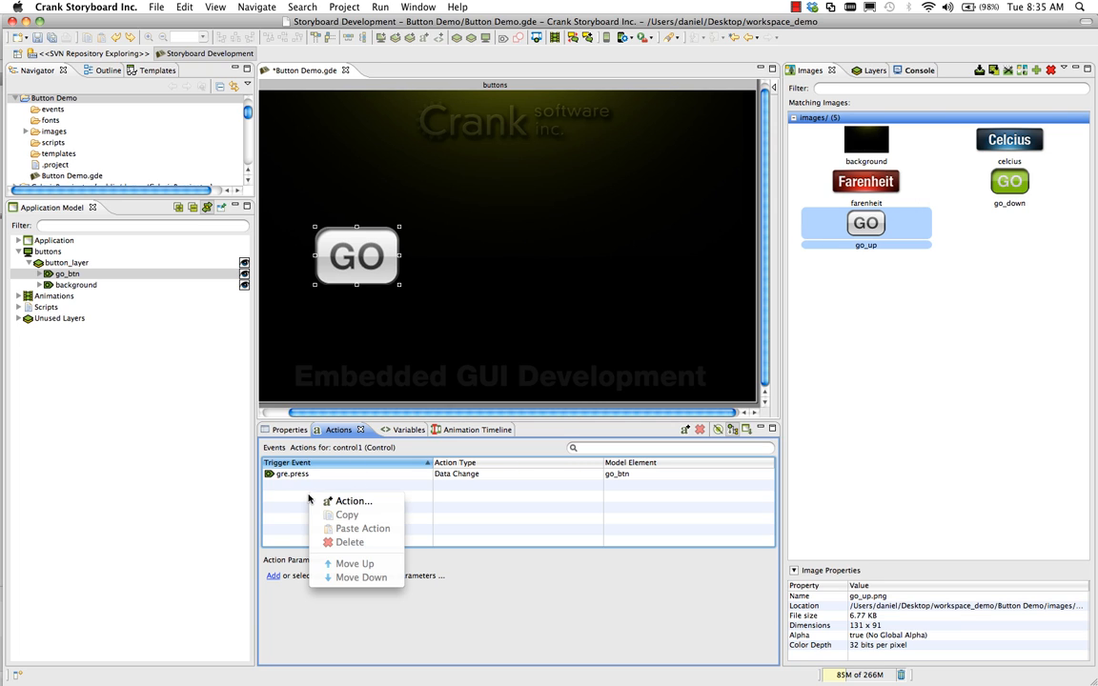
left_click(353, 501)
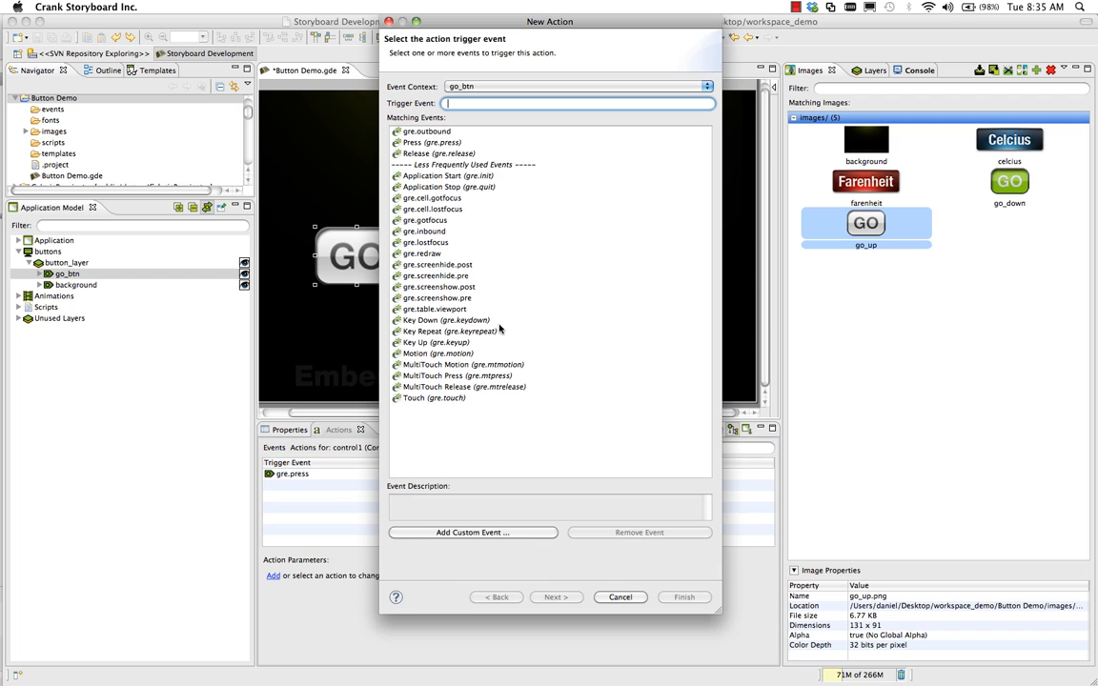
left_click(426, 131)
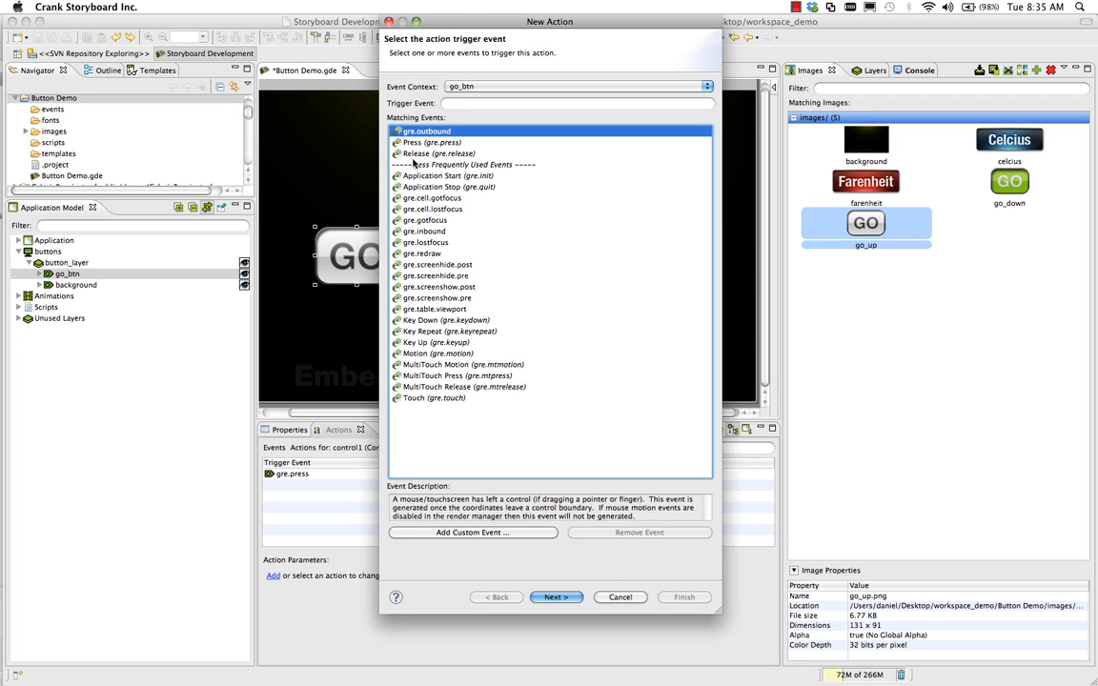
left_click(439, 153)
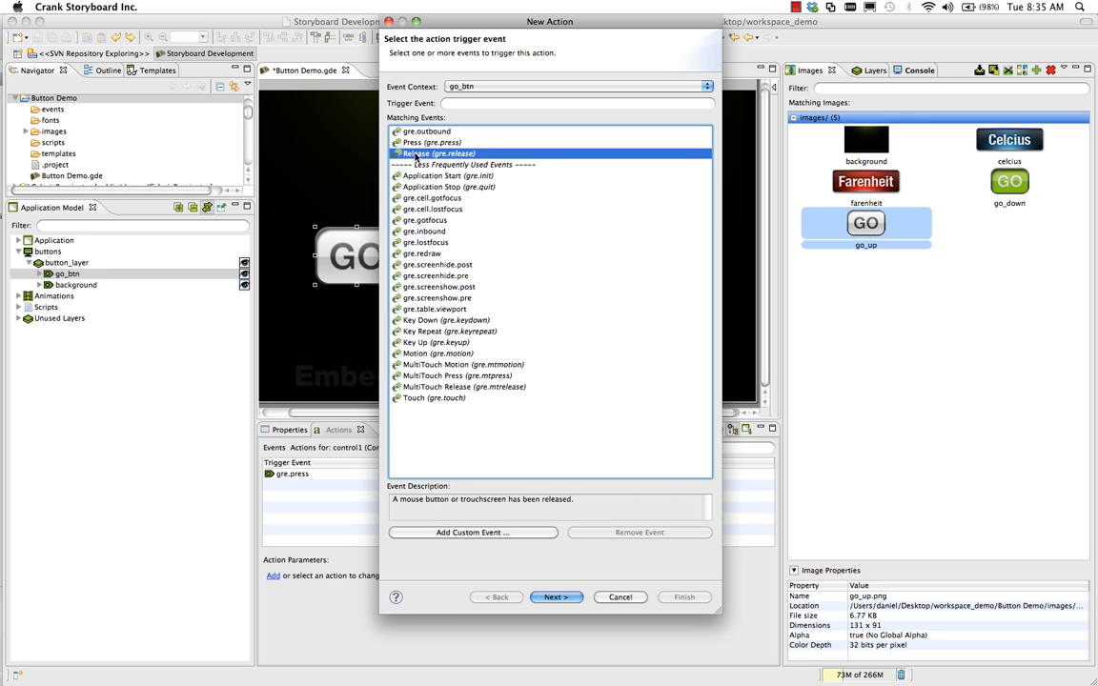
left_click(427, 130)
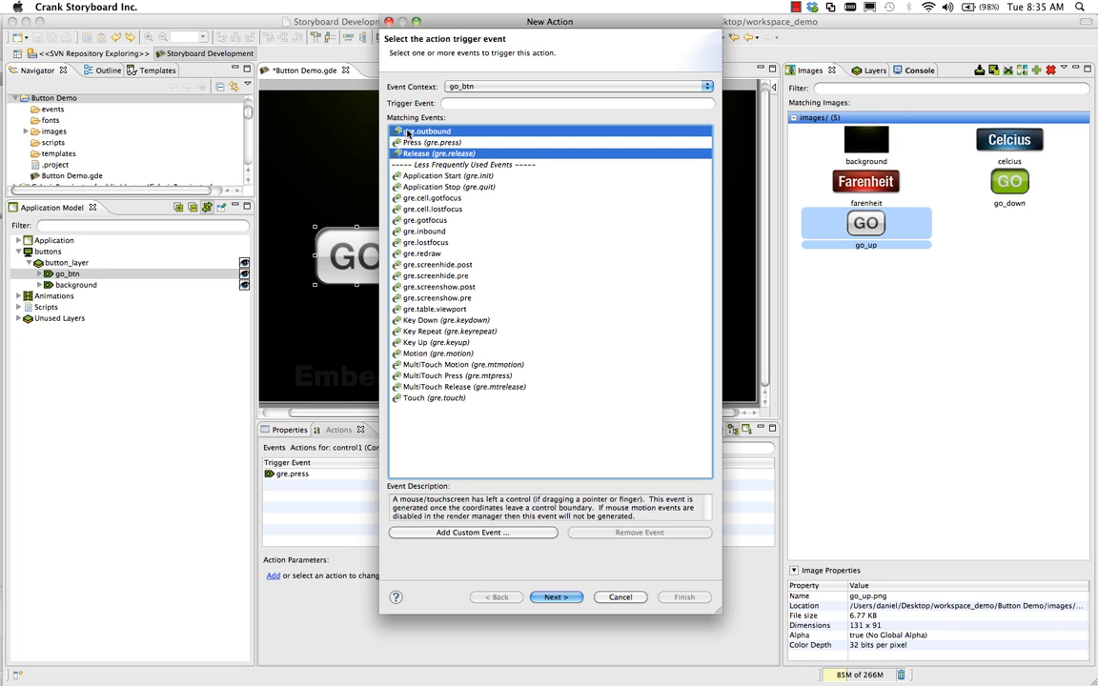
left_click(556, 597)
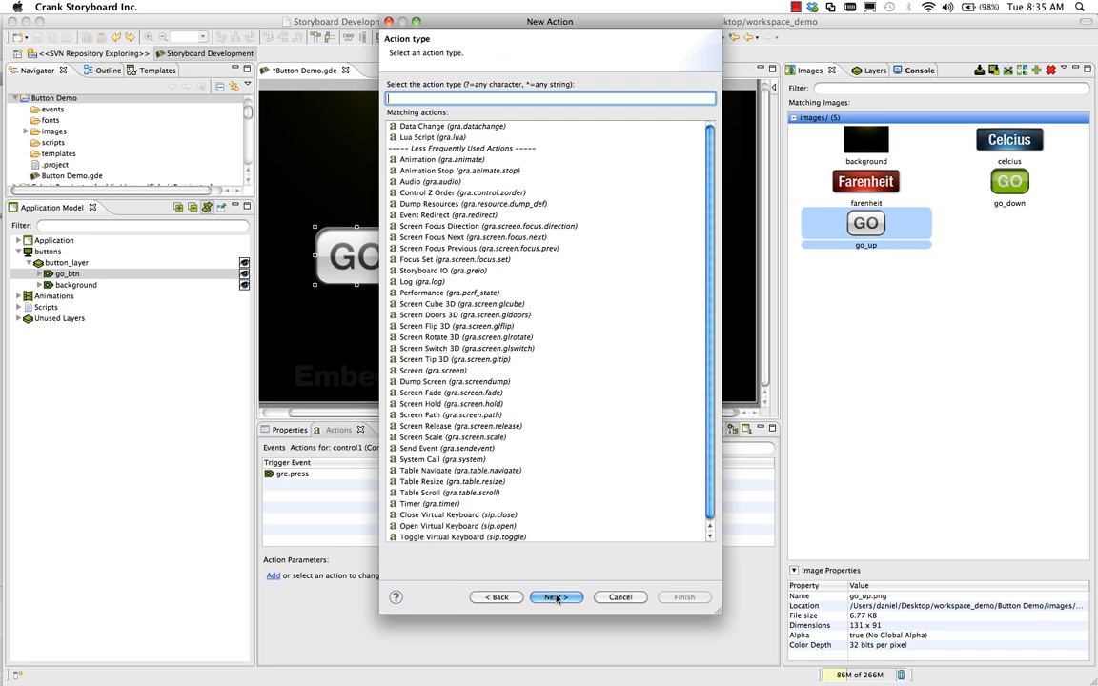
left_click(452, 126)
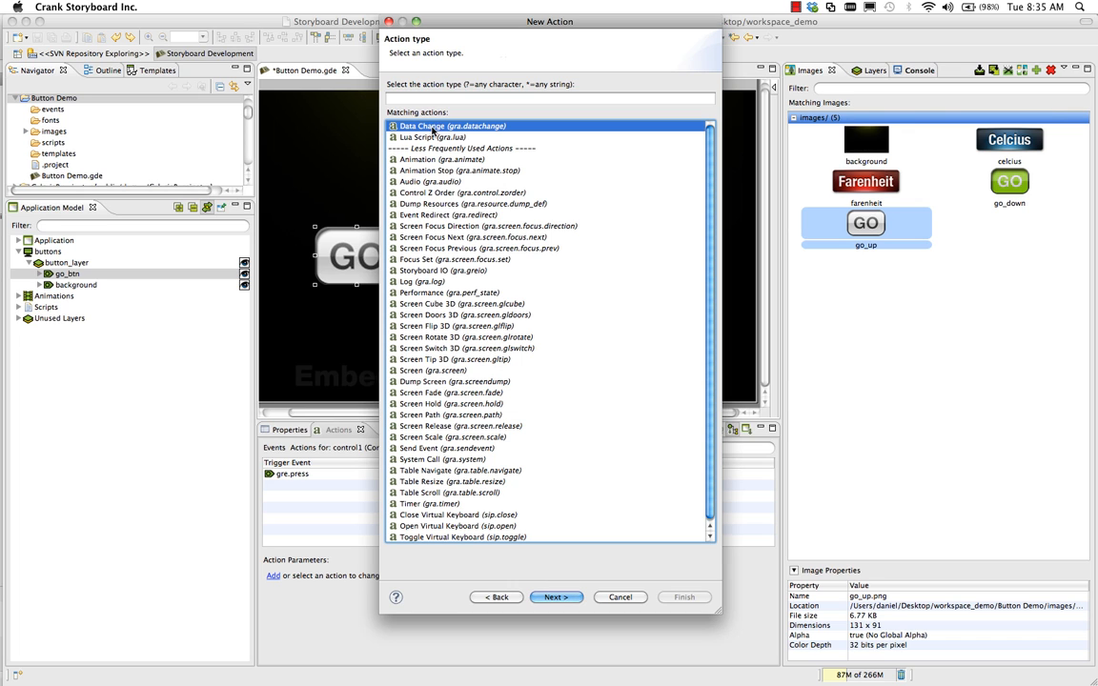
left_click(556, 597)
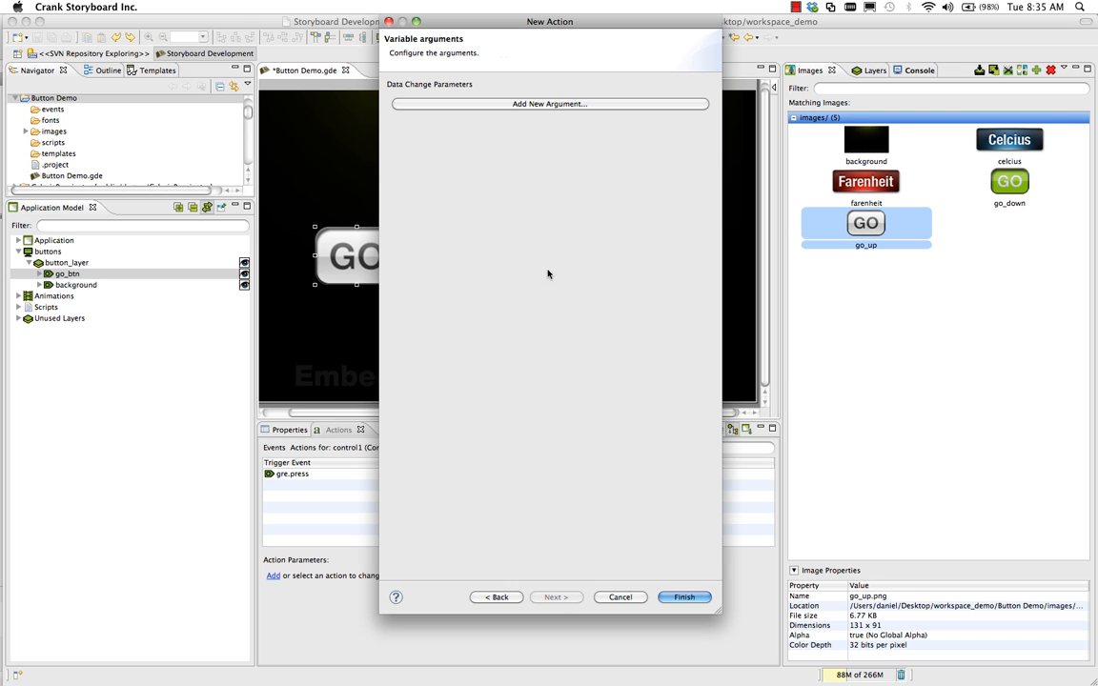
left_click(549, 104)
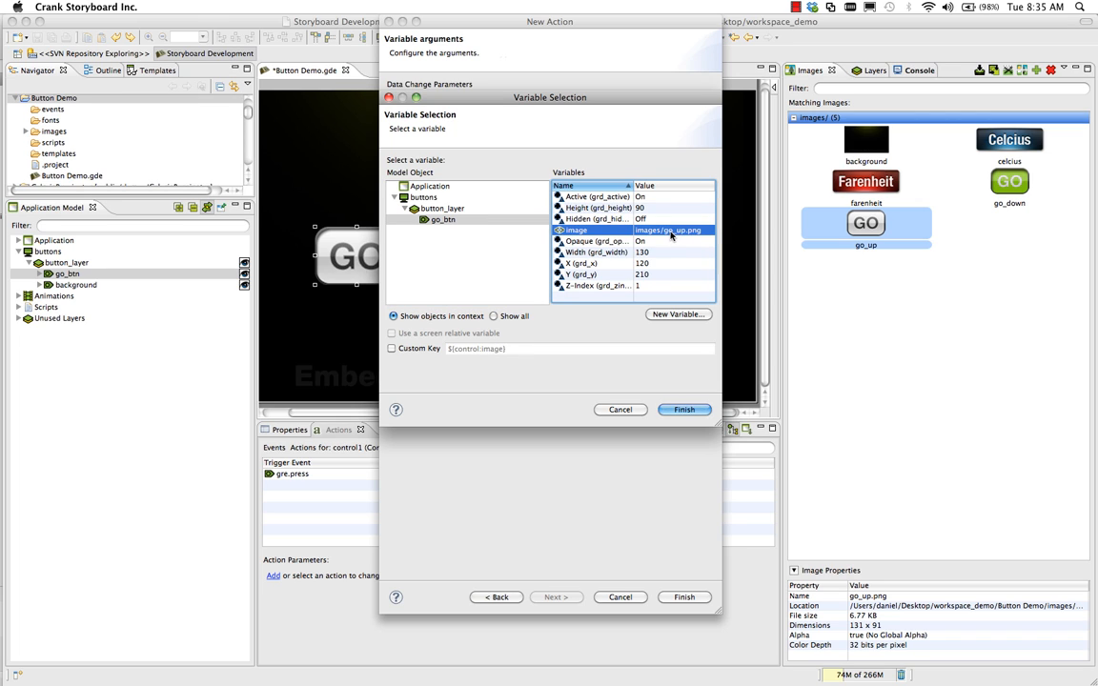
left_click(684, 410)
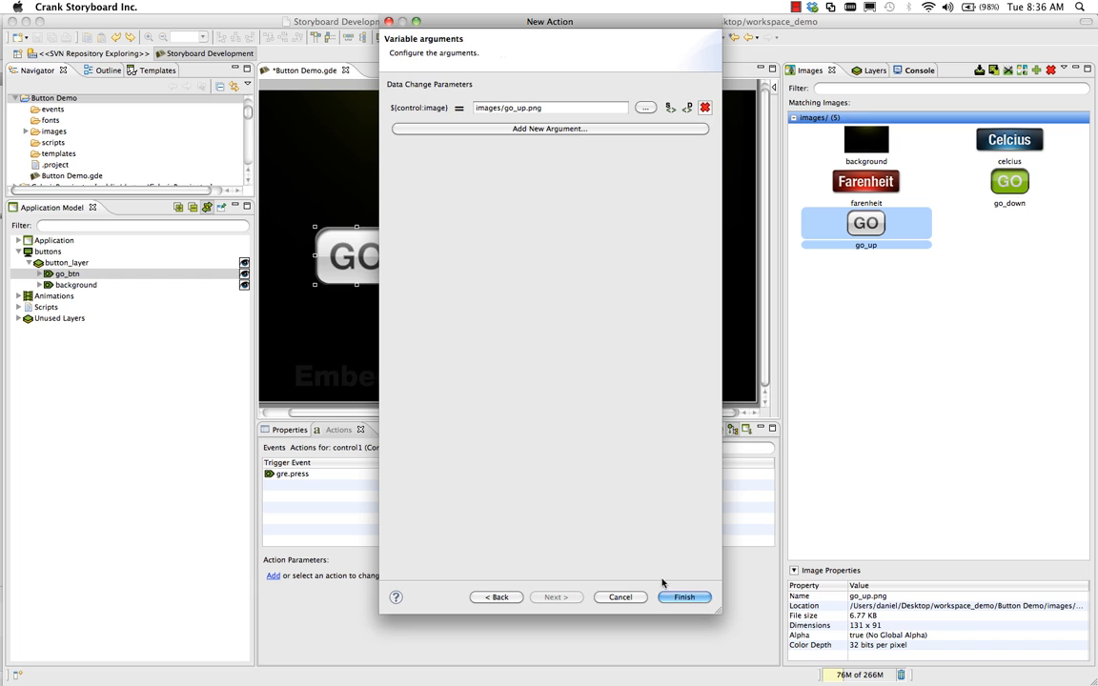
left_click(684, 597)
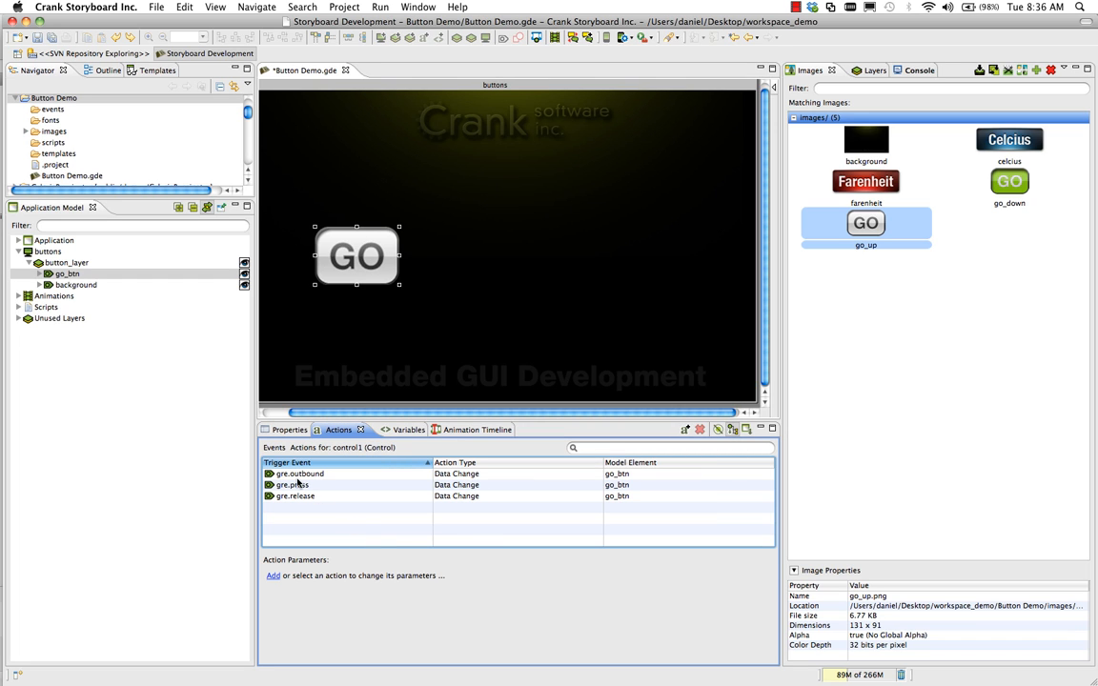
left_click(293, 486)
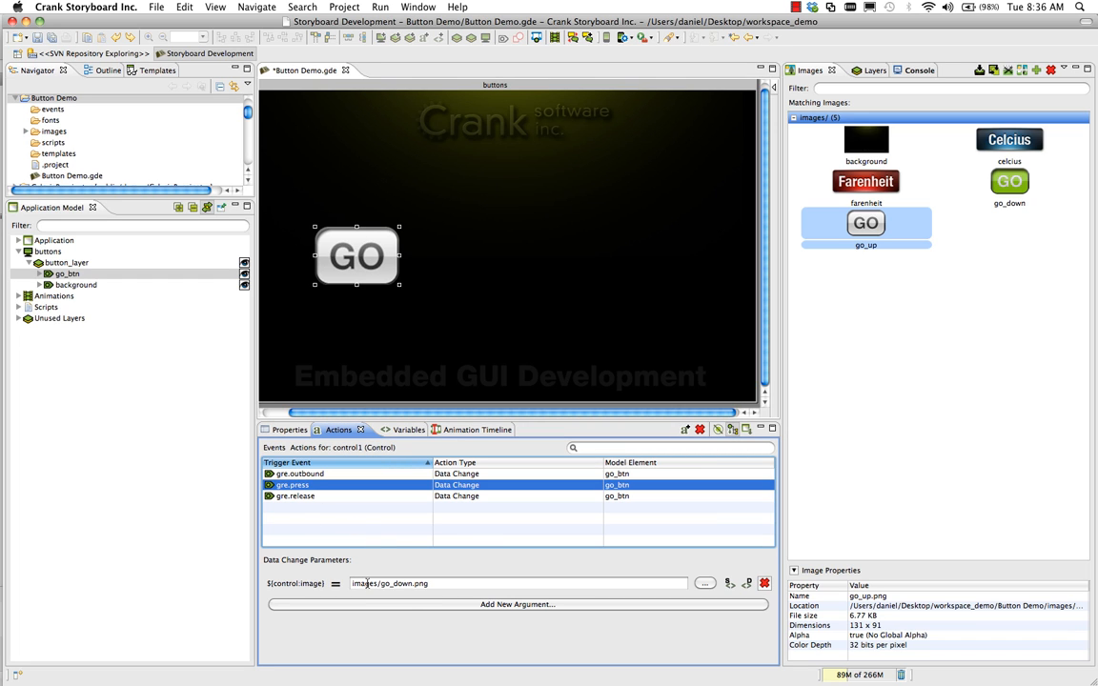
left_click(299, 474)
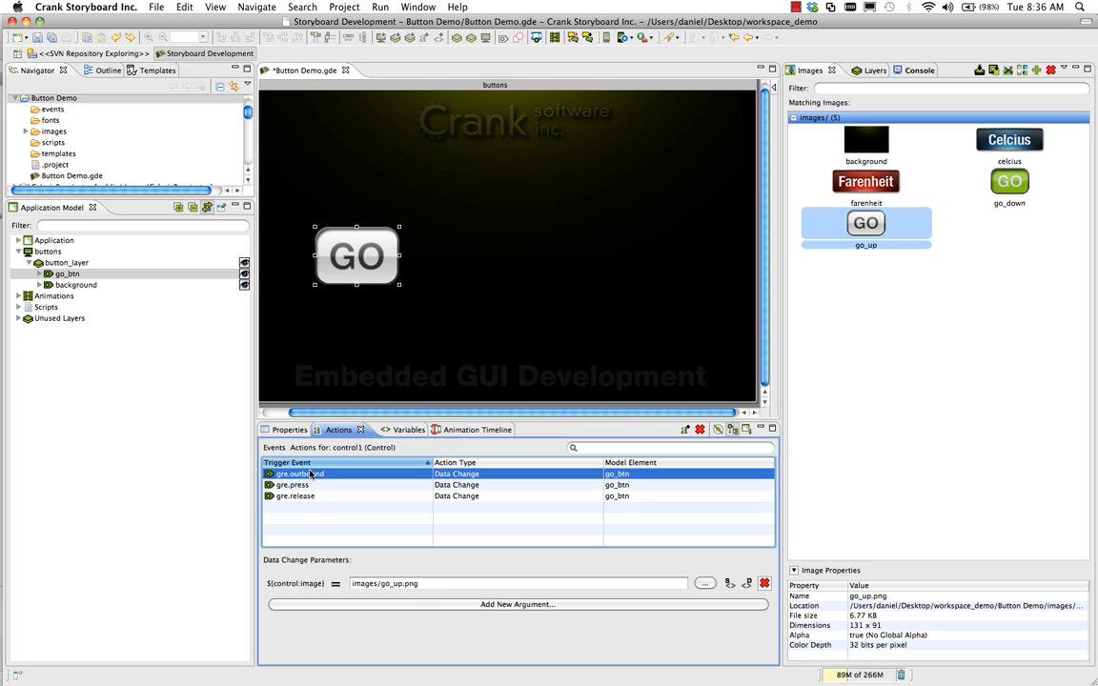
left_click(295, 495)
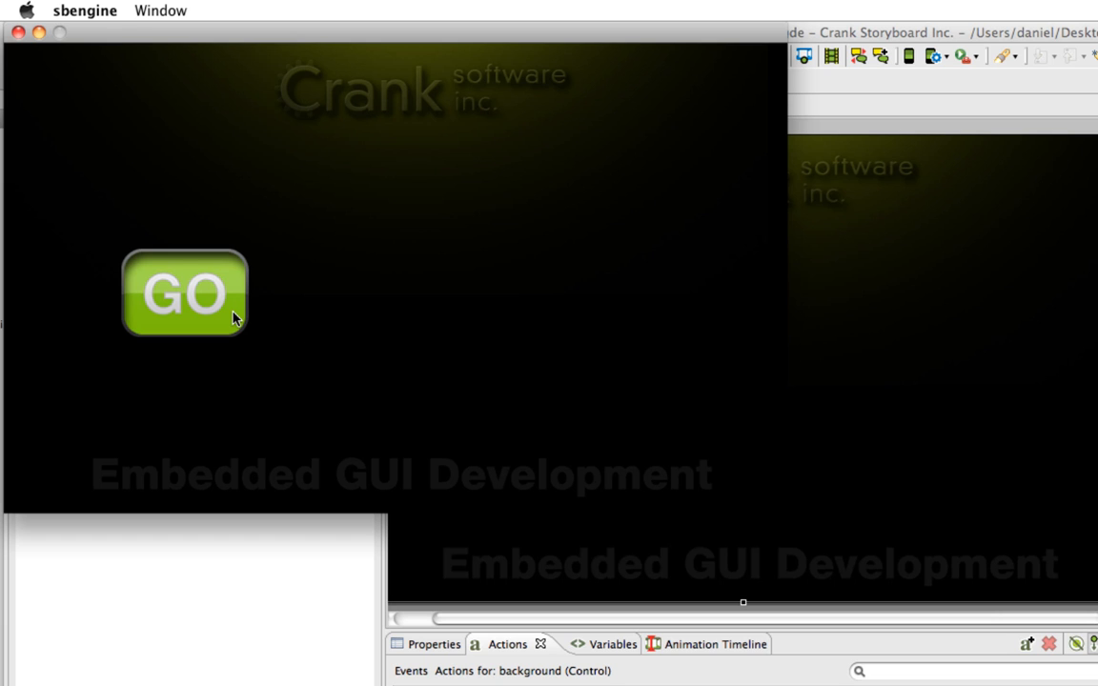
Press the GO button in sbengine and confirm it turns green, then back to grey.
left_click(184, 293)
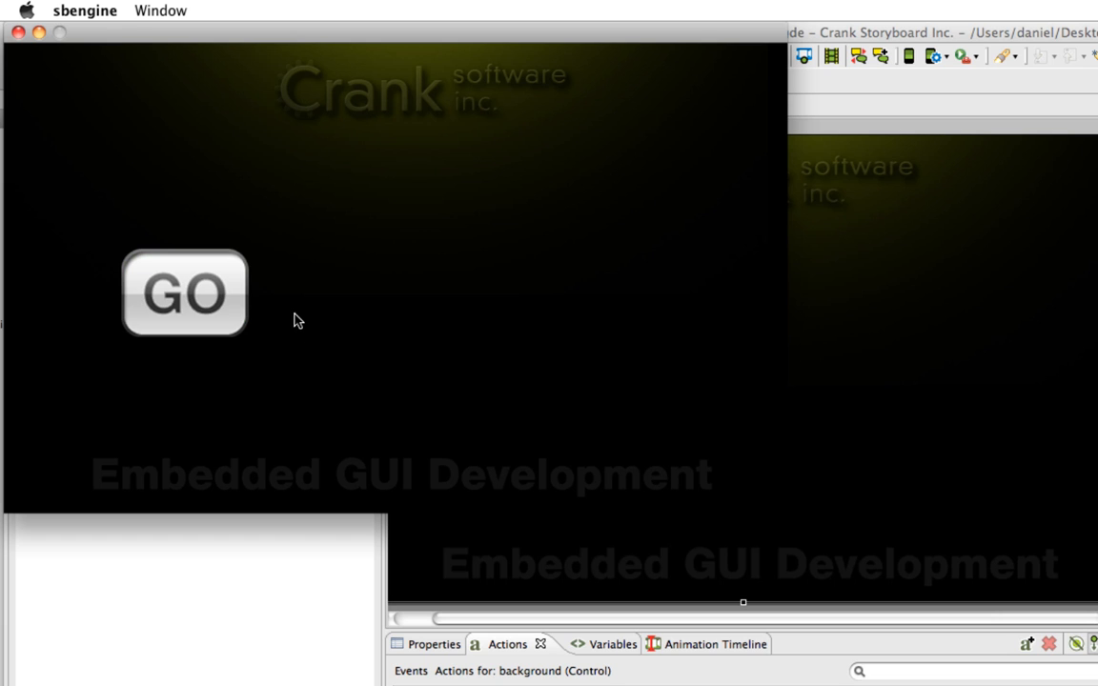
mouse_move(15, 54)
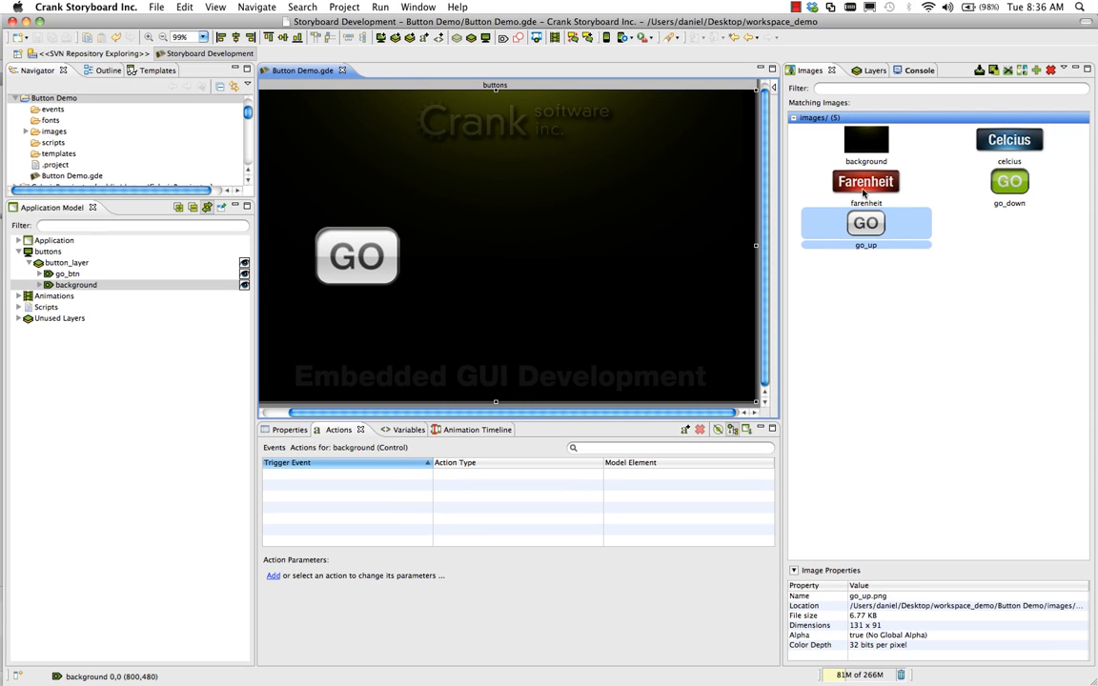
Place the Celcius image as control1 at 473,209 and begin binding its image to a variable.
left_click(1009, 140)
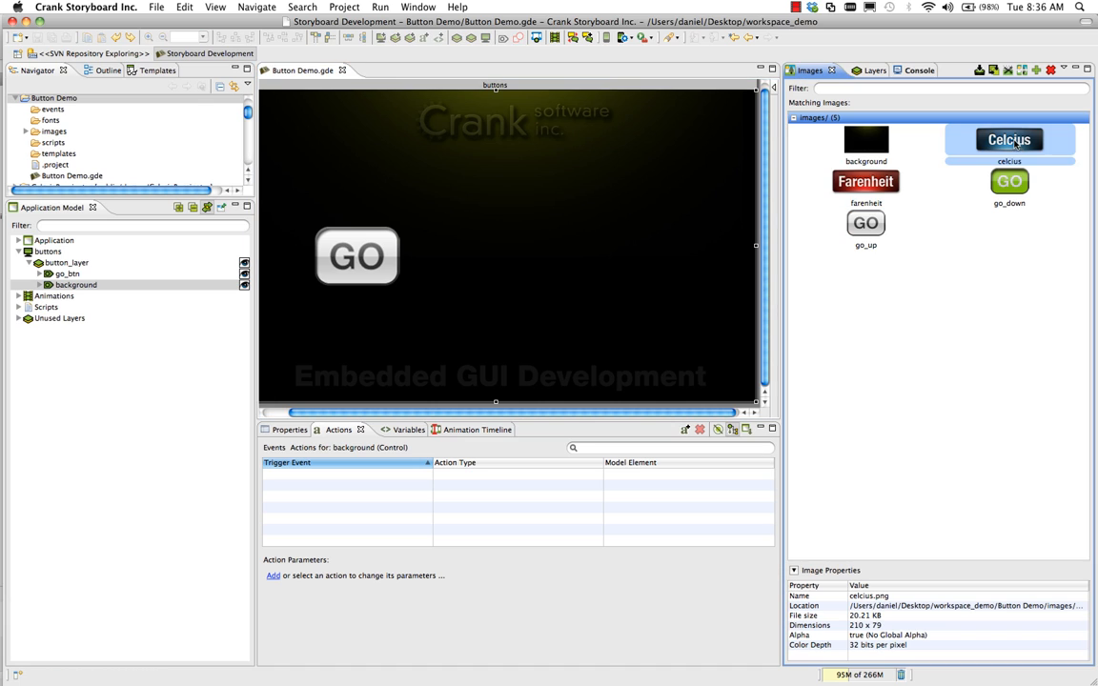
left_click_drag(1009, 139, 610, 252)
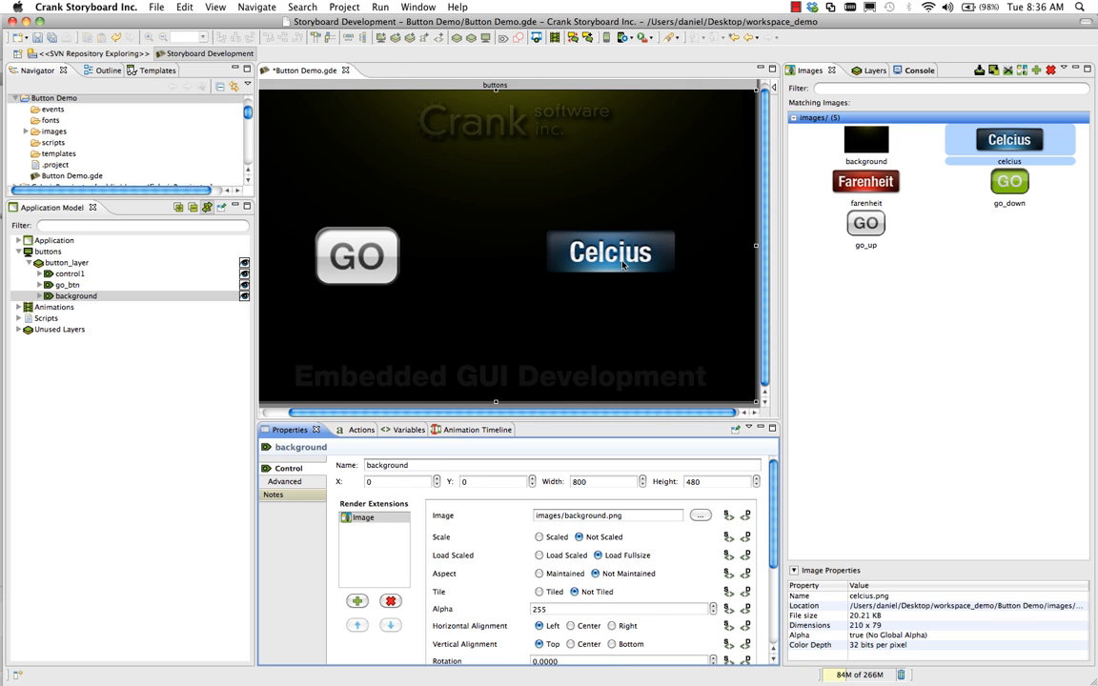
left_click(610, 251)
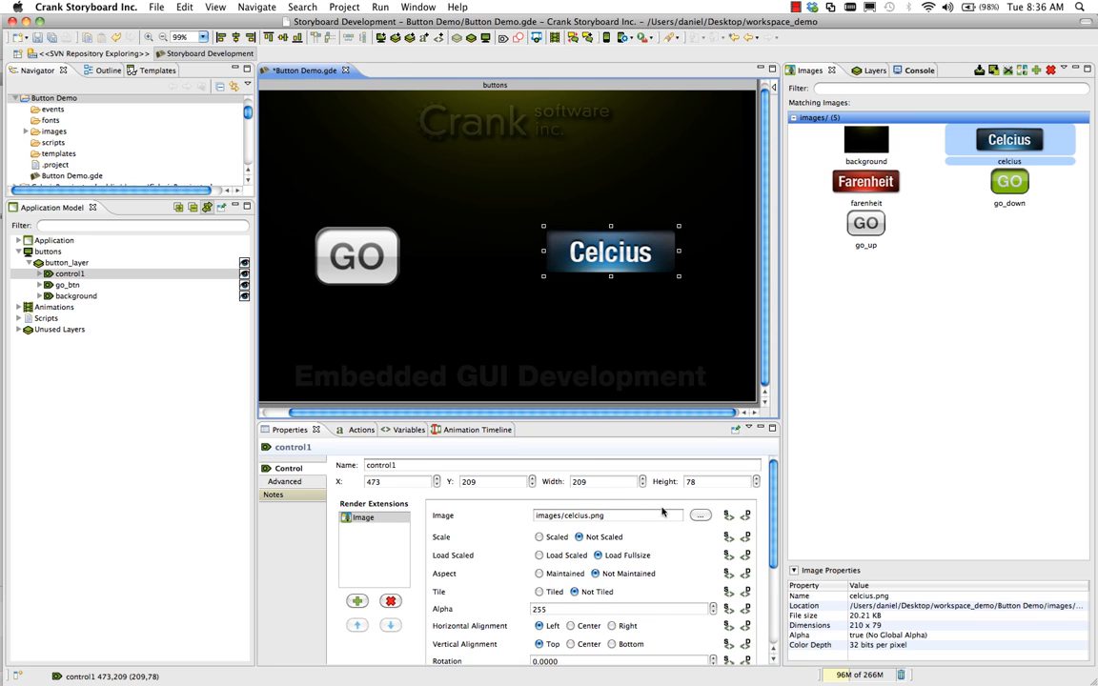
left_click(745, 516)
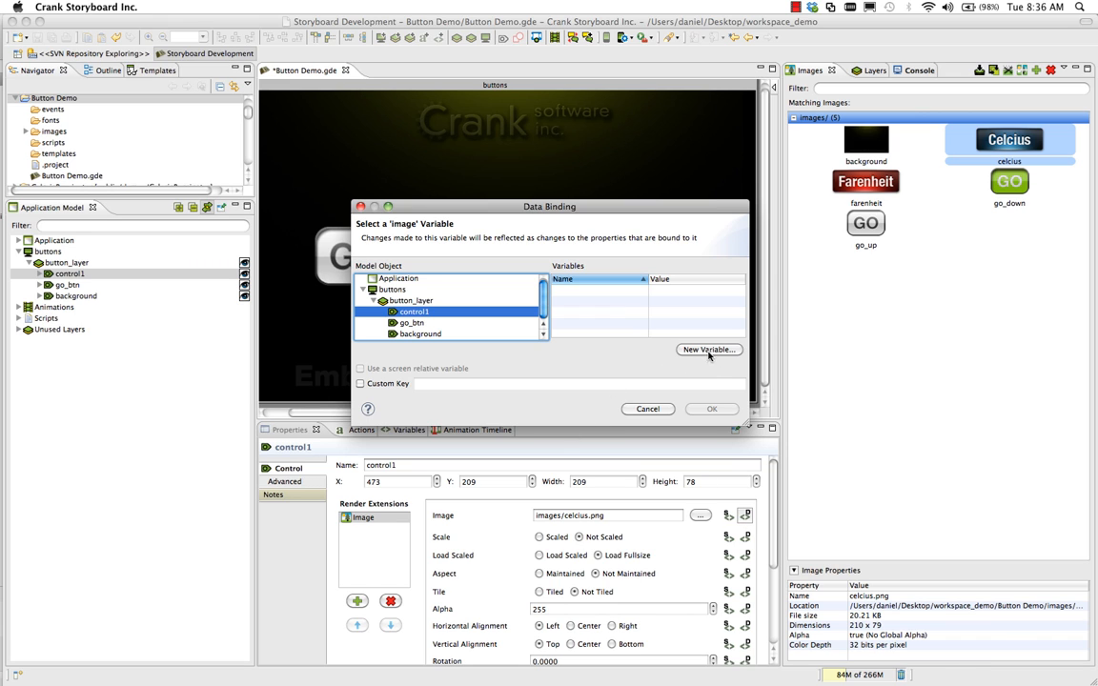
Bind the Celcius control's image to a new control.image variable and rename the control temperature.
left_click(707, 350)
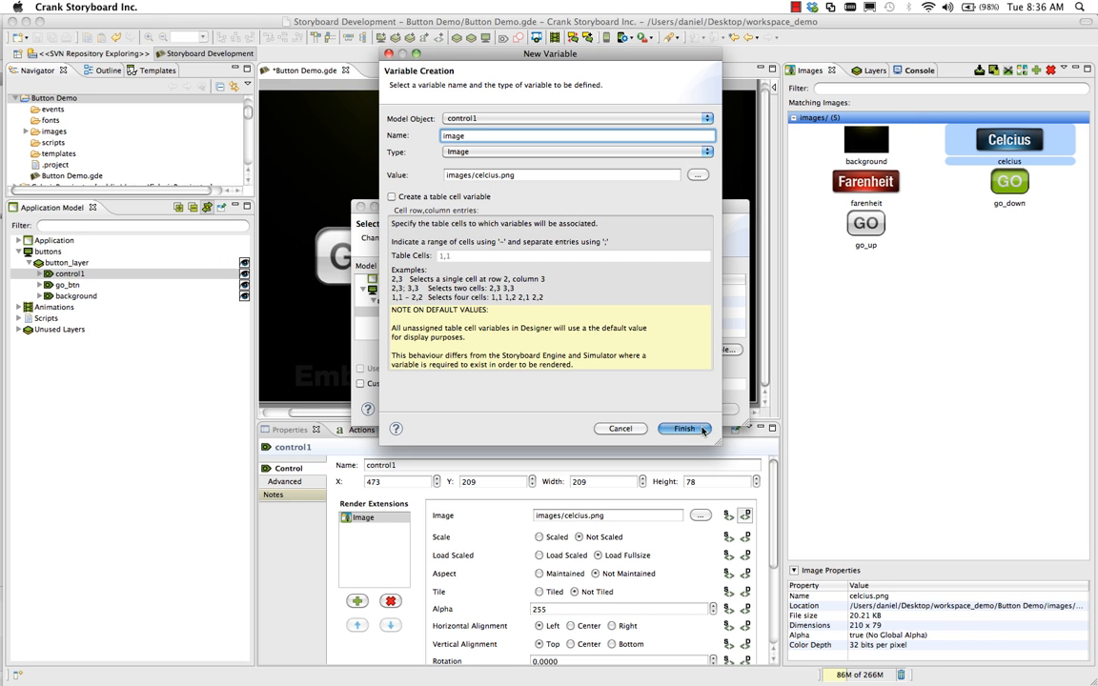
left_click(685, 428)
type("temperatue")
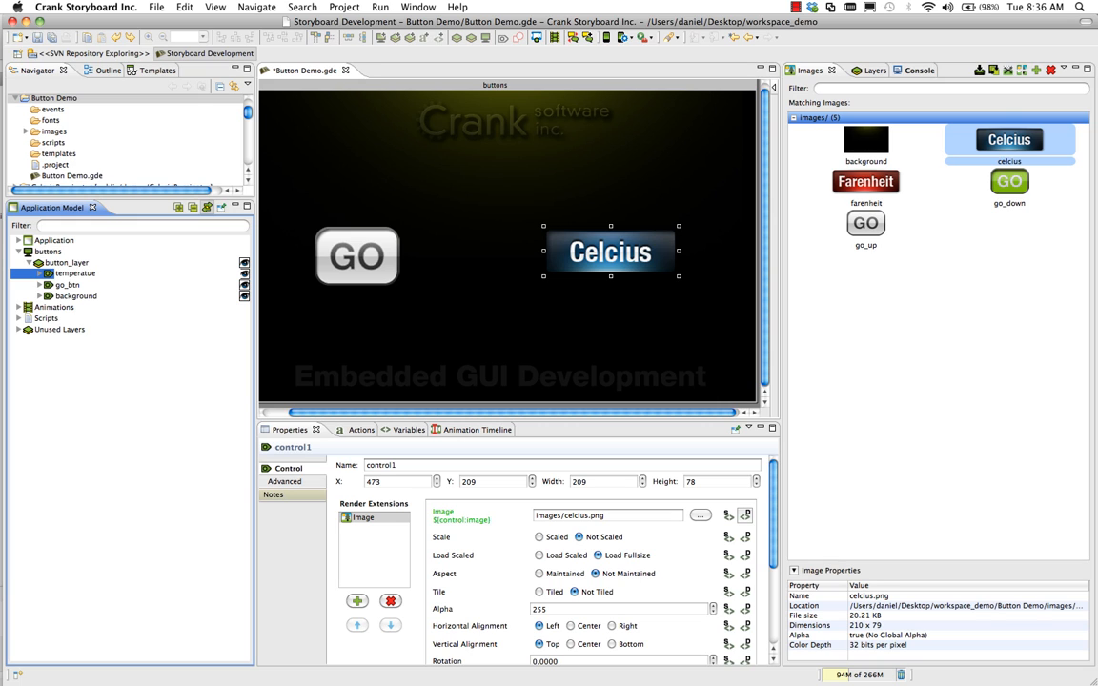
left_click(75, 273)
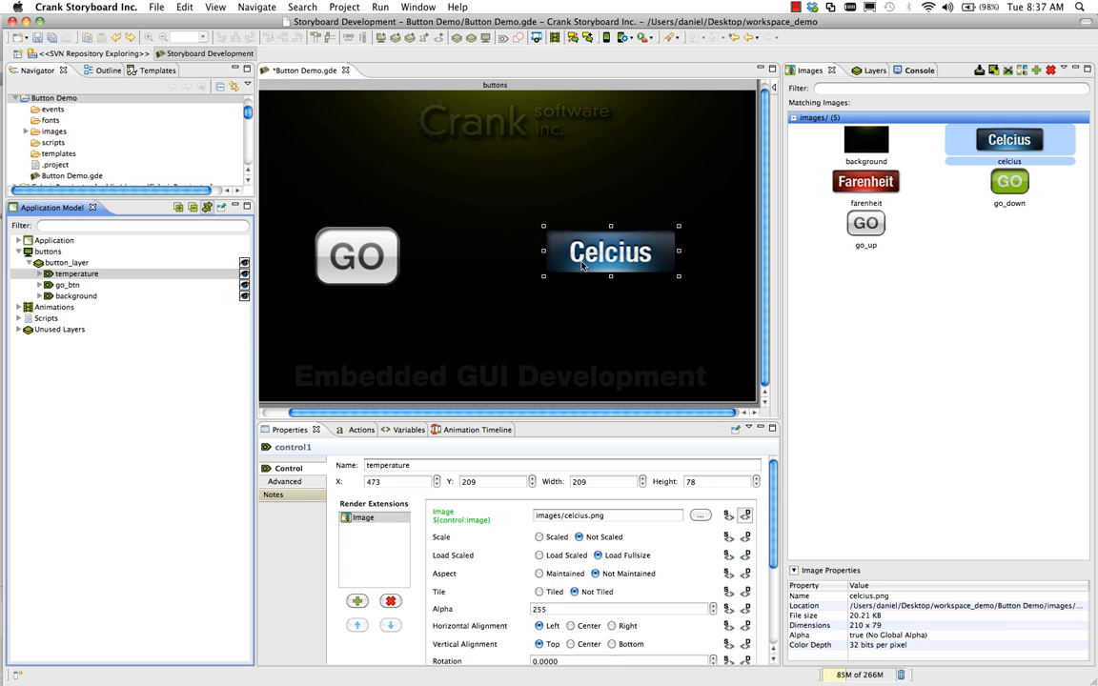
Add a gre.press action to the temperature control that runs a Lua script.
right_click(610, 252)
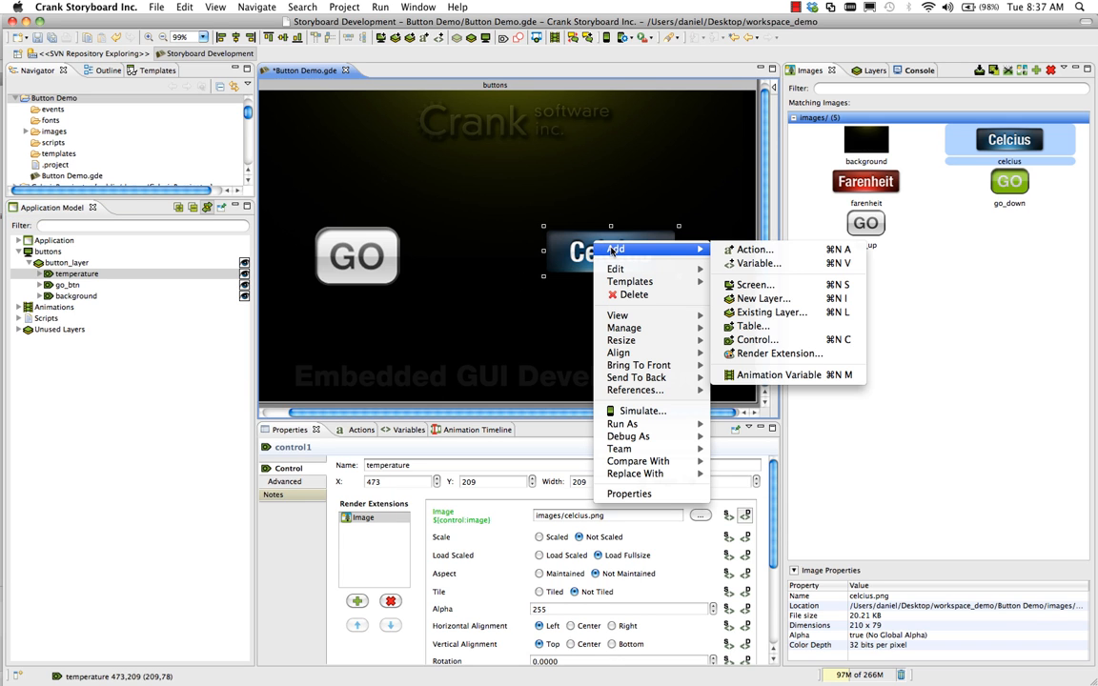
left_click(752, 248)
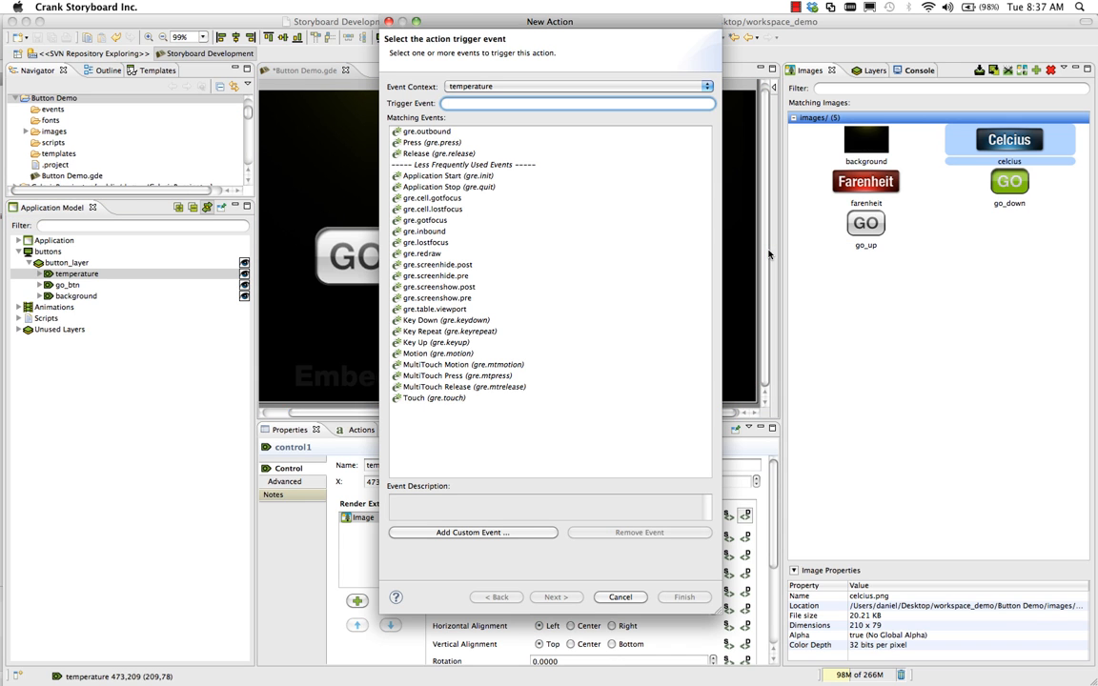
left_click(432, 142)
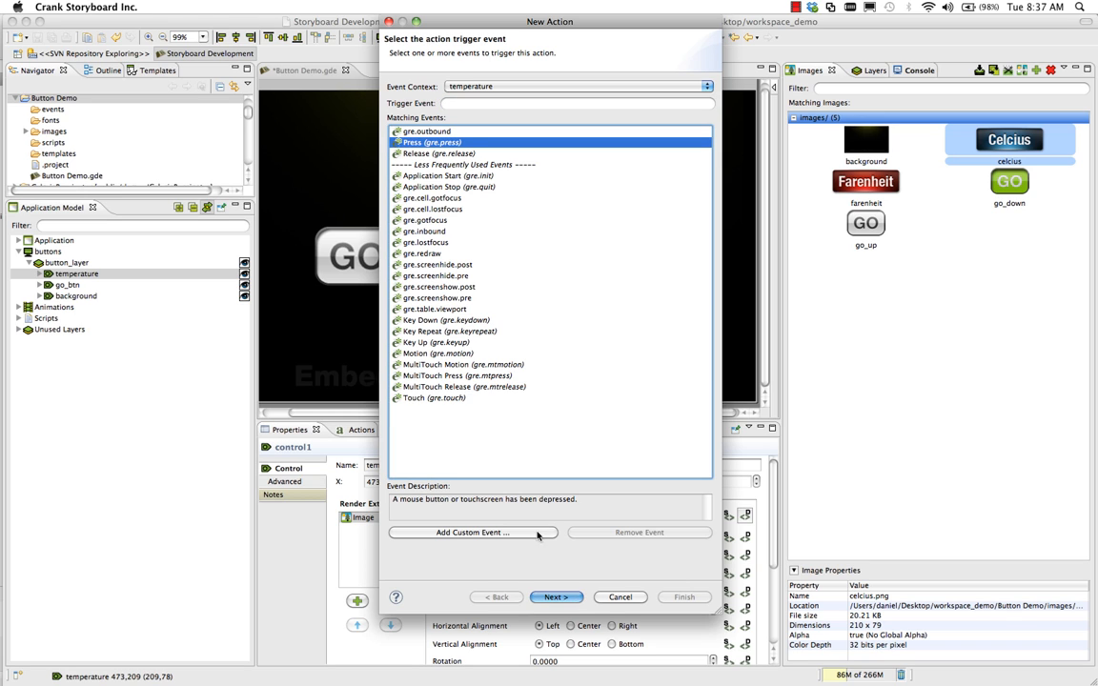
left_click(556, 597)
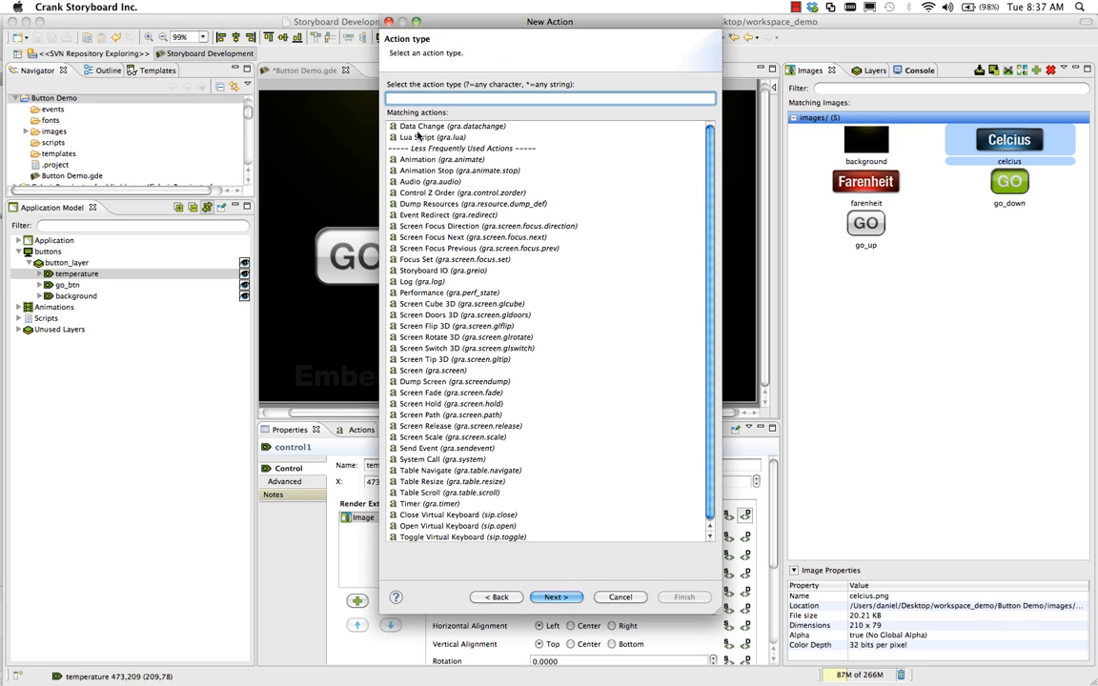
left_click(555, 597)
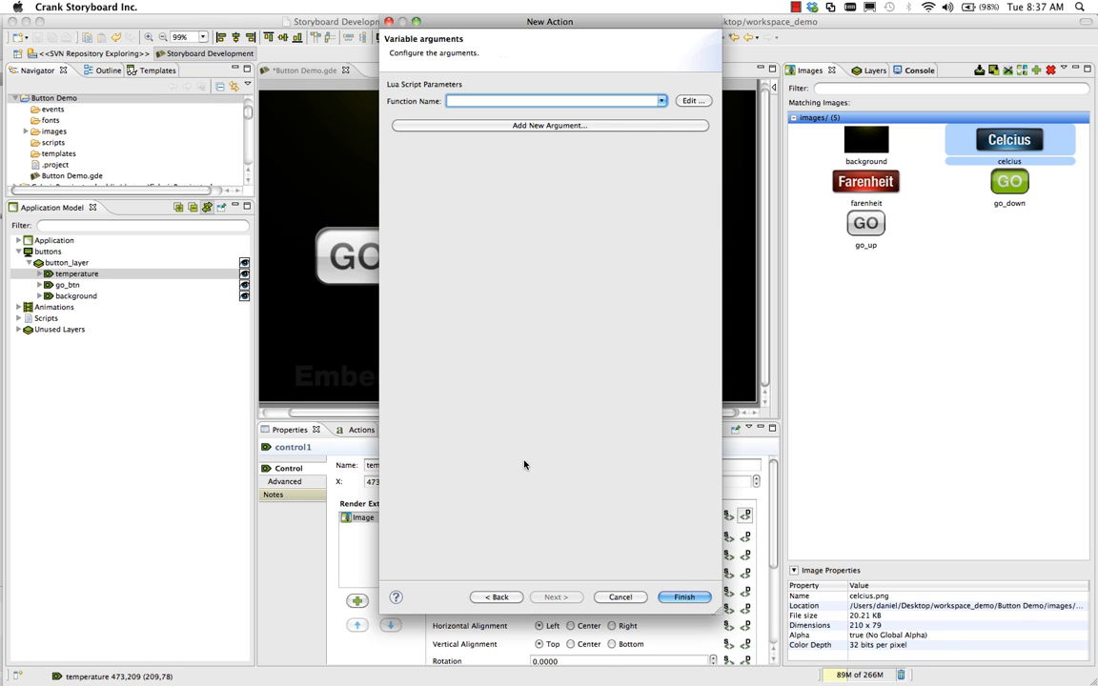
Name the Lua function cb_toggle_press, finish the action, and edit the function.
type("cb_toggle_p")
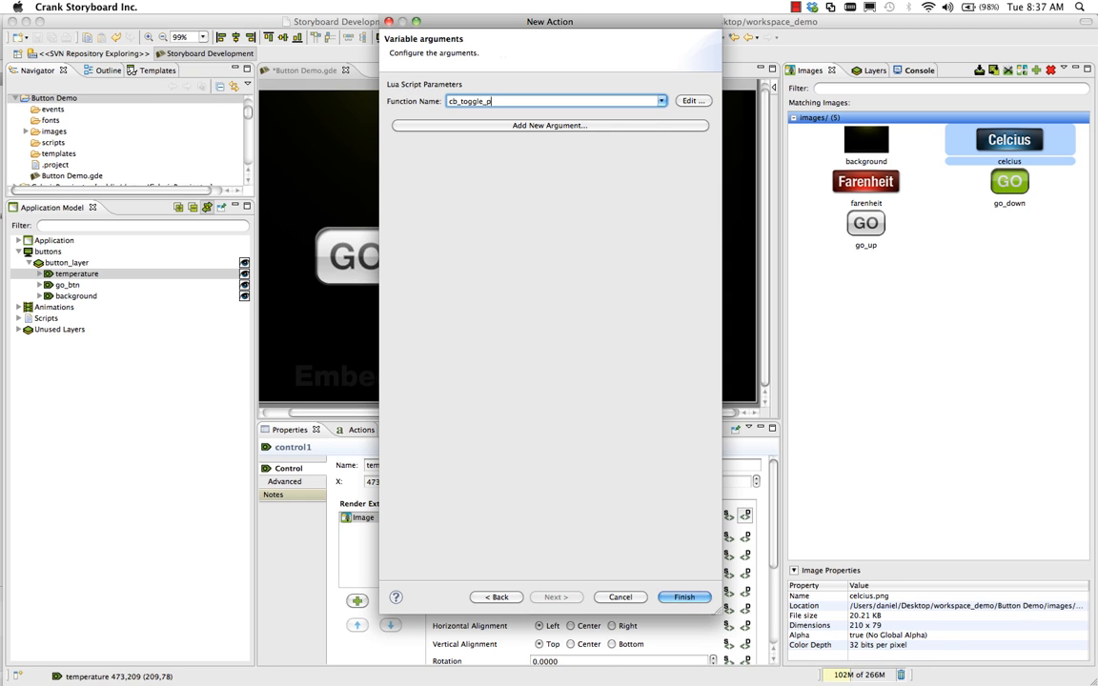
type("ress")
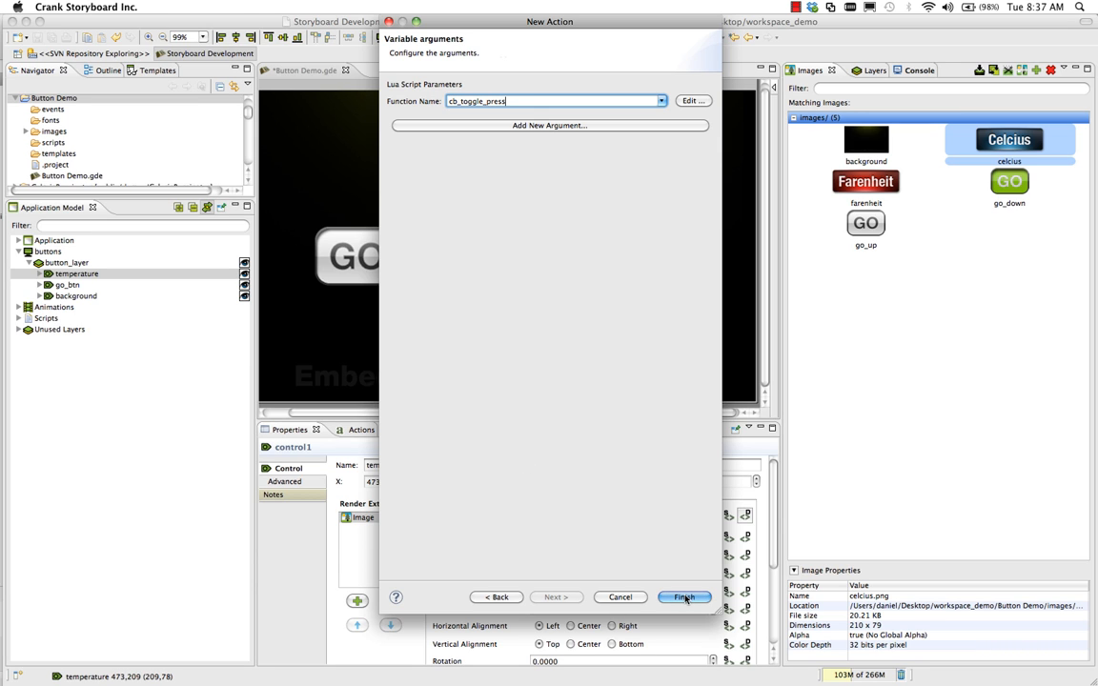
left_click(684, 597)
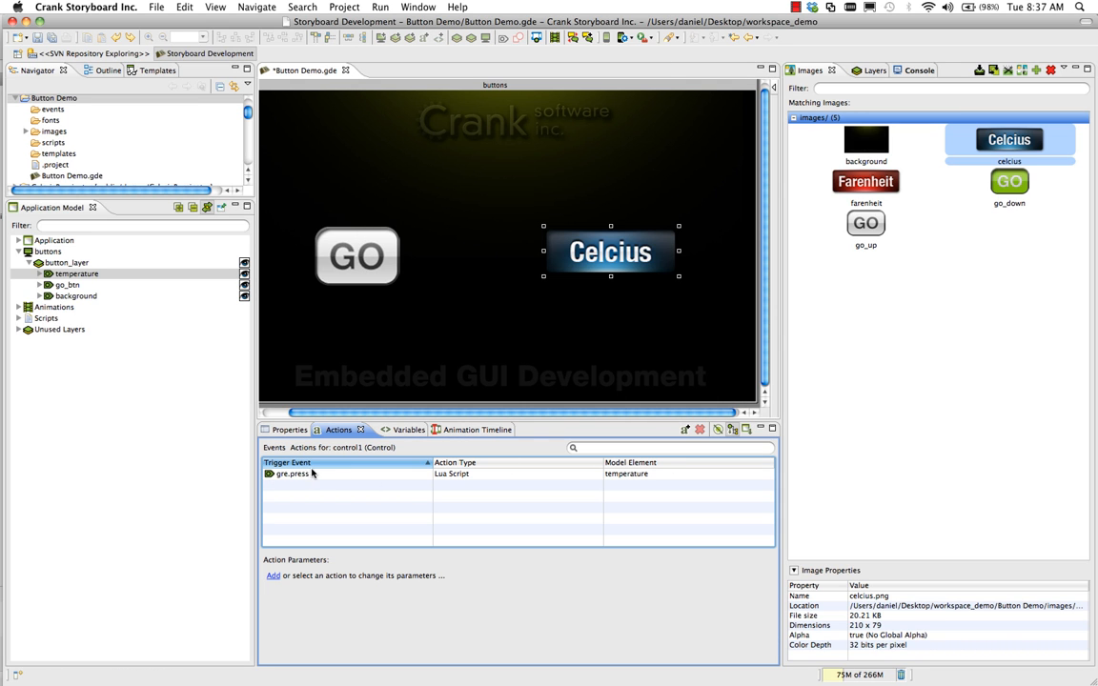
left_click(293, 474)
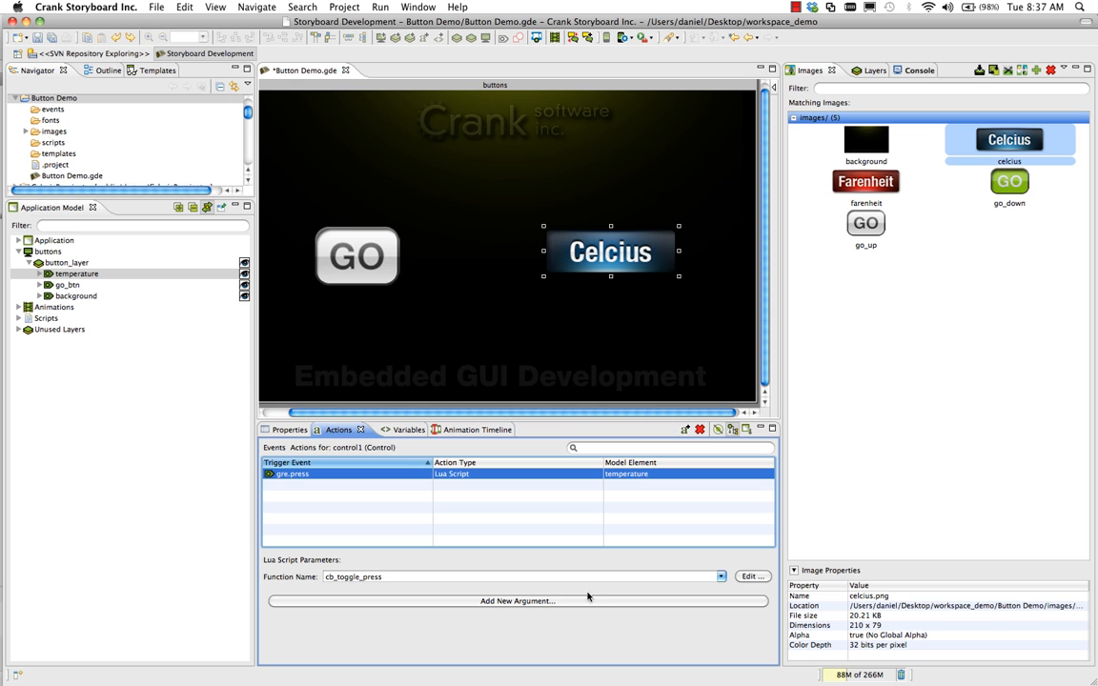
left_click(752, 576)
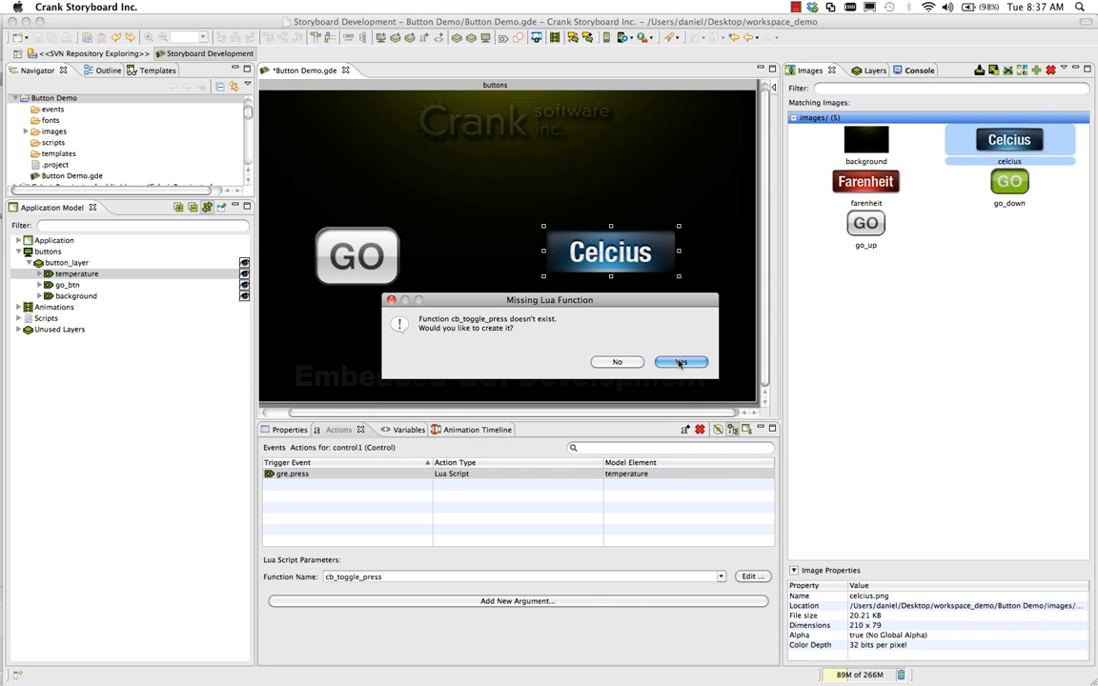
Create the cb_toggle_press function in callbacks.lua and declare a local t_state variable above it.
left_click(681, 362)
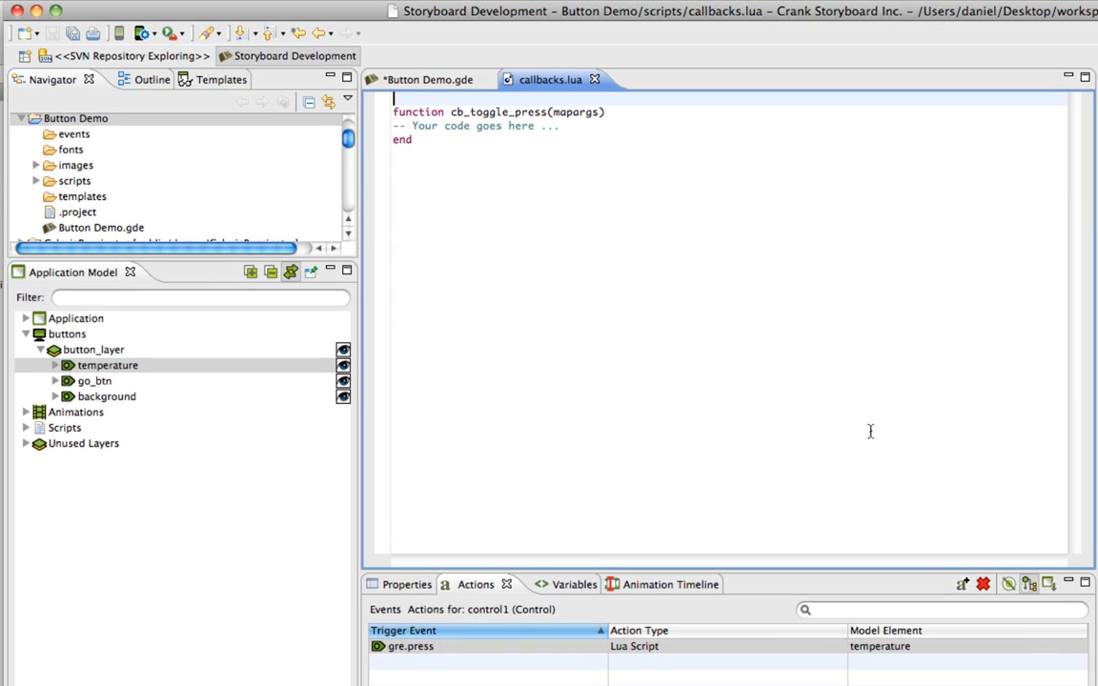
key("Return")
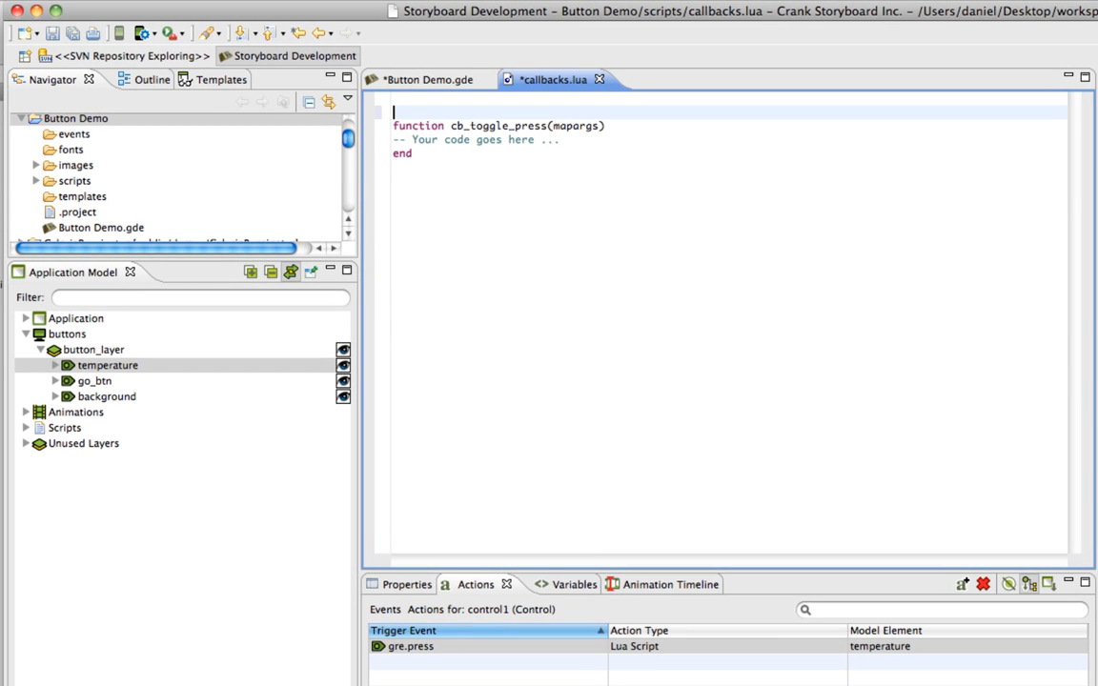
type("local")
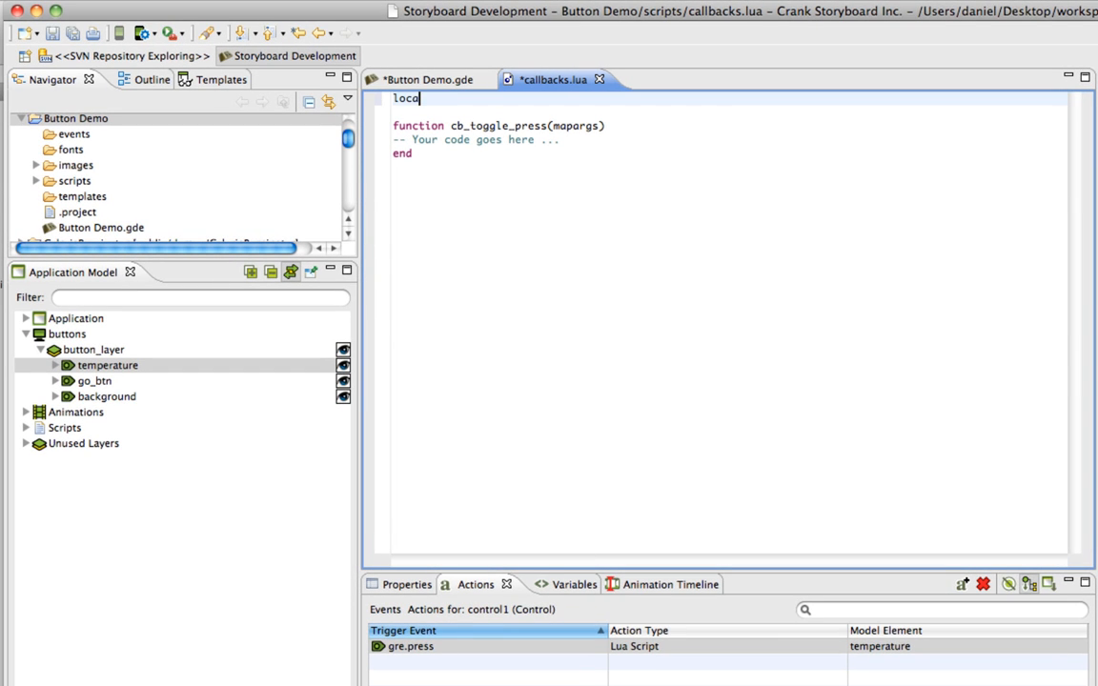
type("t_state = 0")
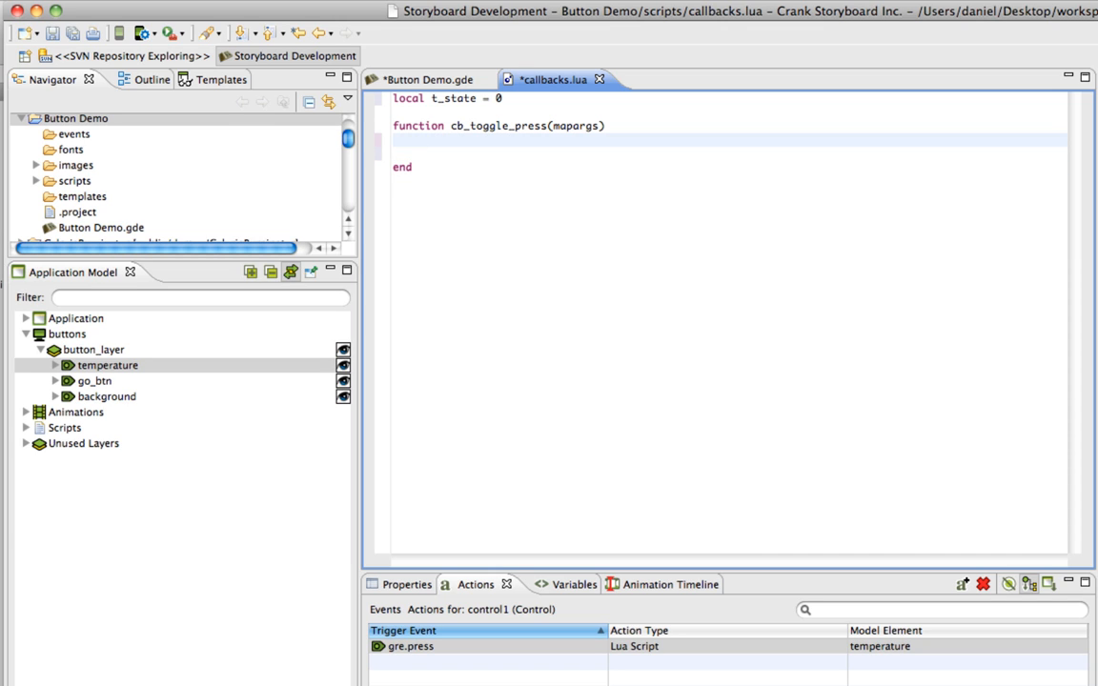
Write 'local sdata = {}', 'if t_state == 0 then', 't_state = 1' and begin 'sdata['.
type("local s")
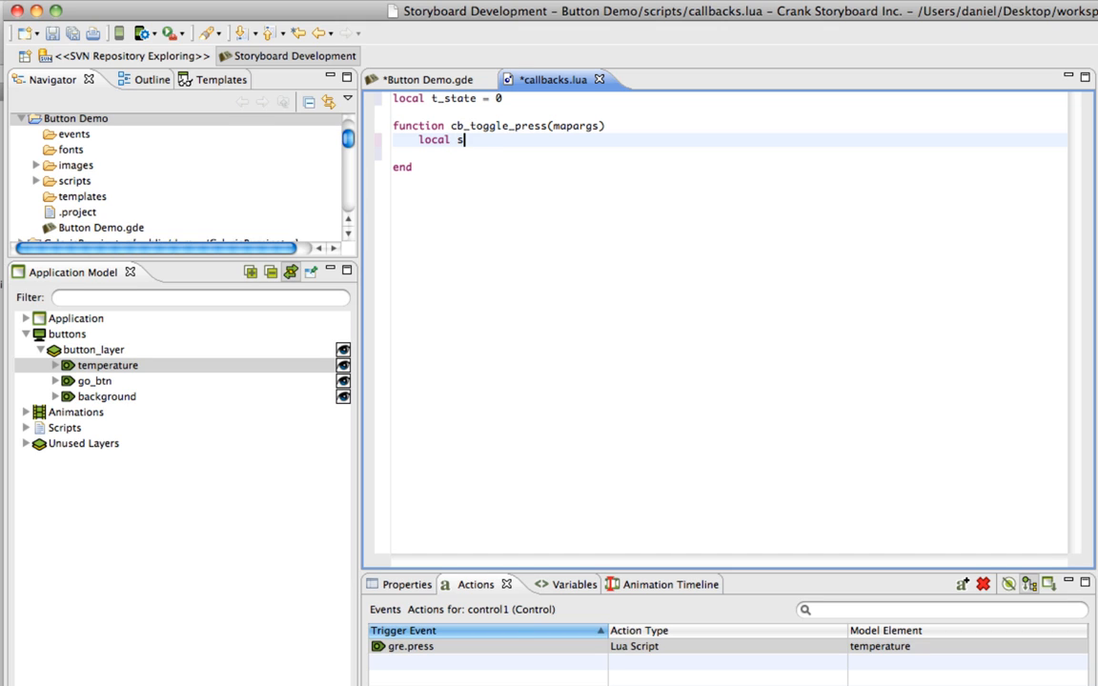
type("data =")
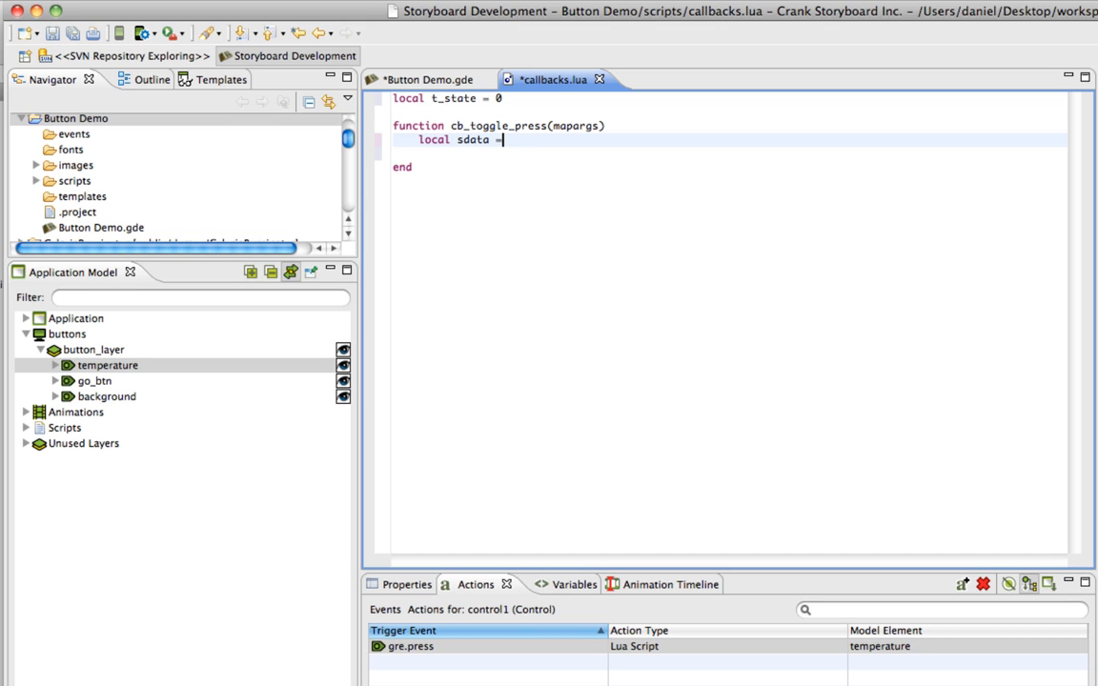
type("{}")
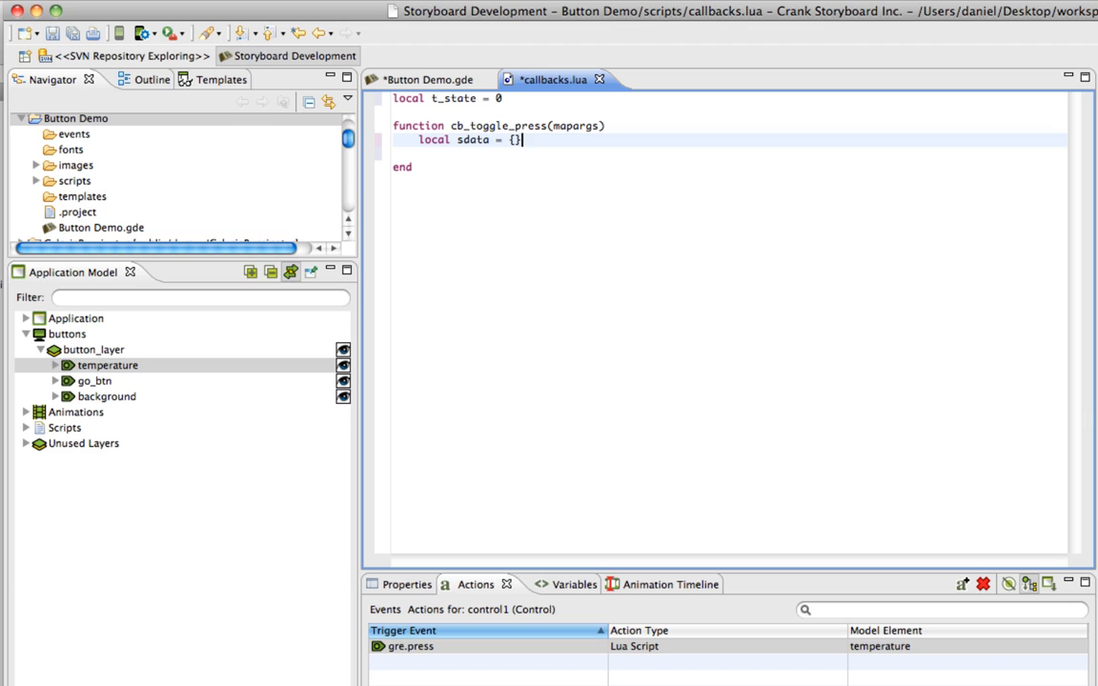
type("if")
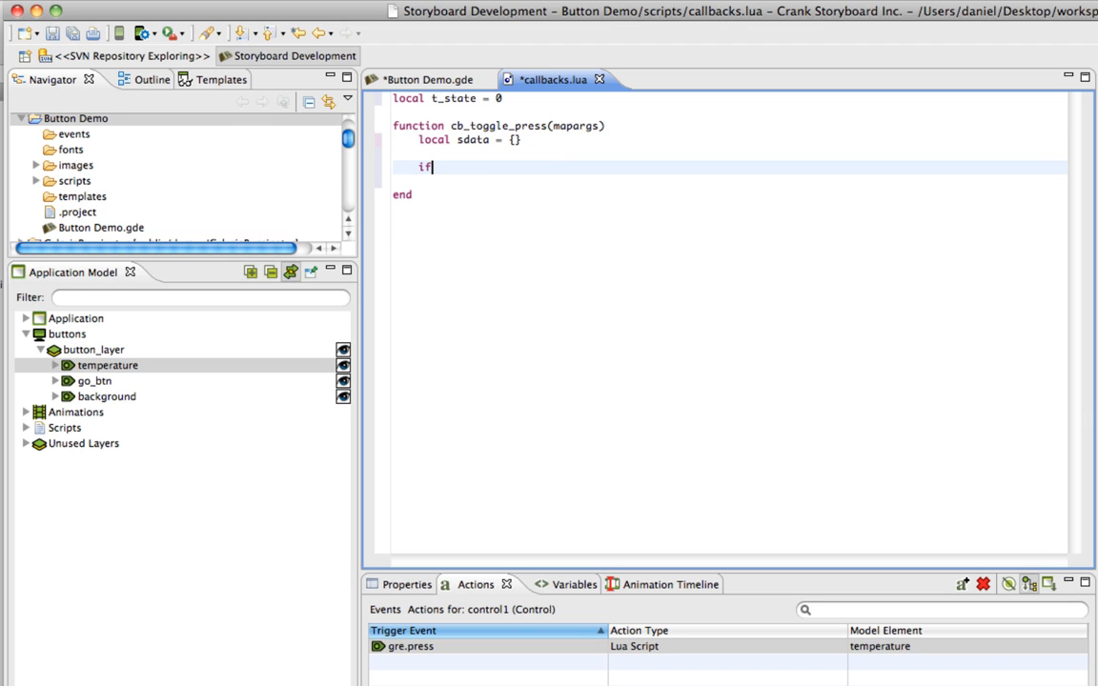
type("t_s")
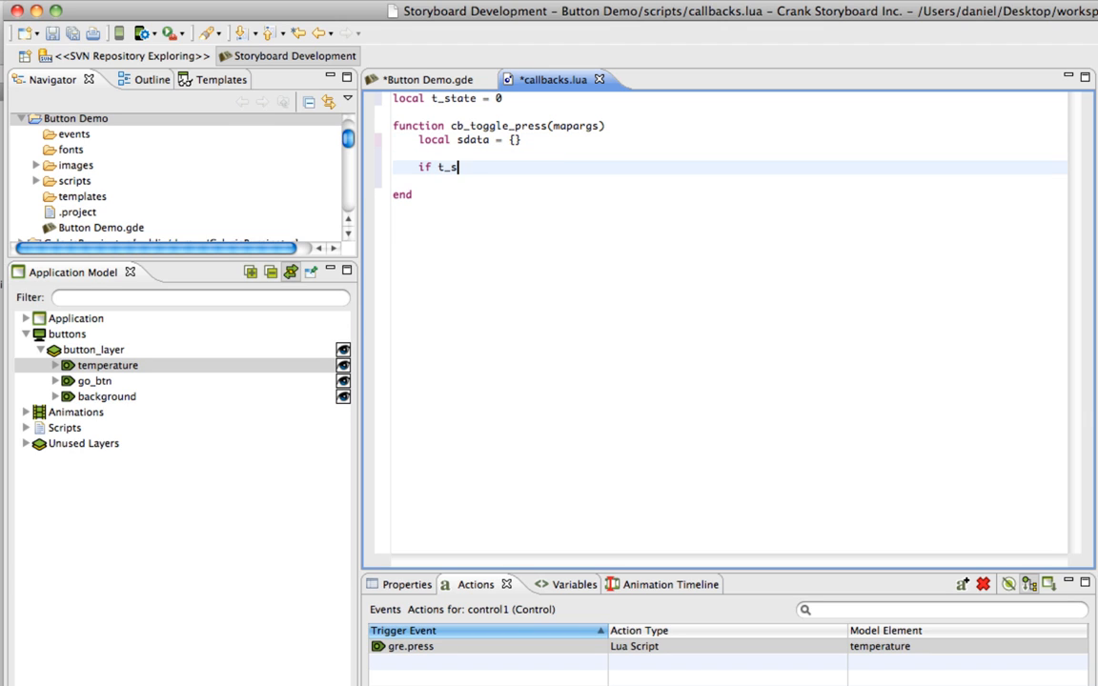
type("tate == 0 then")
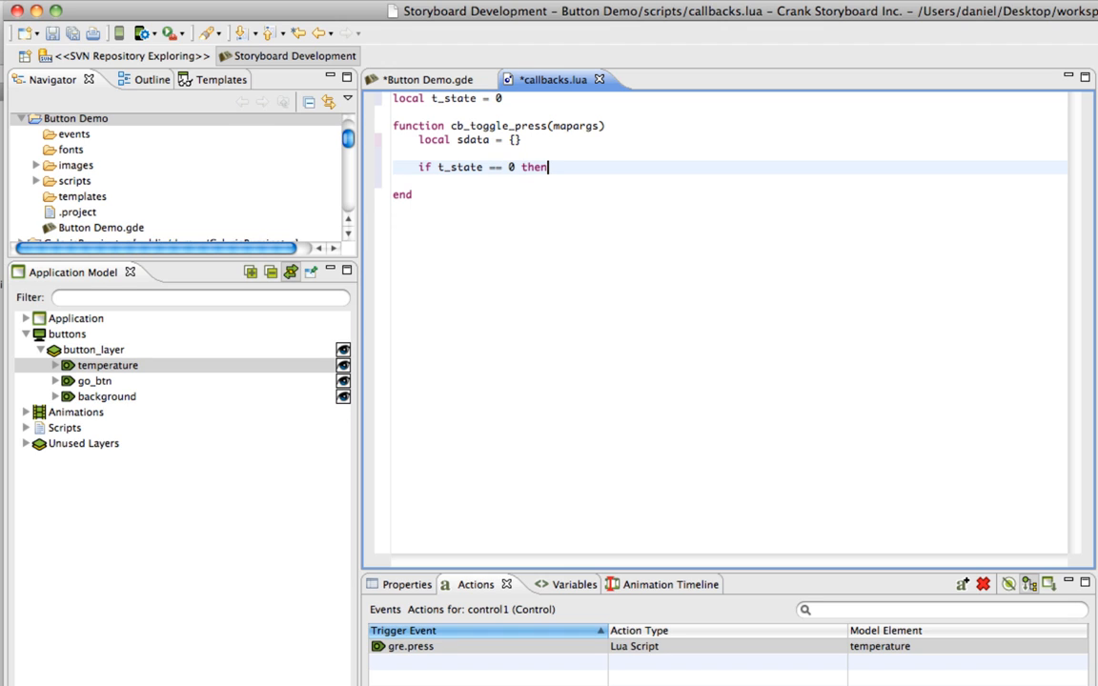
type("t_state =1")
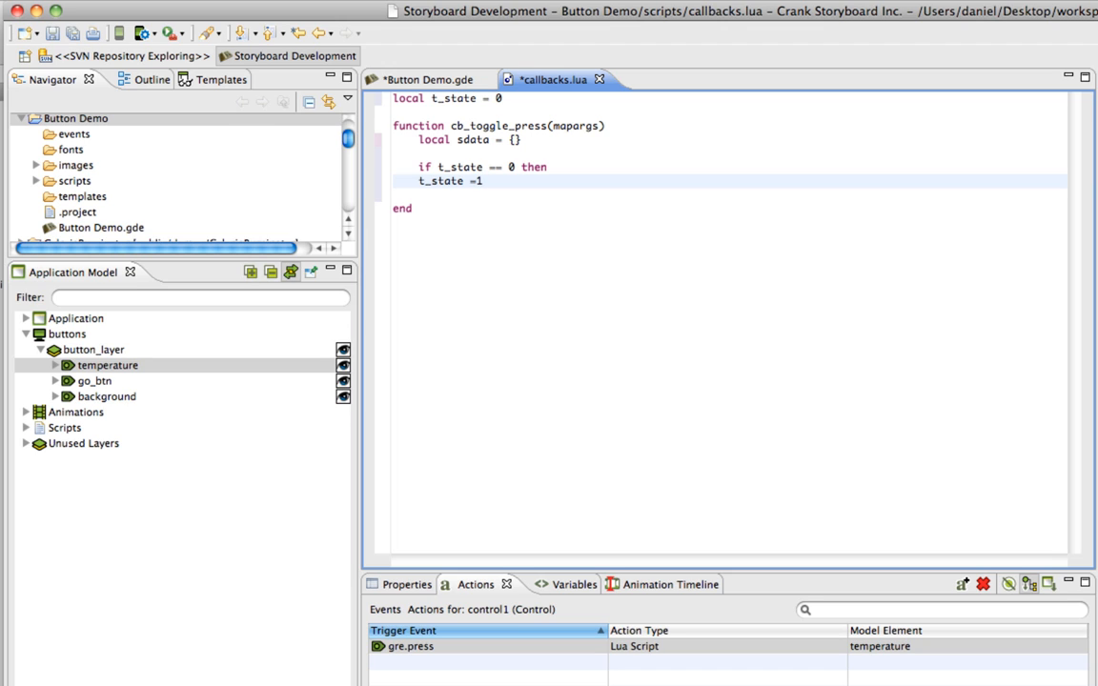
type("sdata[")
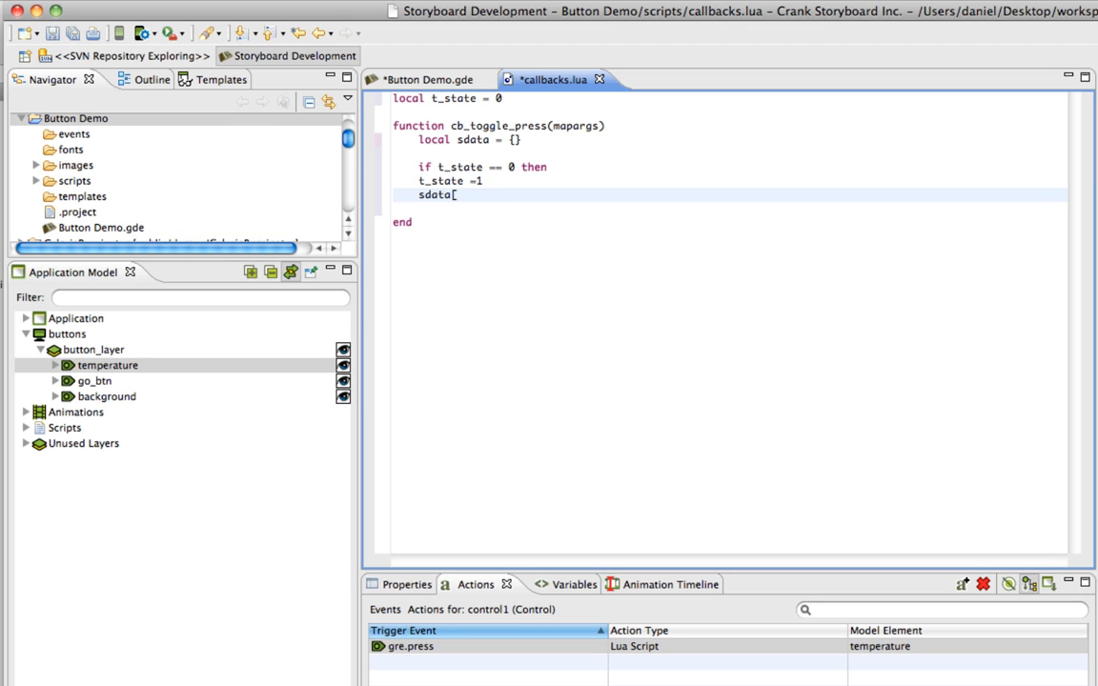
Copy the button_layer.temperature.image path and paste it inside sdata[ ] in callbacks.lua.
left_click(106, 365)
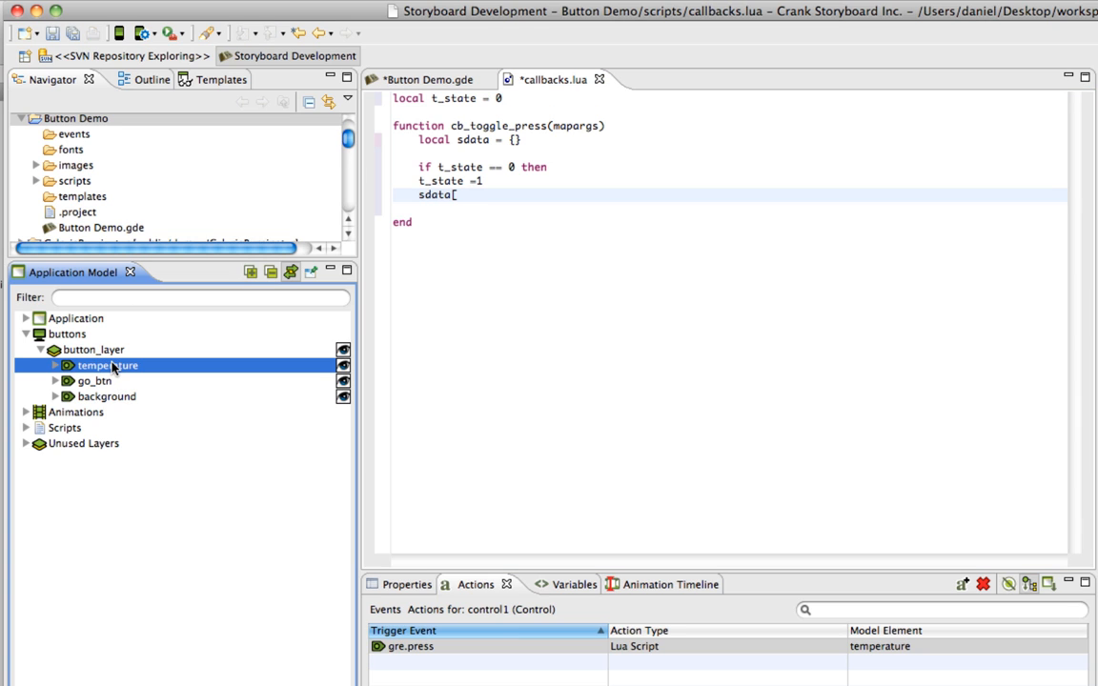
left_click(56, 365)
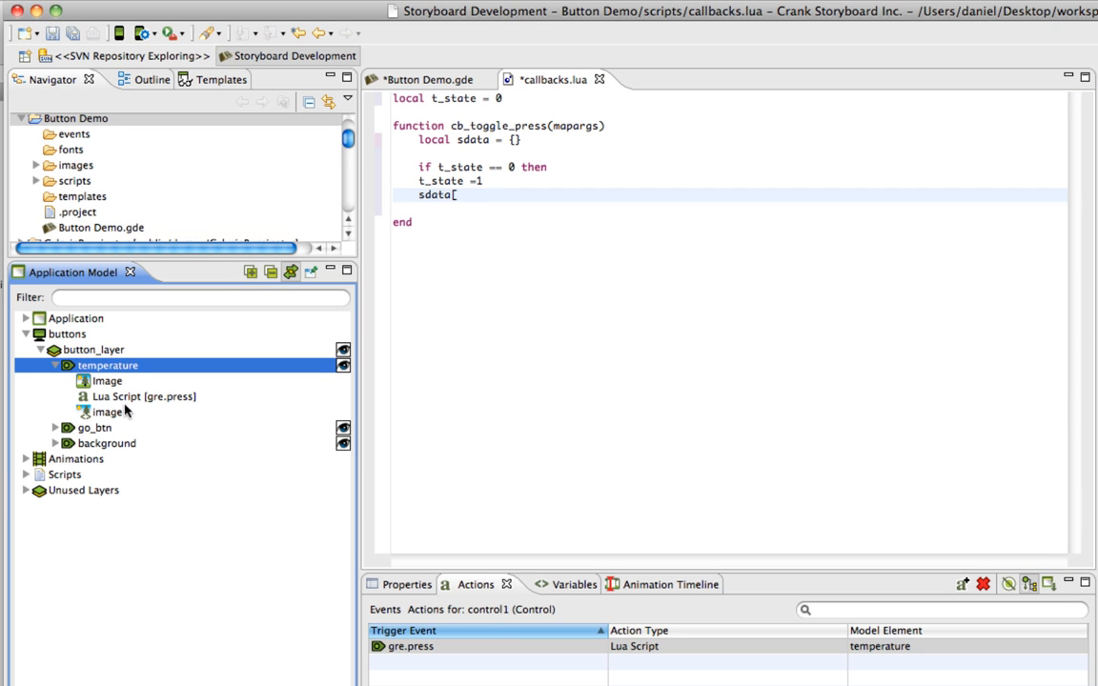
right_click(108, 412)
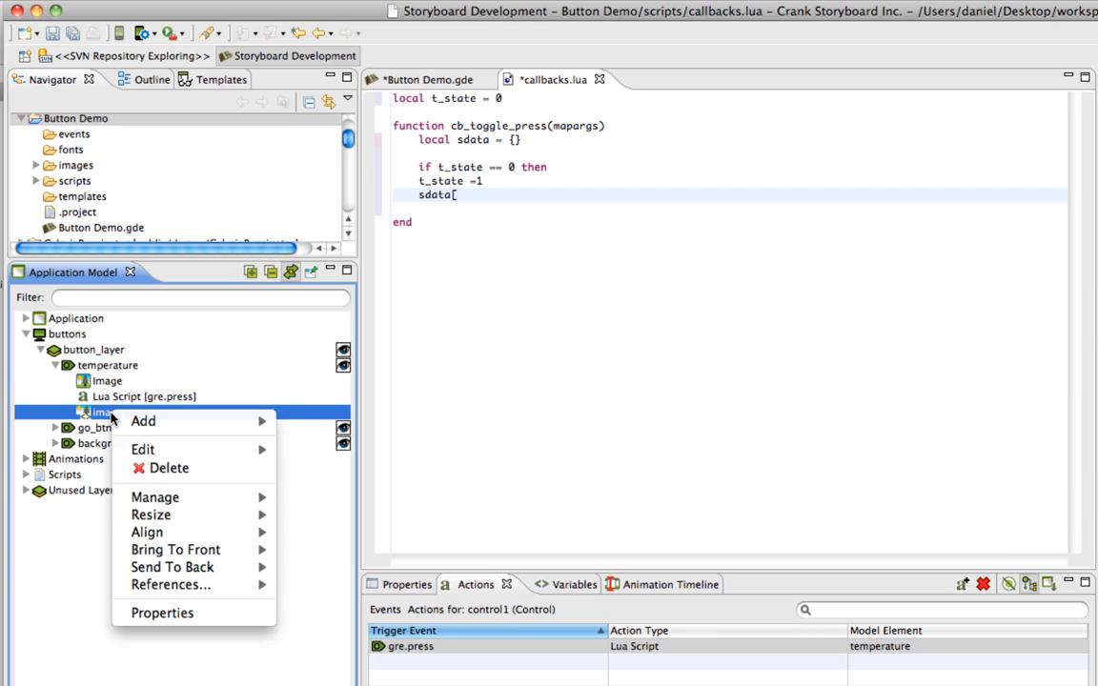
mouse_move(142, 449)
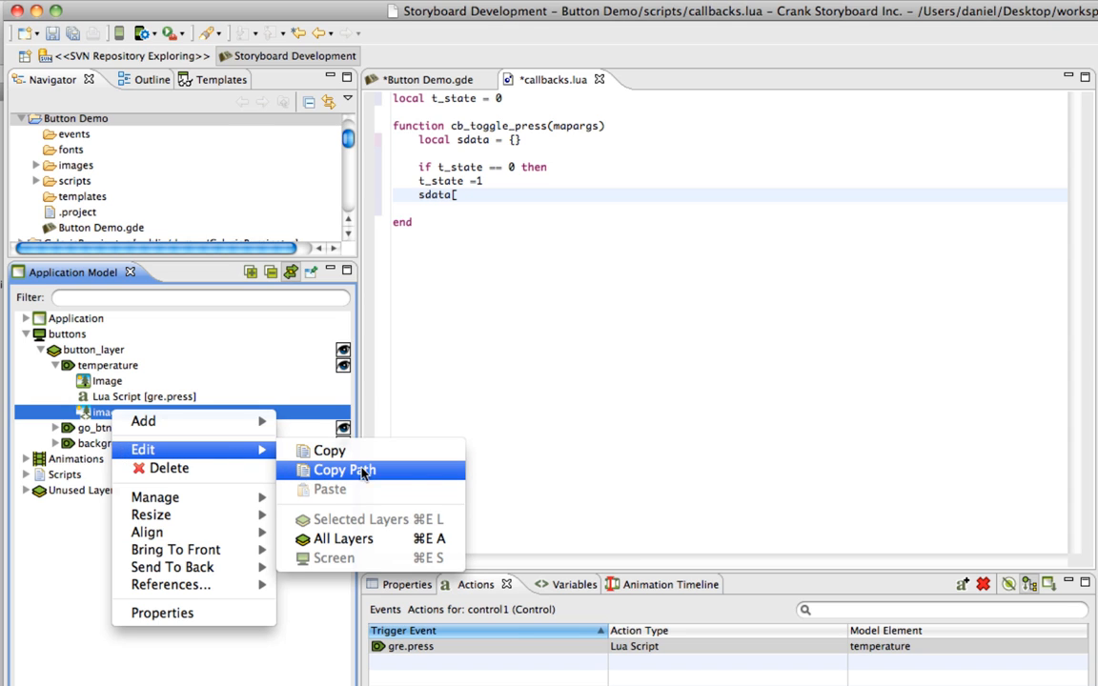
left_click(464, 200)
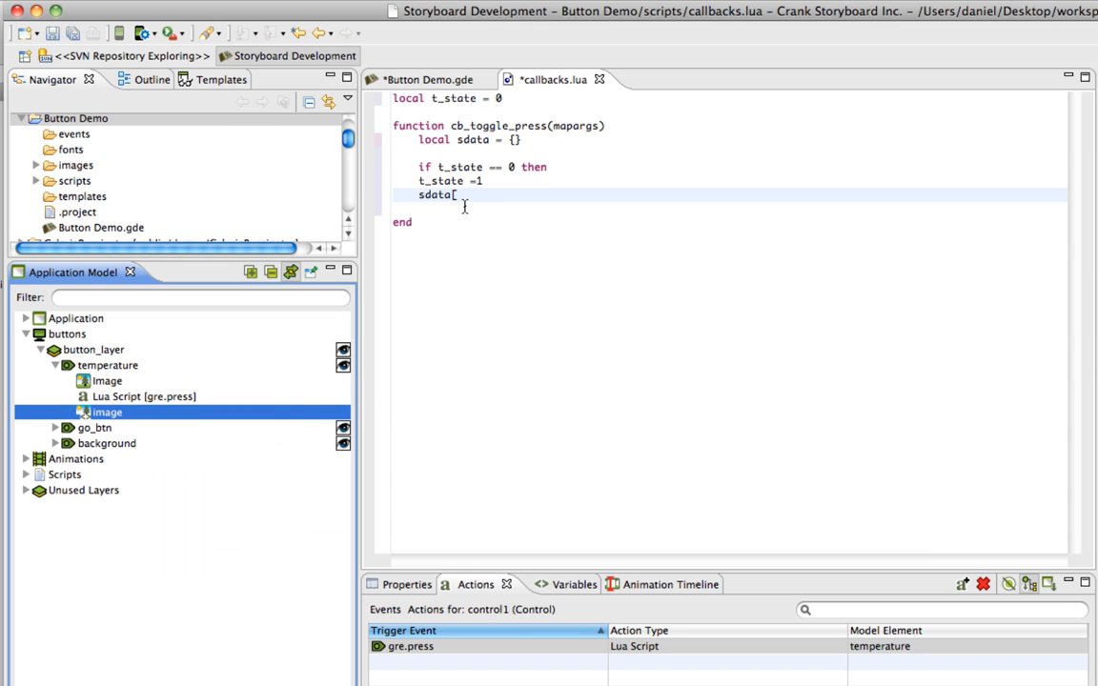
right_click(459, 194)
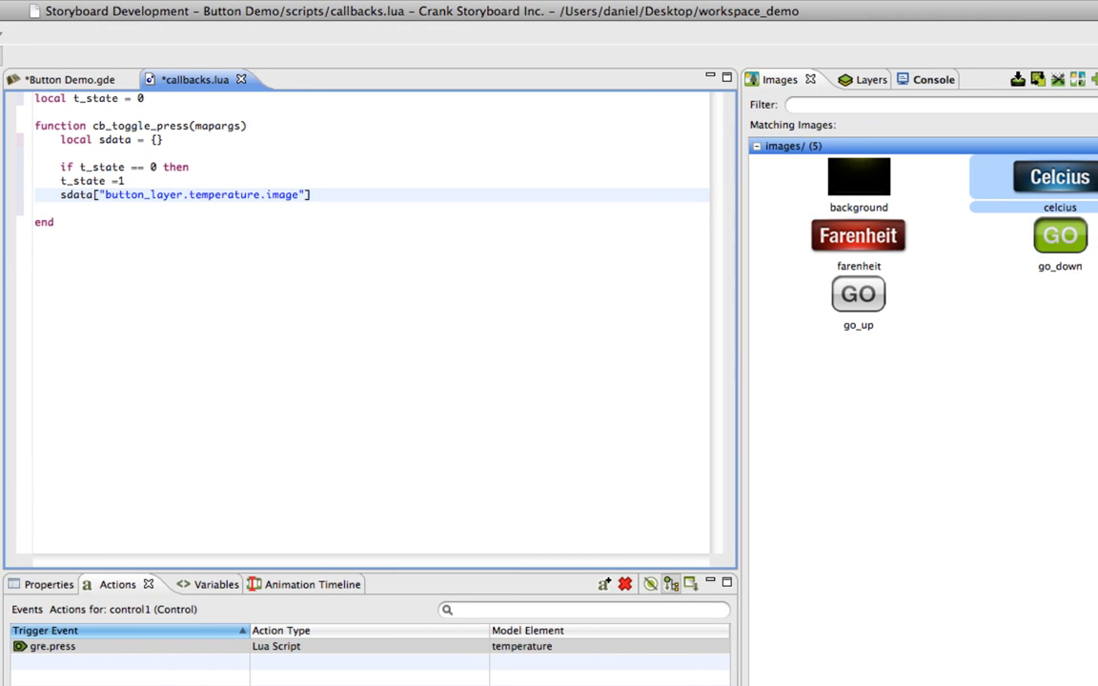
Assign "images/farenheit.png" to the sdata image entry using its copied path.
type("=")
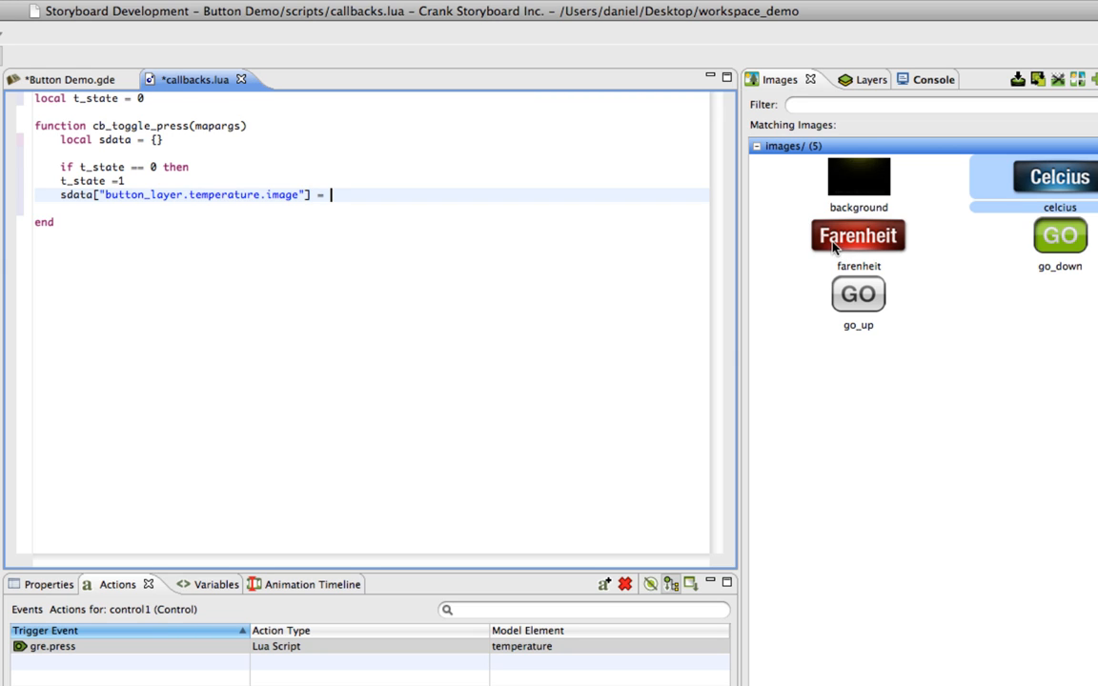
right_click(857, 235)
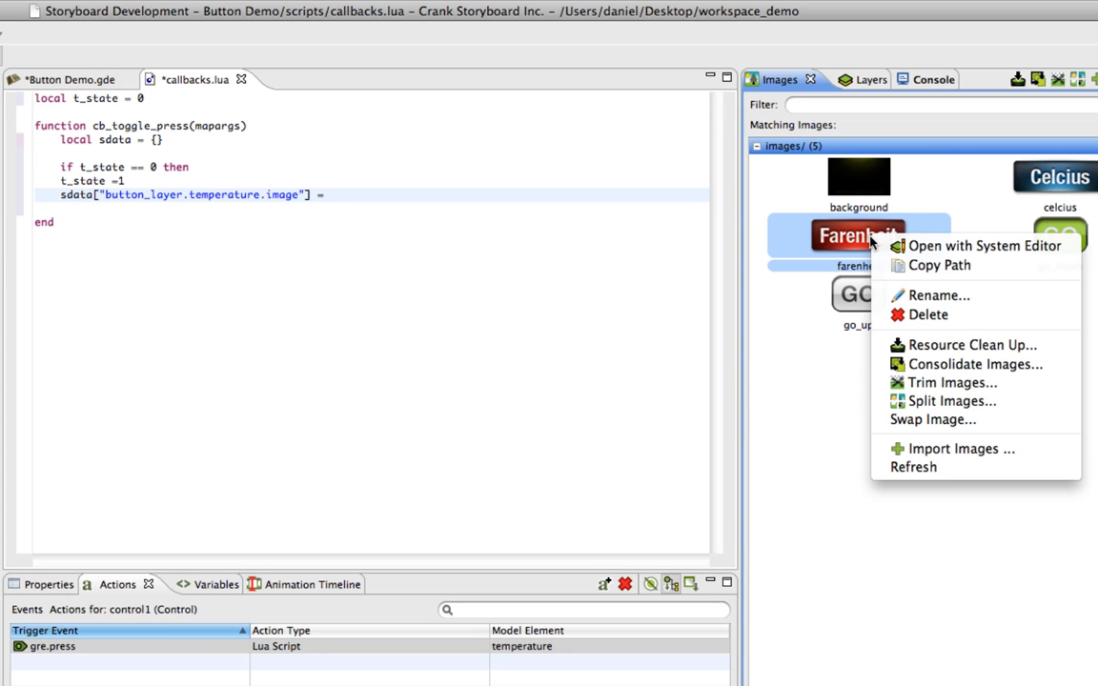
mouse_move(939, 265)
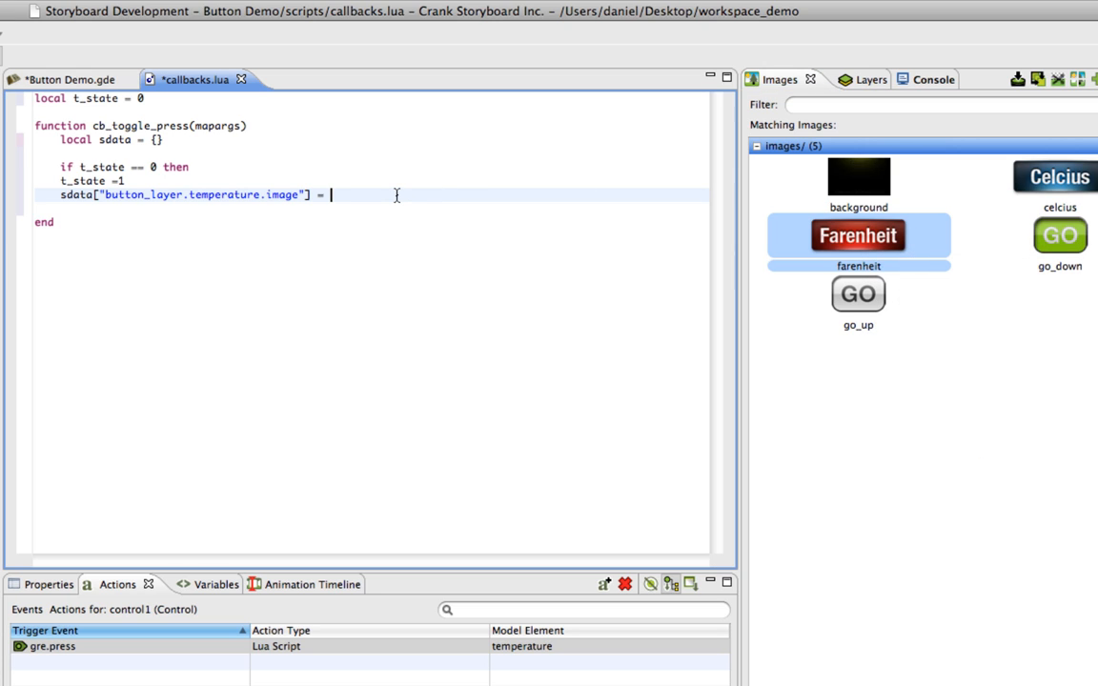
type("\"images/farenheit.png\"")
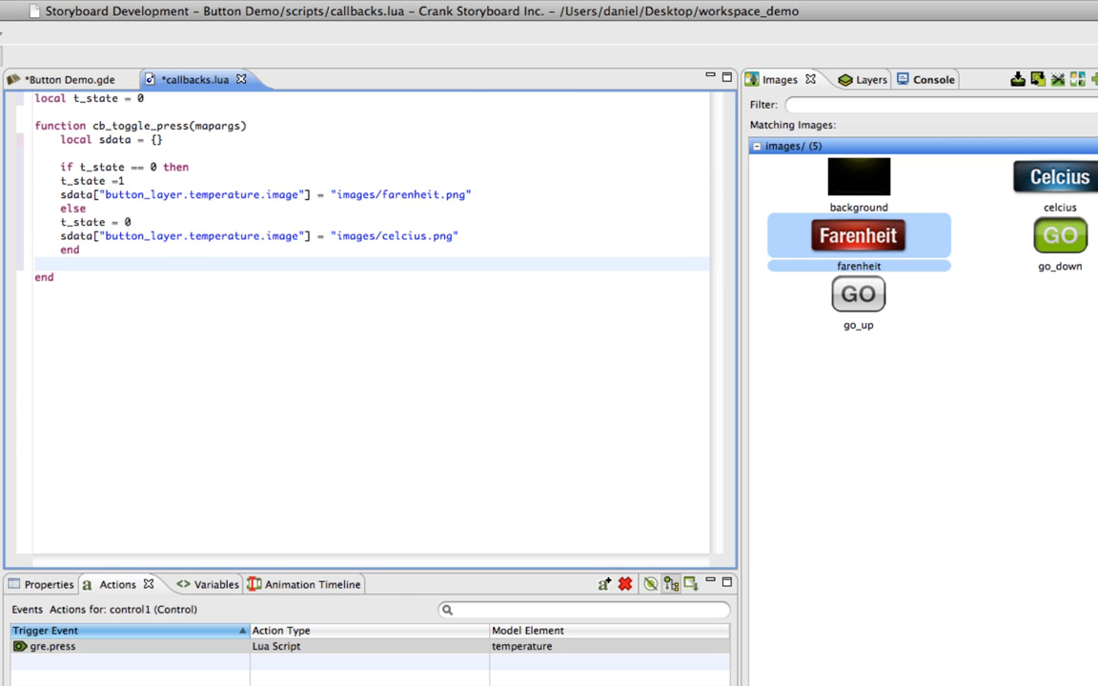
Apply the data with gre.set_data(sdata) and run Button Demo in the sbengine simulator.
type("gre.set_data(")
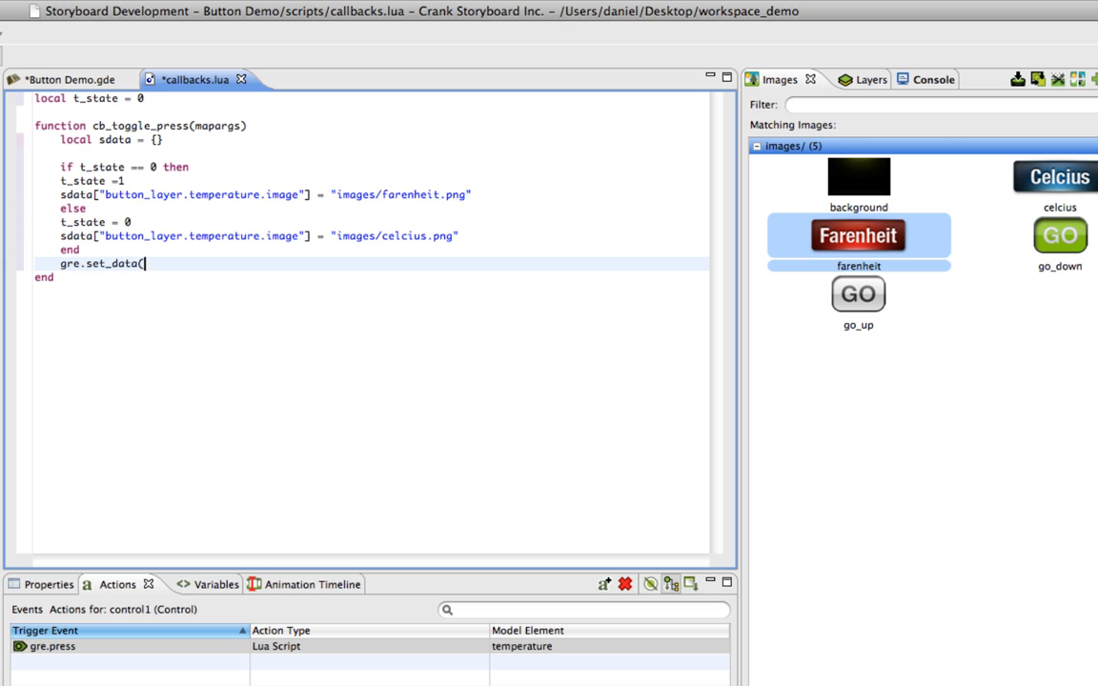
type("sdata)")
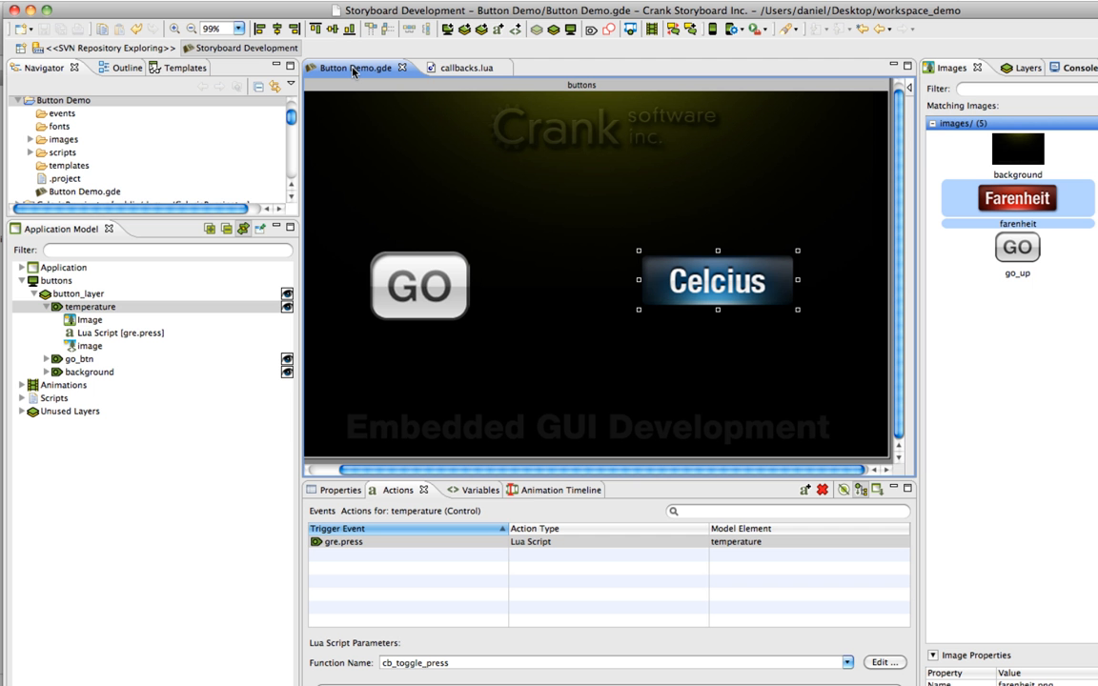
mouse_move(548, 216)
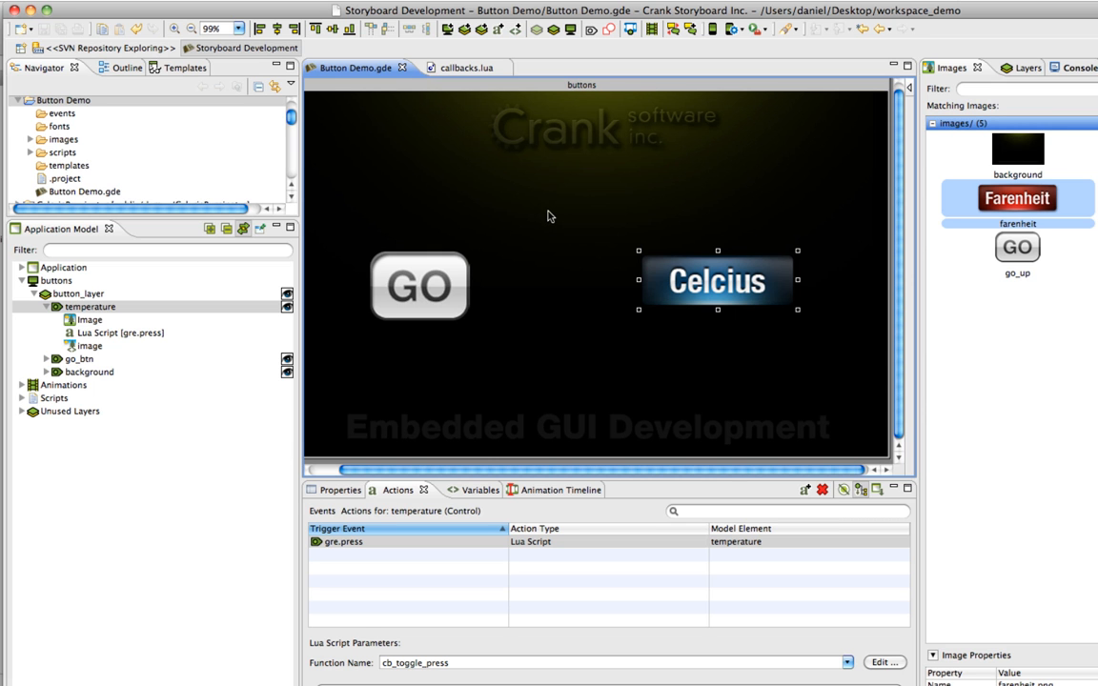
right_click(717, 280)
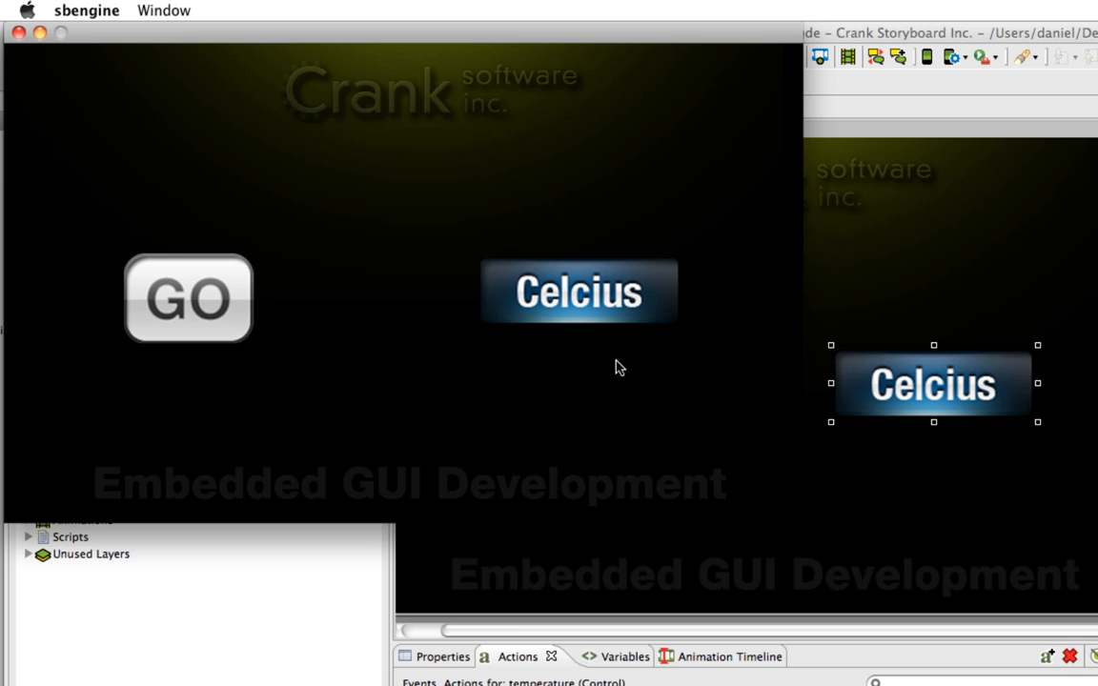
mouse_move(572, 312)
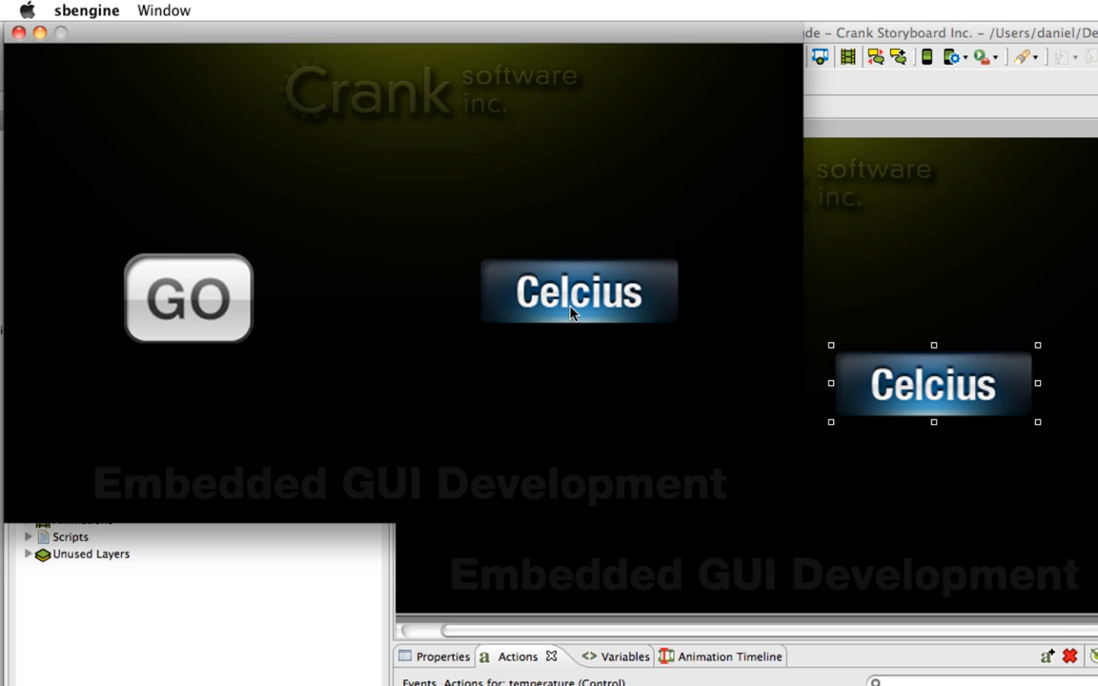
left_click(578, 290)
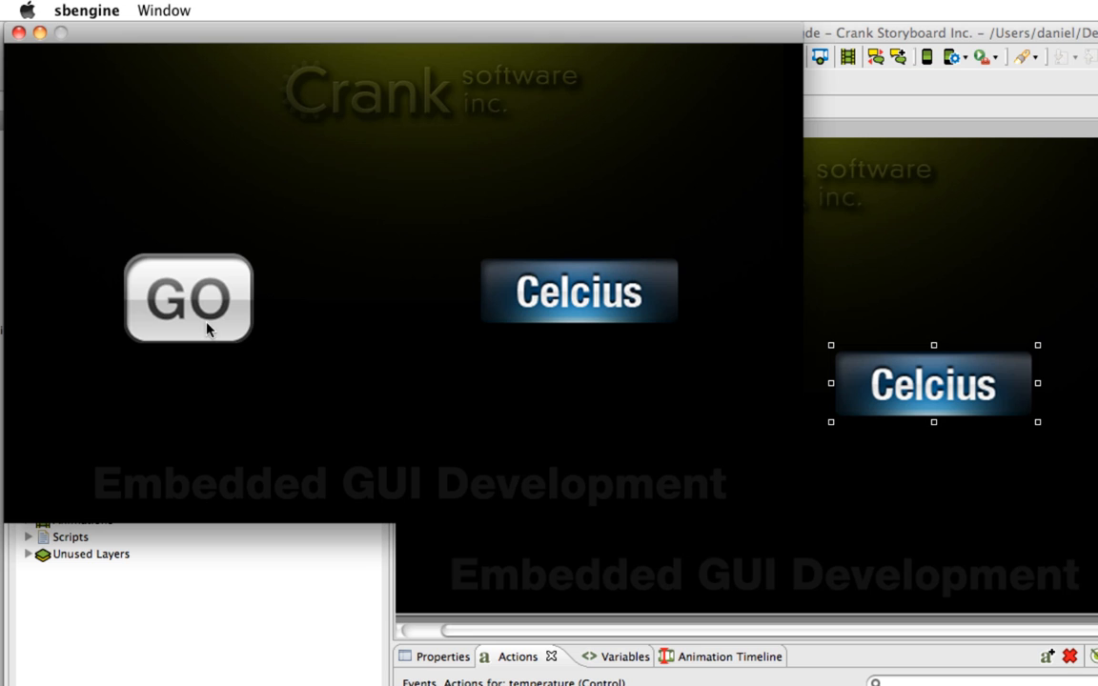
mouse_move(480, 344)
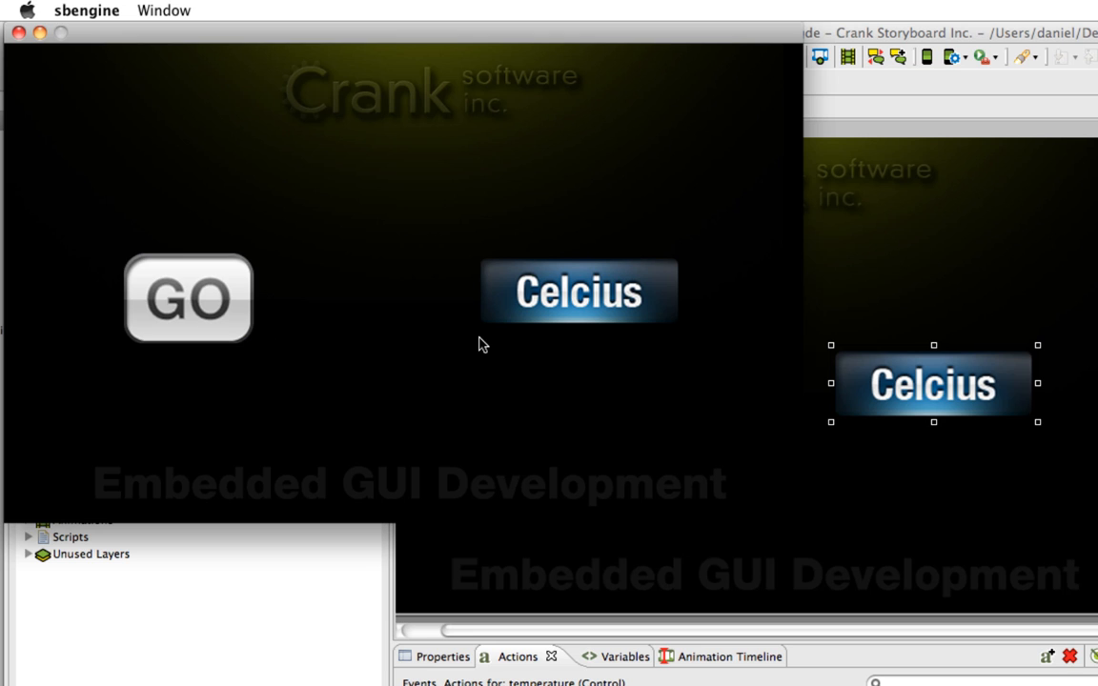